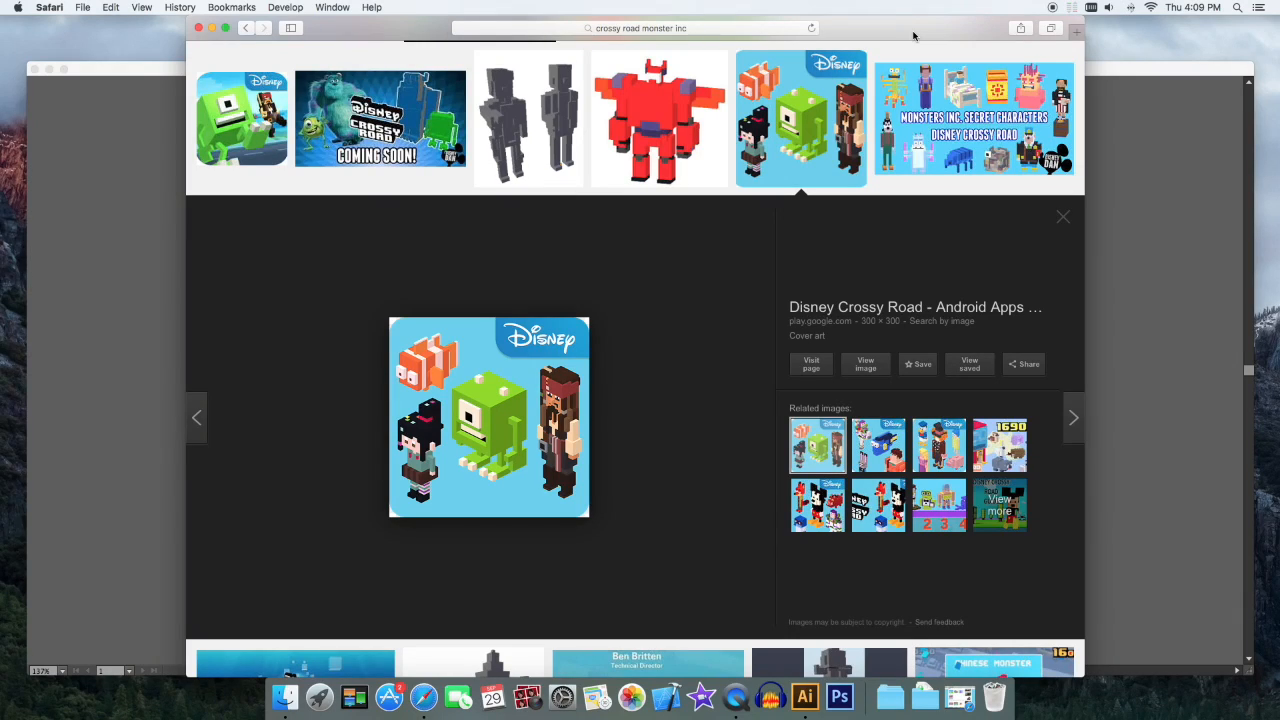
mouse_move(900, 264)
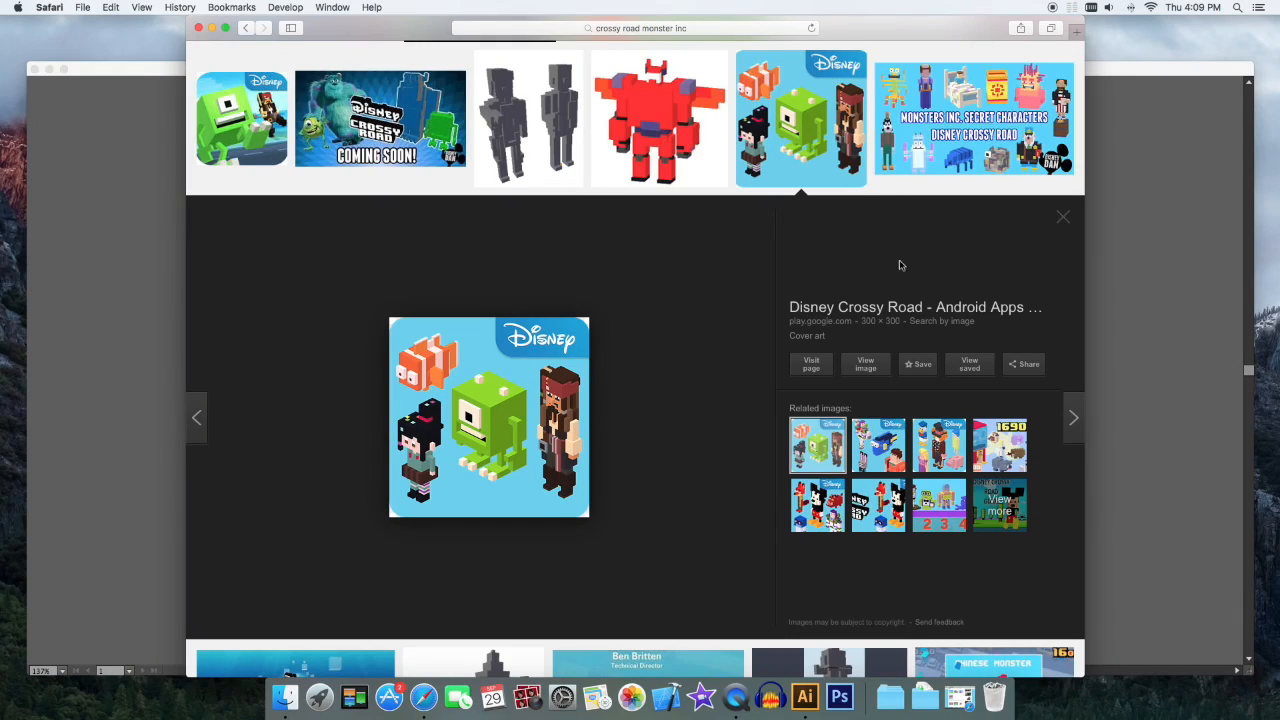
mouse_move(516, 478)
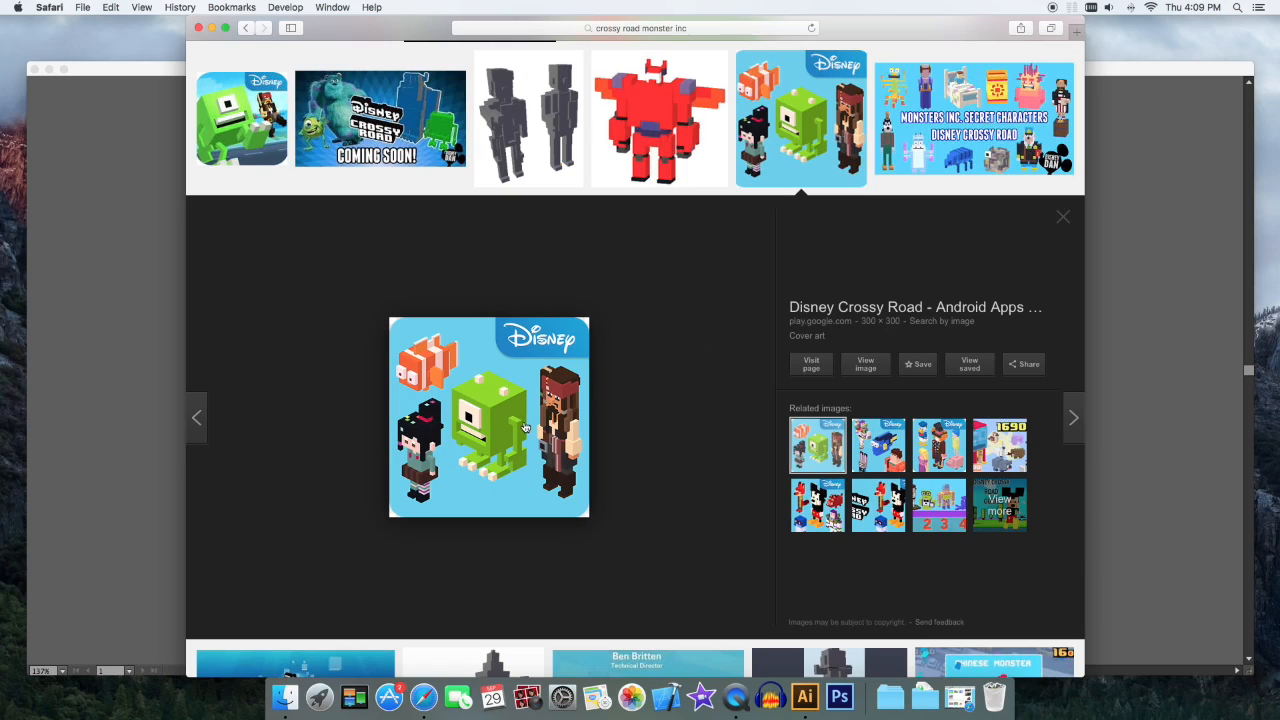
mouse_move(444, 458)
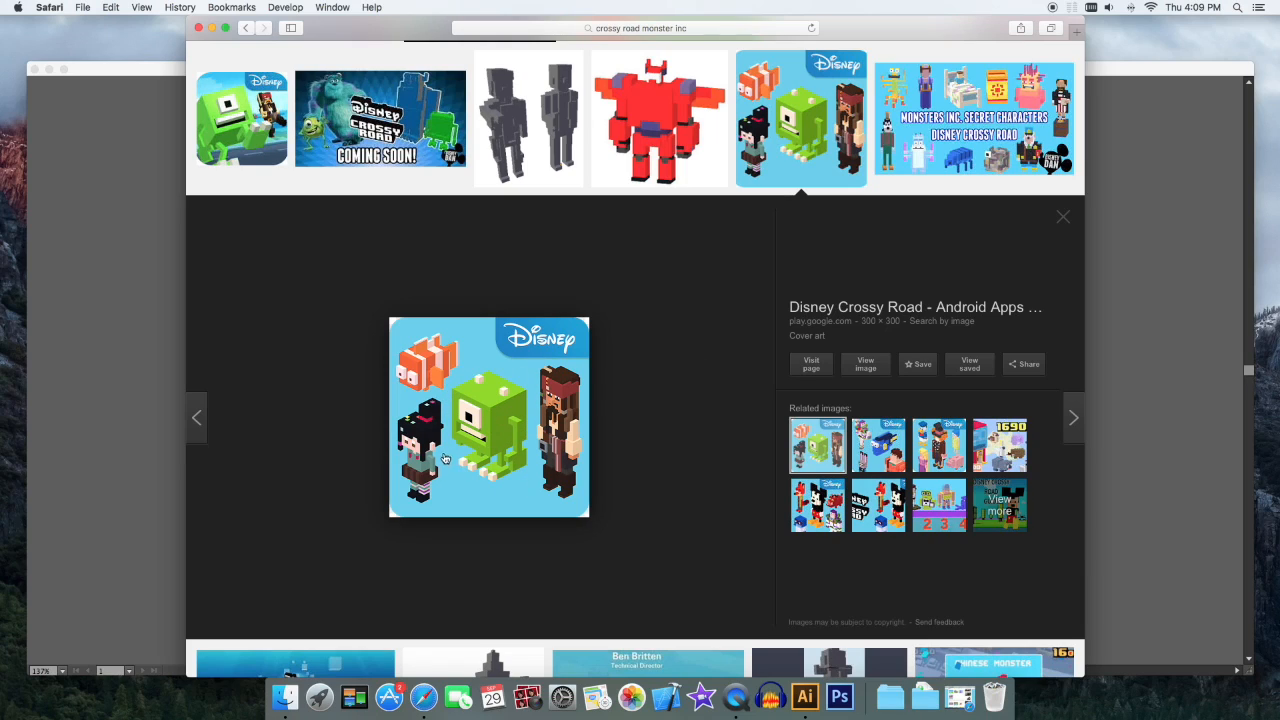
mouse_move(536, 378)
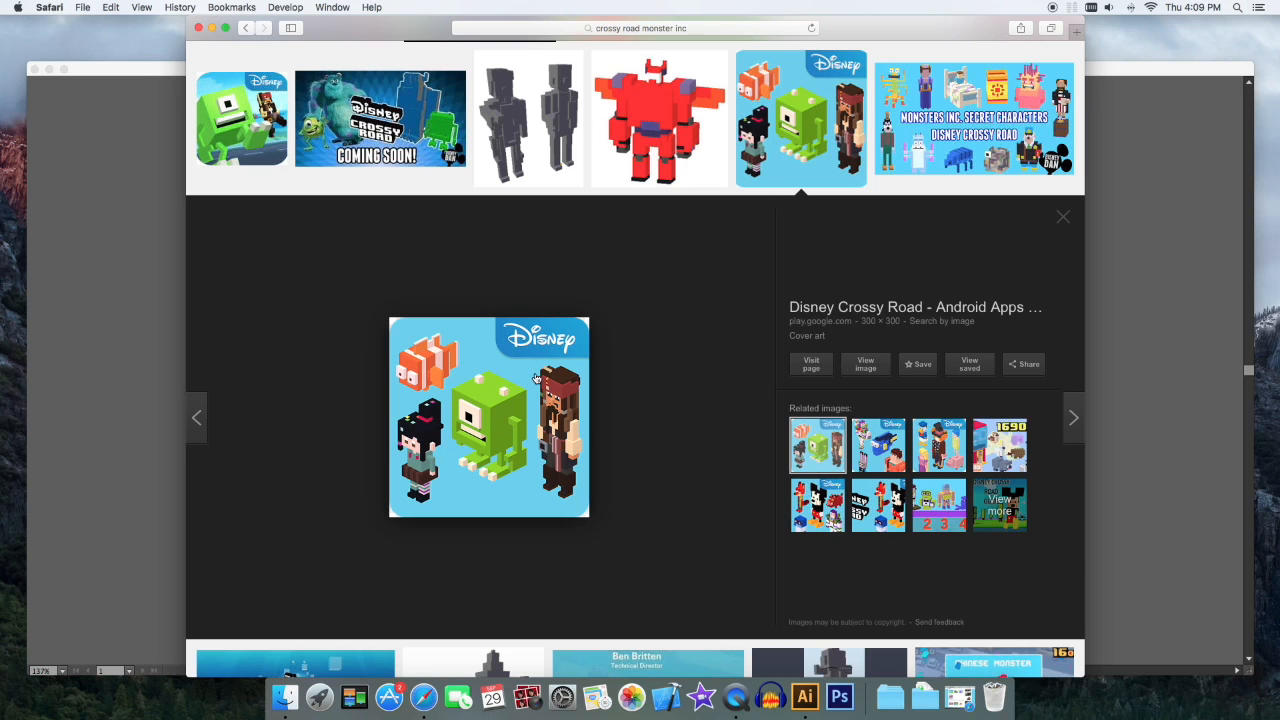
Step: Draw the green square body with a white eye square inside it
left_click(804, 696)
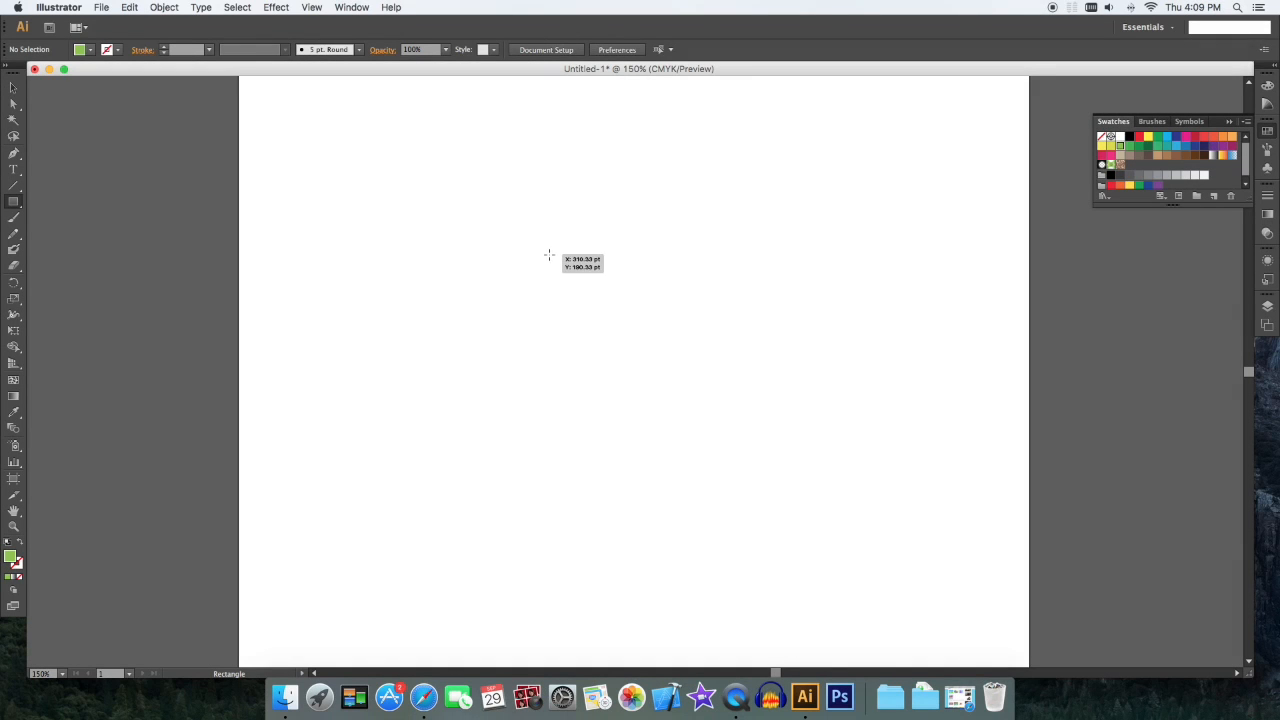
left_click_drag(544, 256, 716, 428)
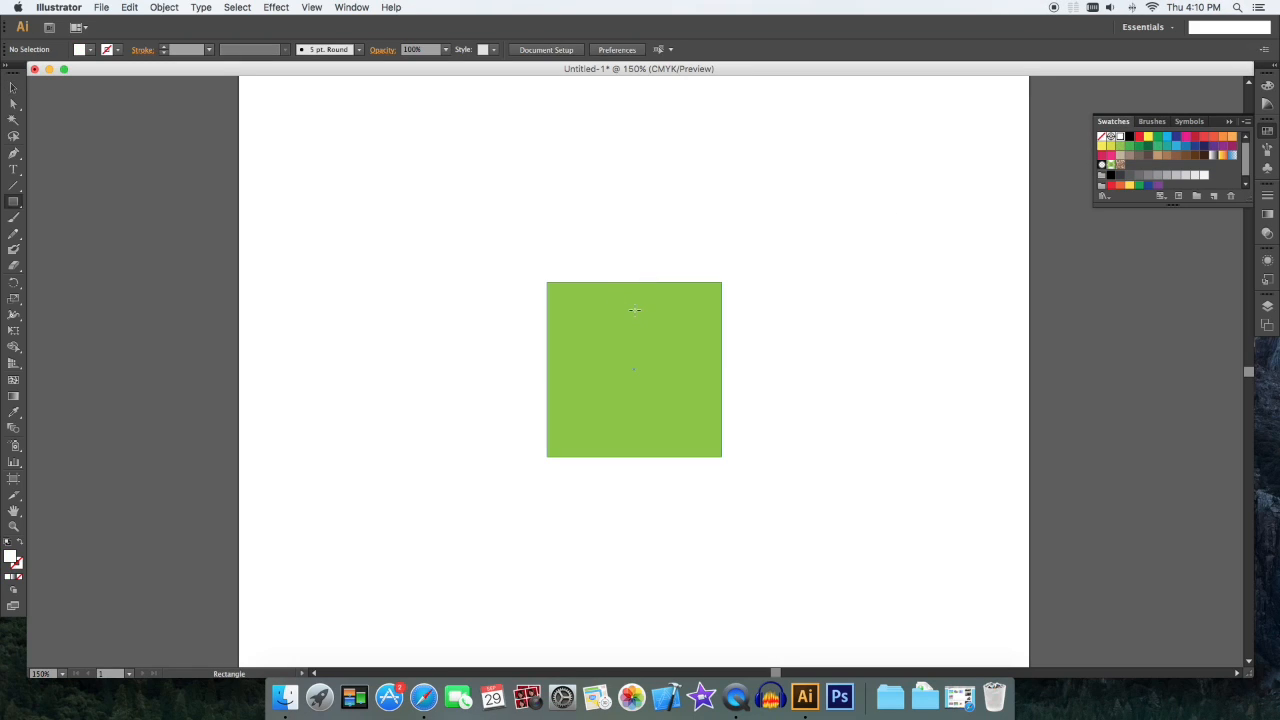
left_click_drag(594, 294, 672, 372)
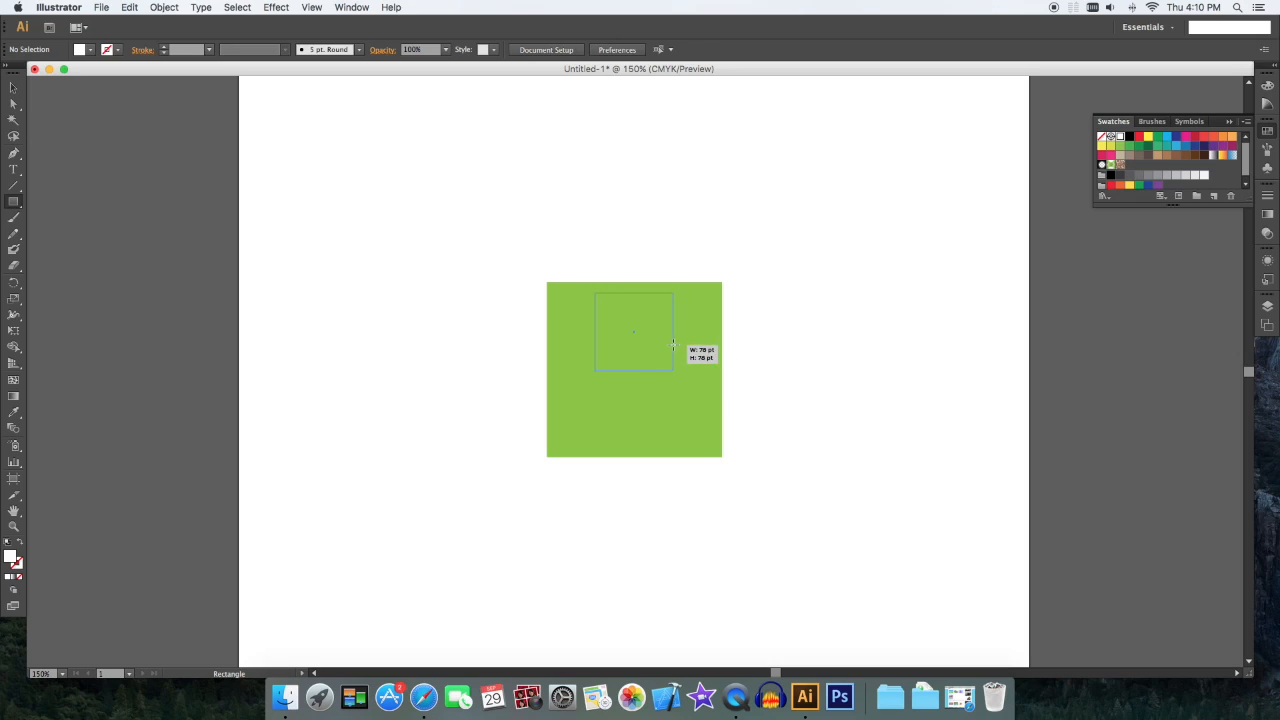
left_click_drag(596, 298, 670, 368)
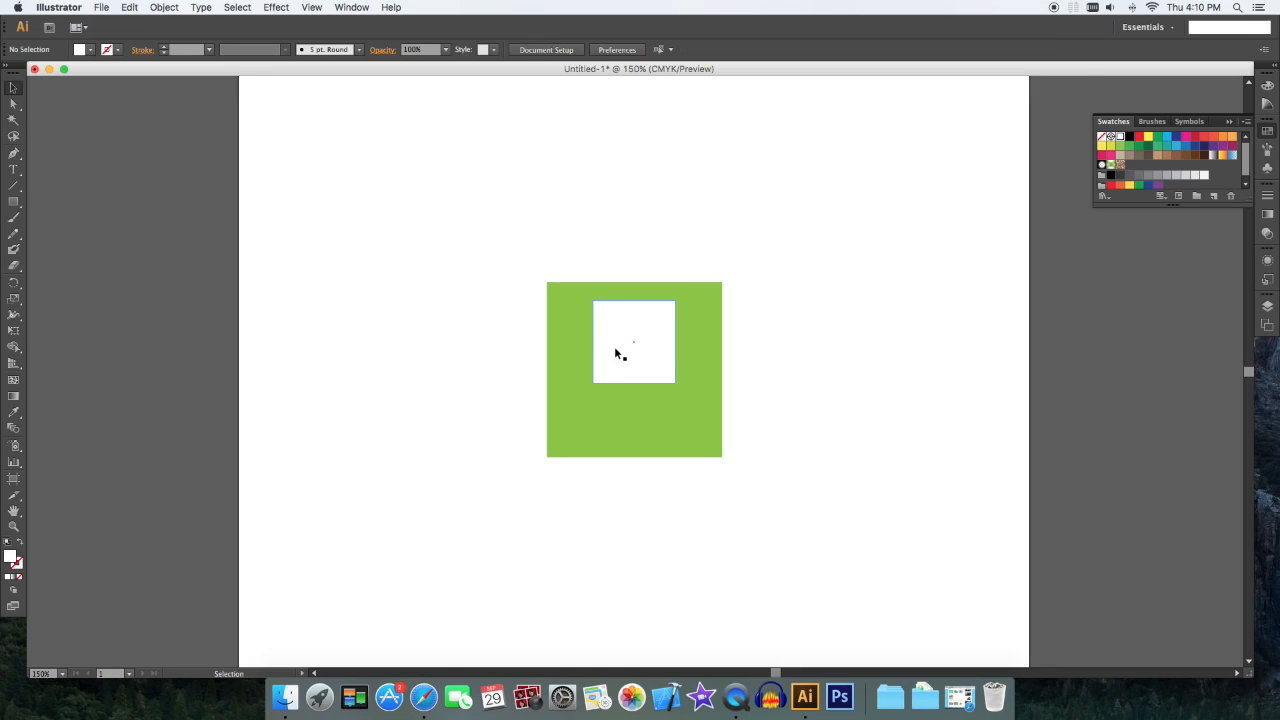
Step: Add a black pupil in the eye and a wide black mouth bar below it
left_click(634, 342)
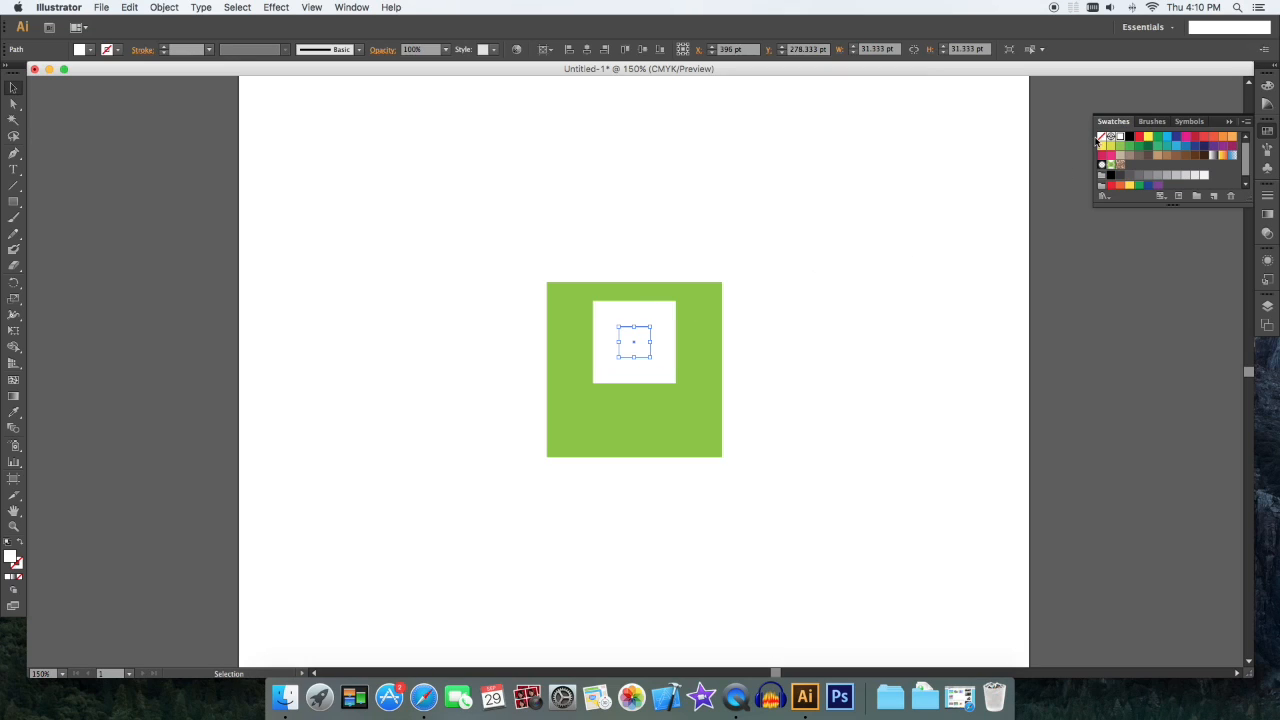
left_click(1128, 138)
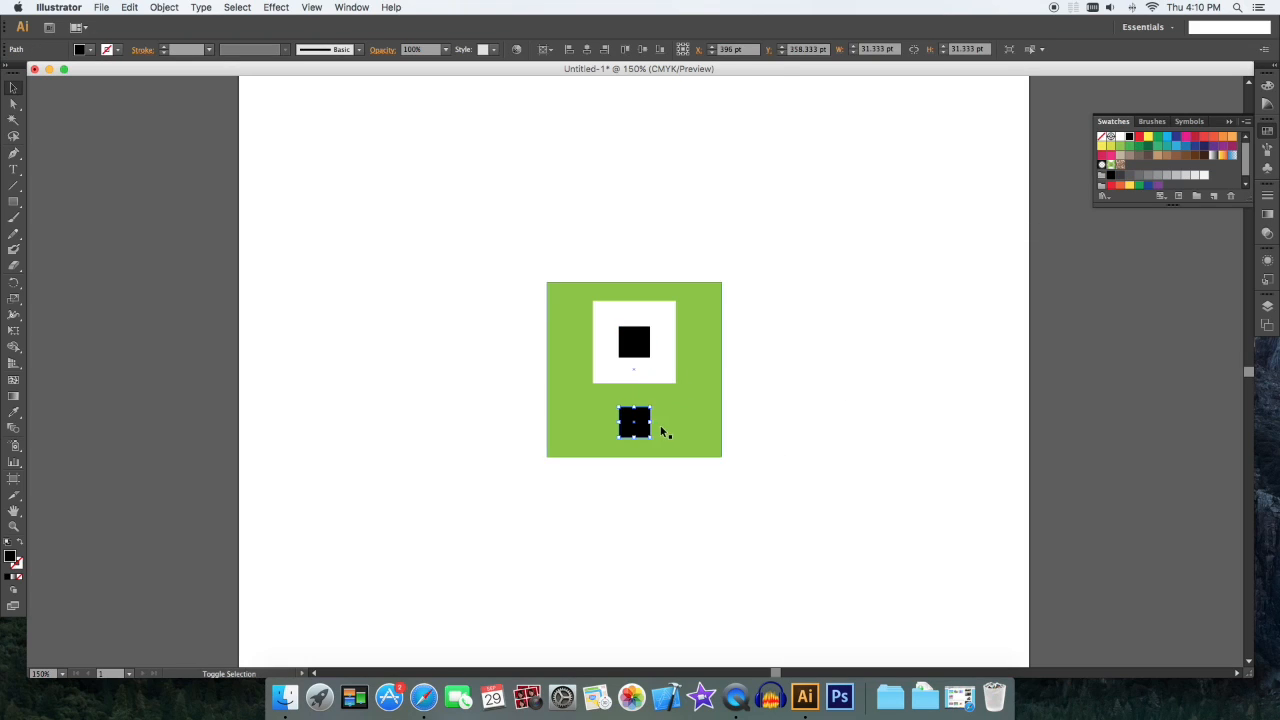
left_click_drag(648, 420, 700, 420)
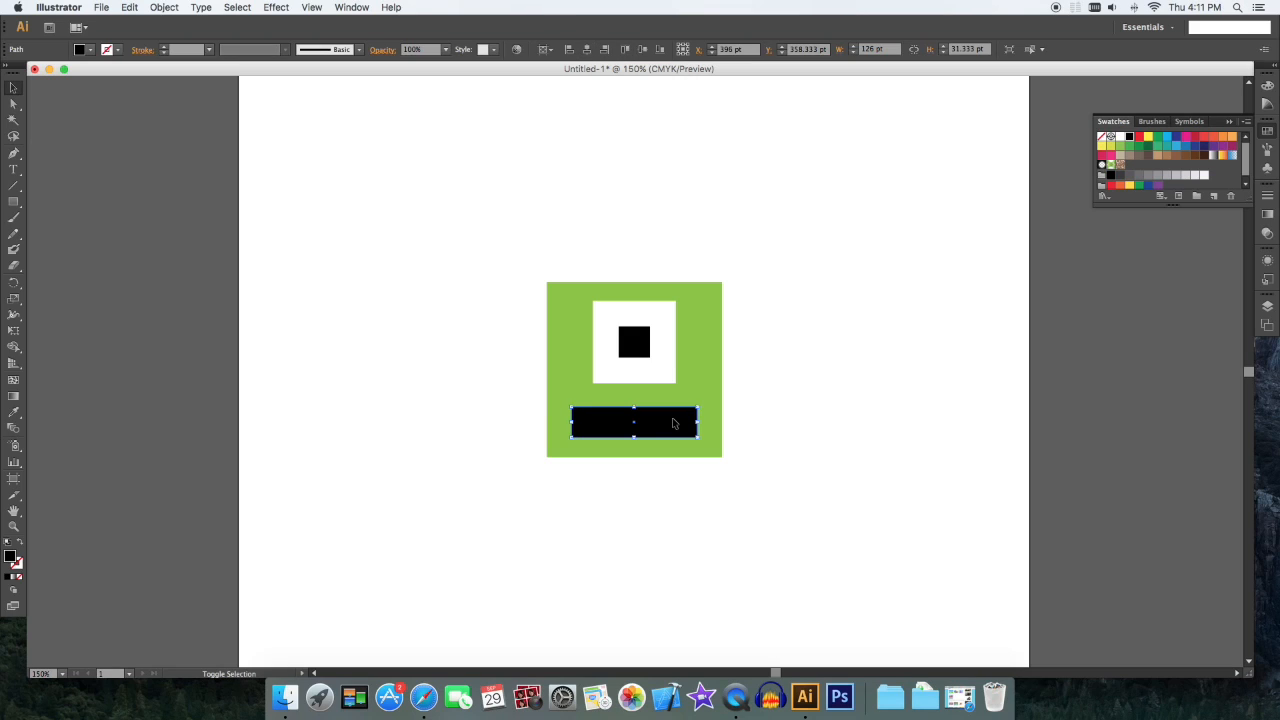
left_click(778, 428)
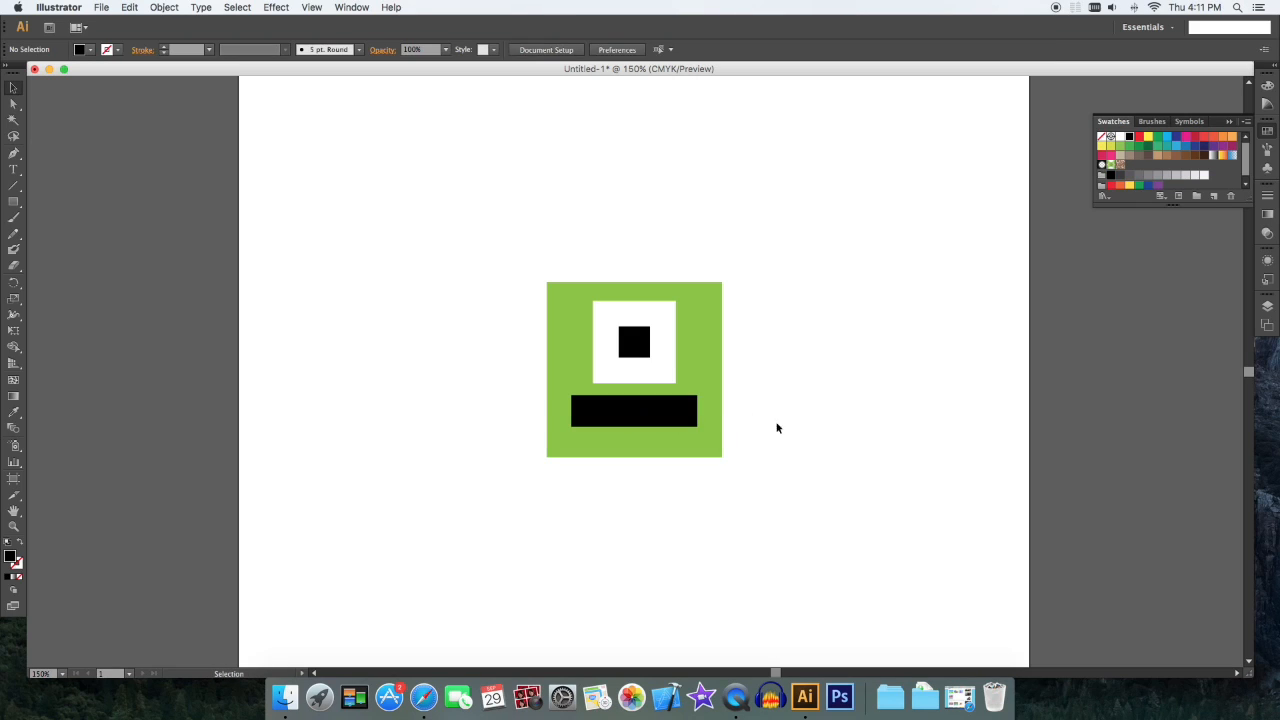
Step: Bring up the Pathfinder panel from the Window menu and place it beside the artwork
left_click(352, 8)
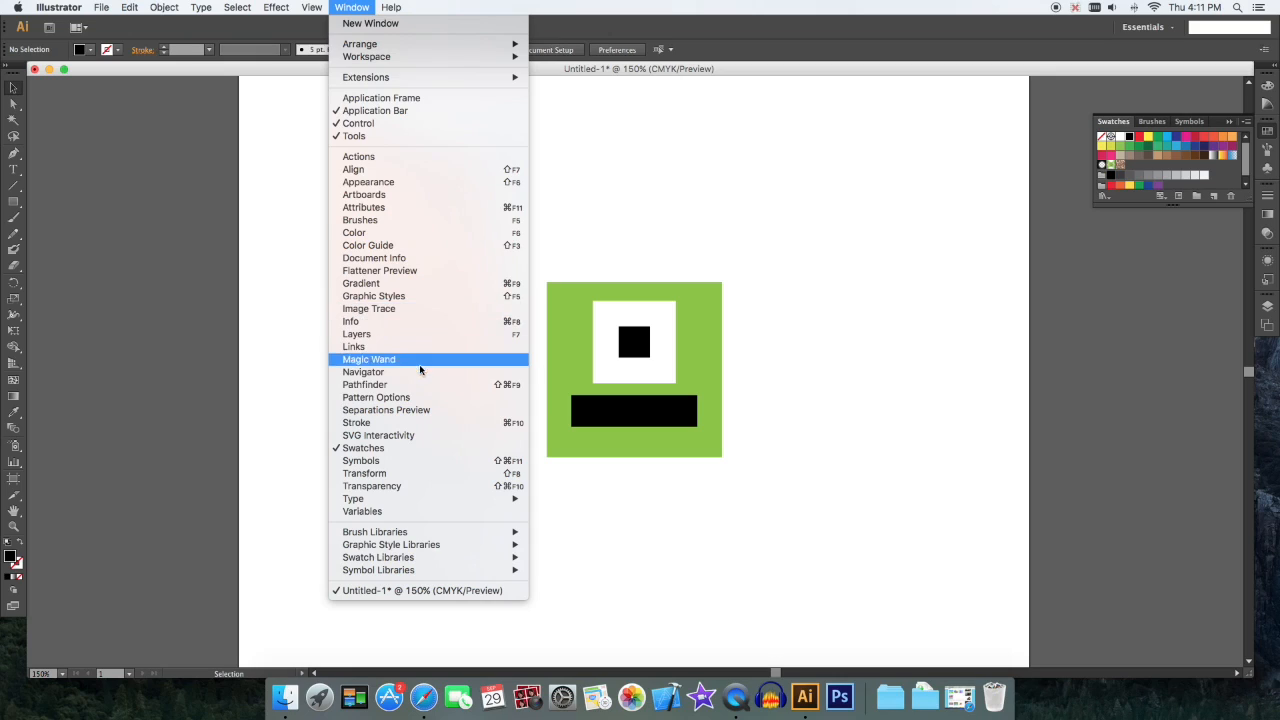
left_click(364, 384)
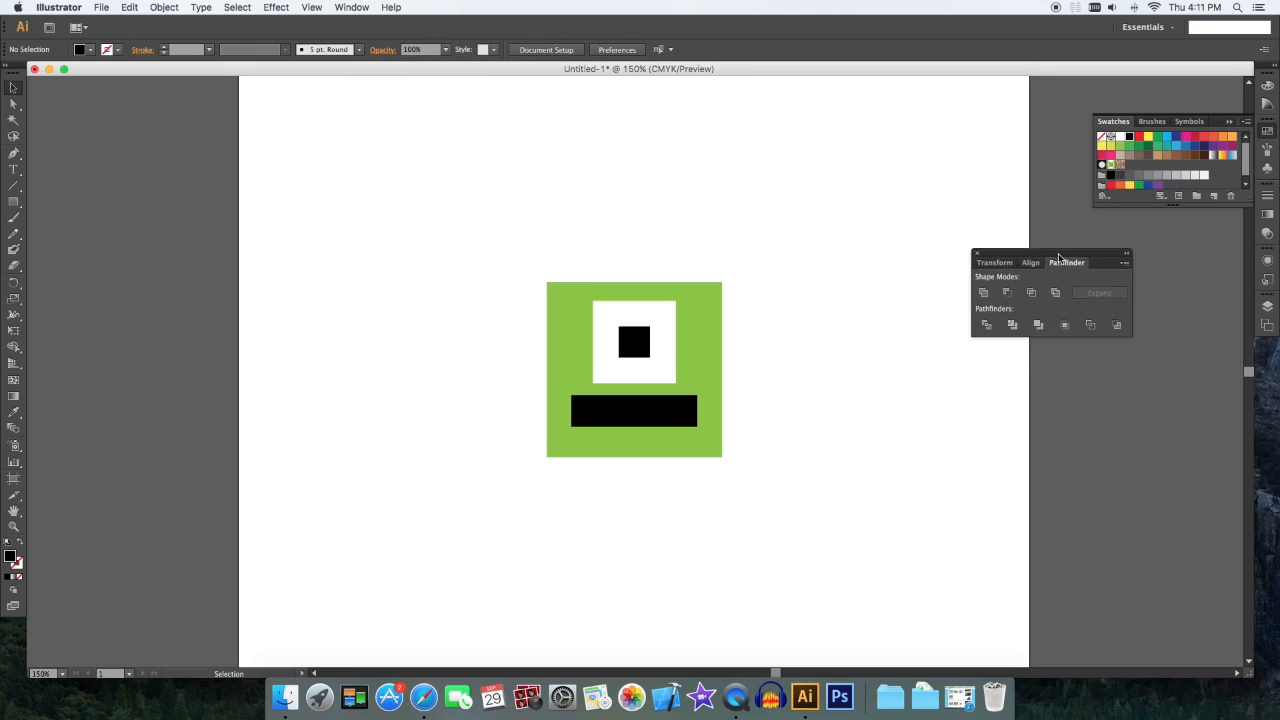
left_click_drag(1068, 262, 964, 252)
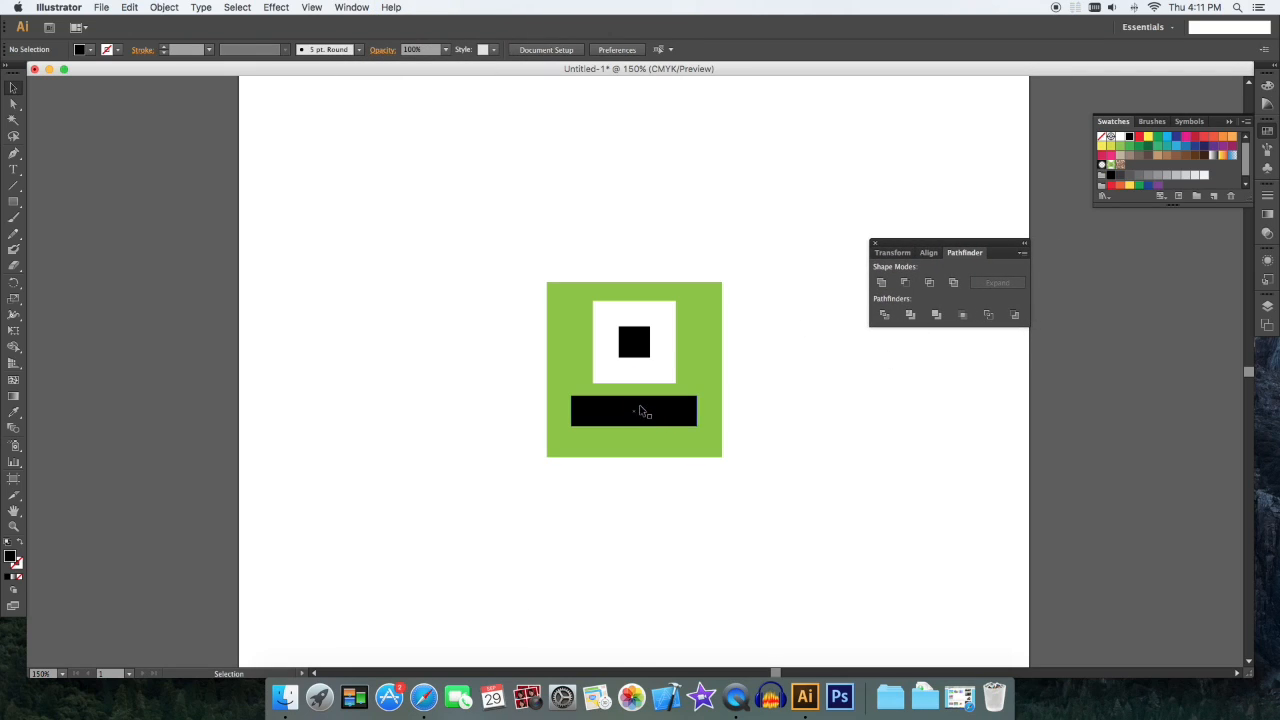
mouse_move(676, 418)
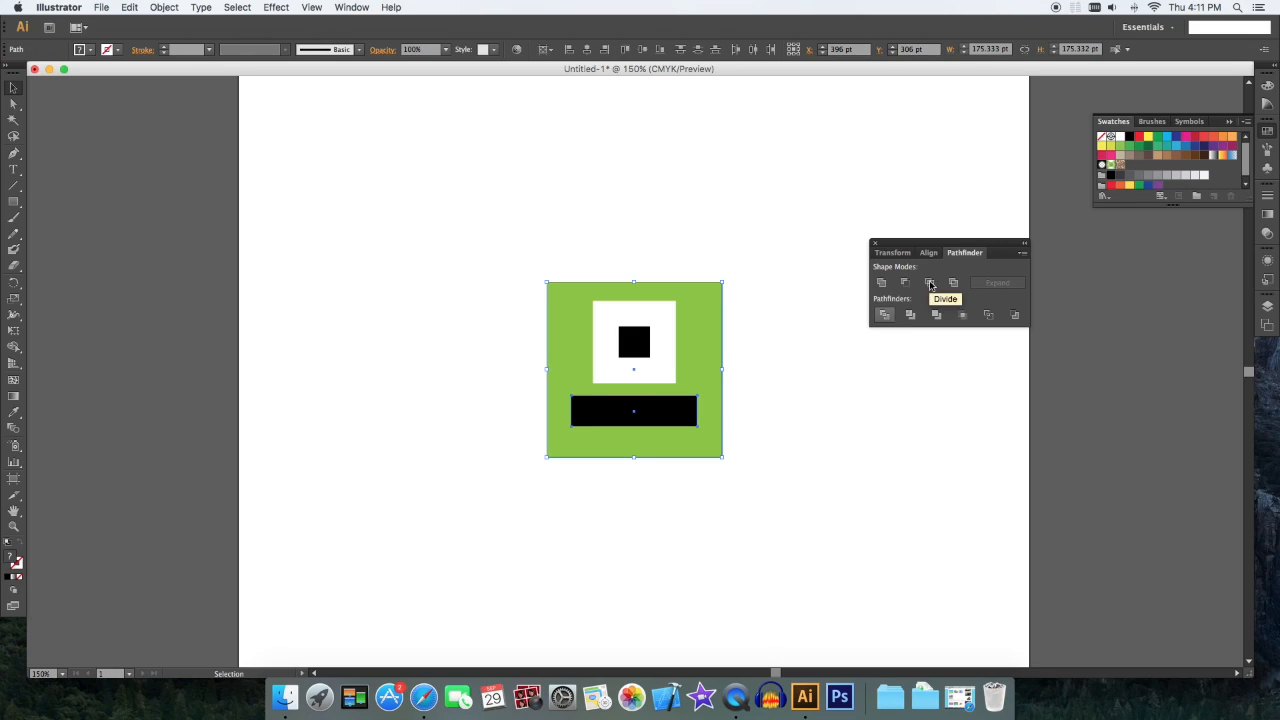
mouse_move(908, 288)
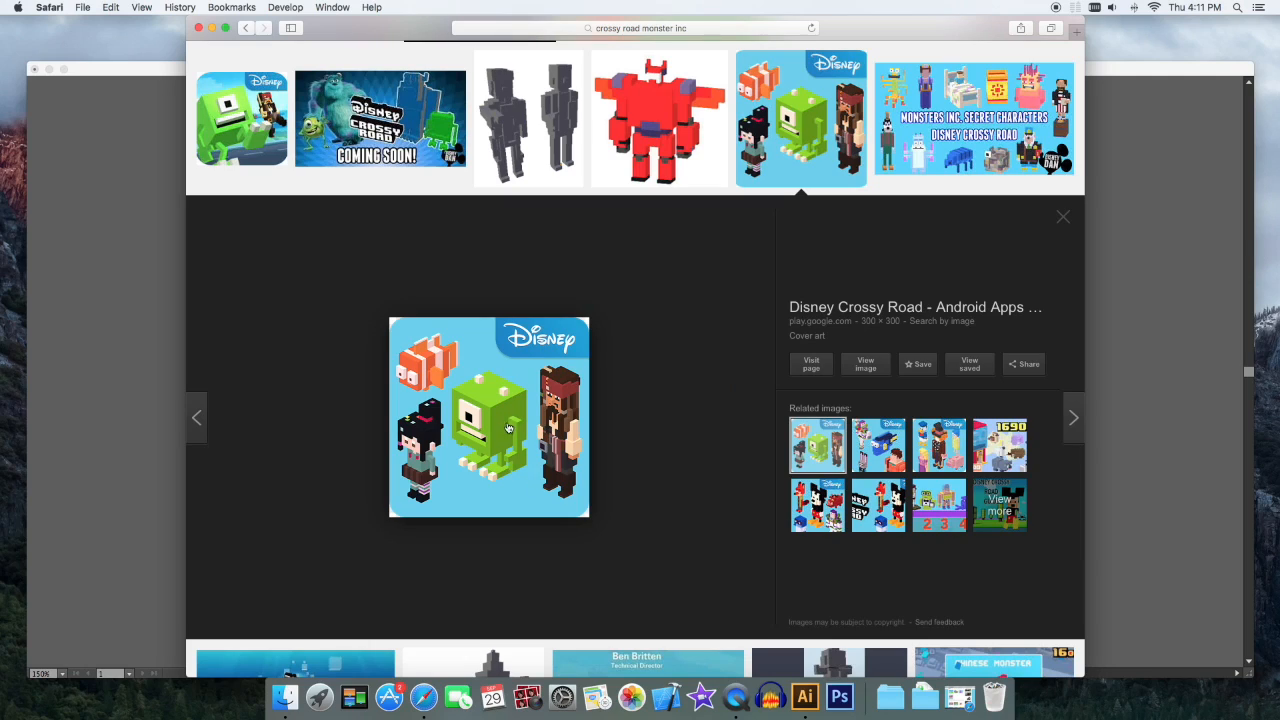
mouse_move(506, 462)
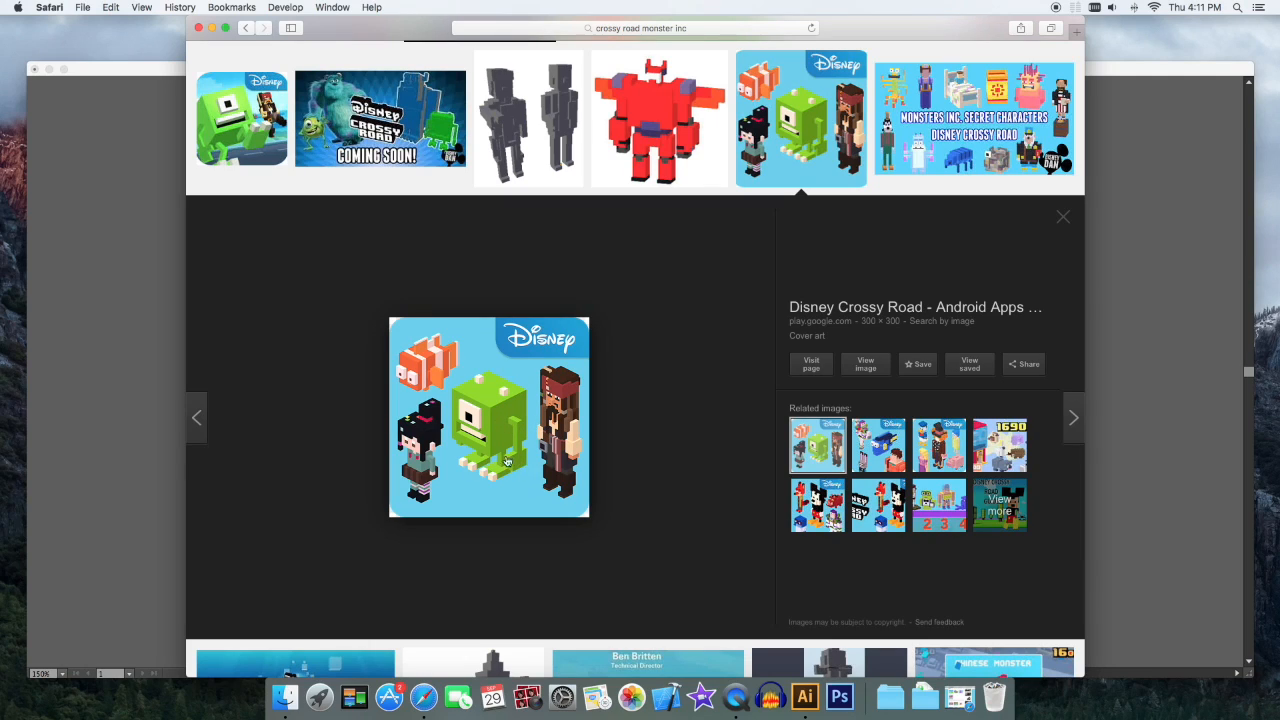
left_click(804, 696)
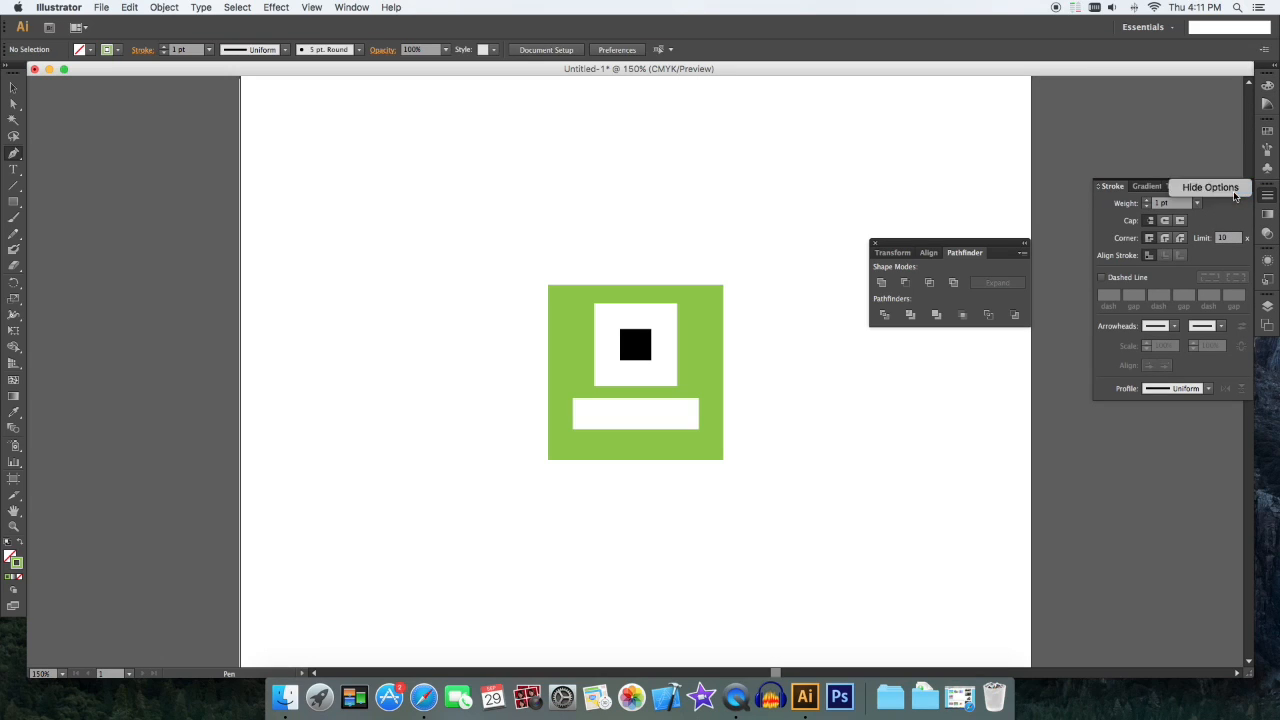
Step: Set a heavy stroke weight and draw a thick vertical green limb line beside the body
left_click(1196, 204)
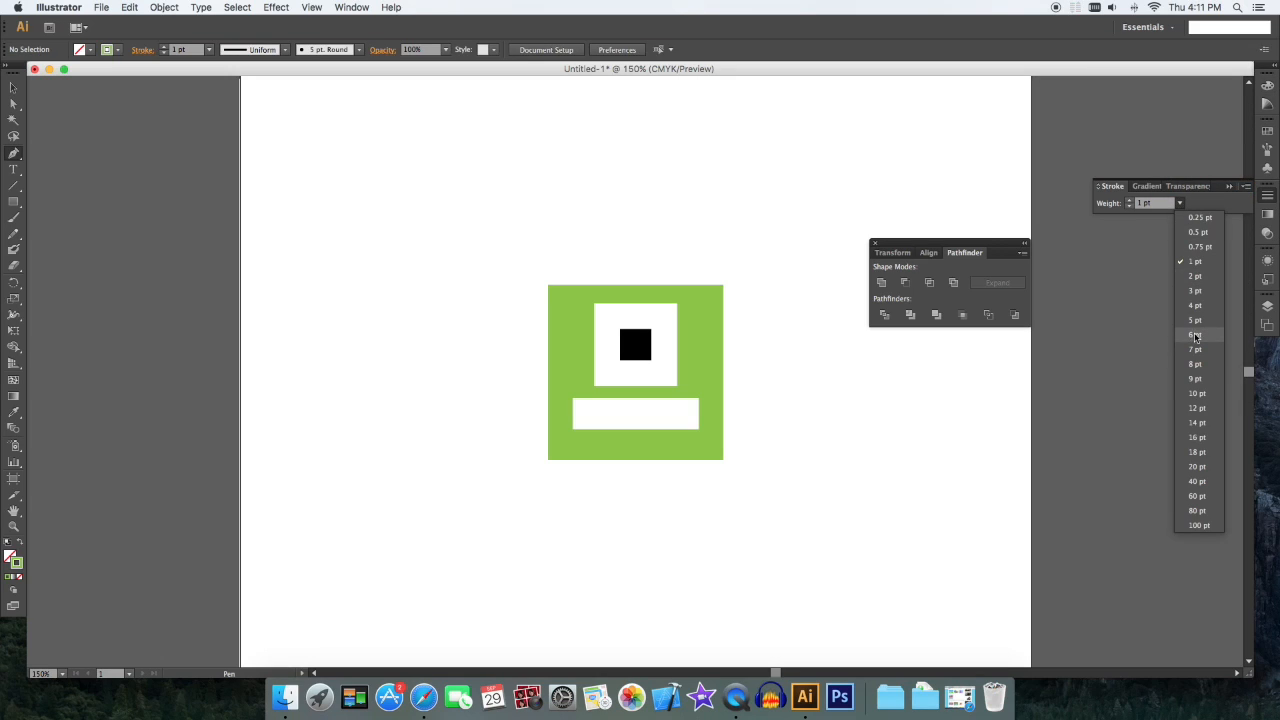
left_click(1196, 392)
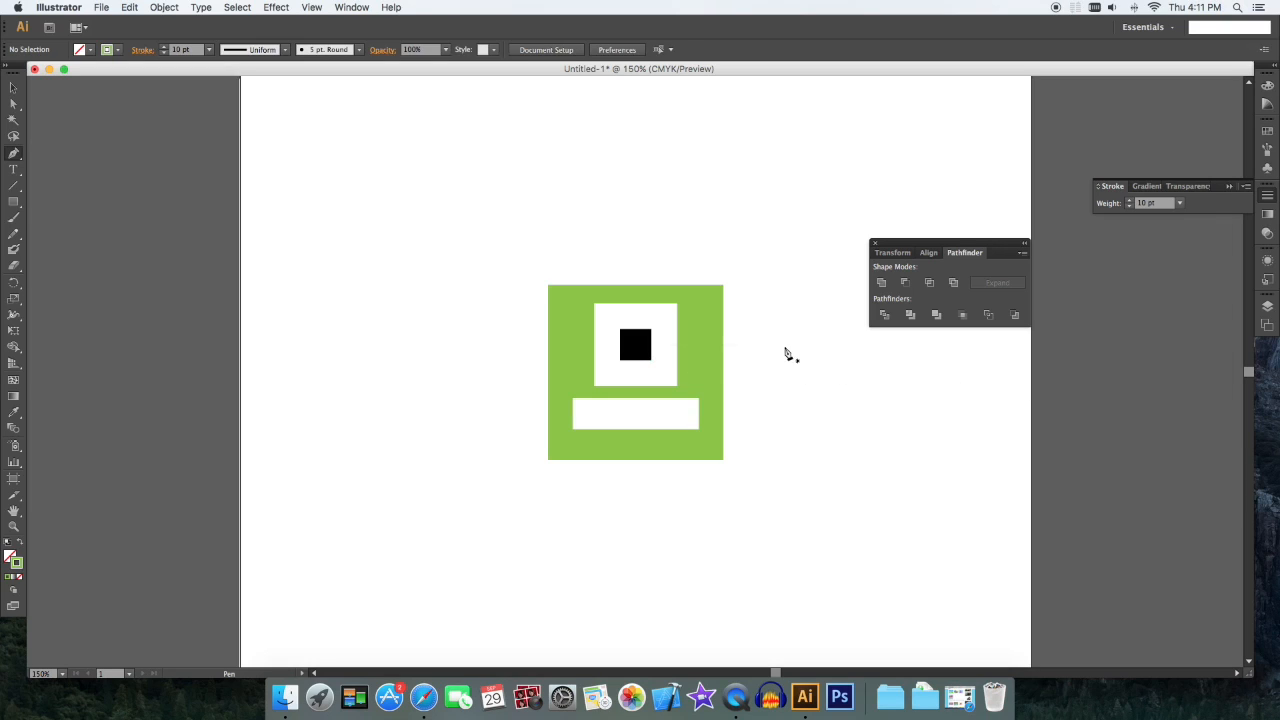
left_click(758, 360)
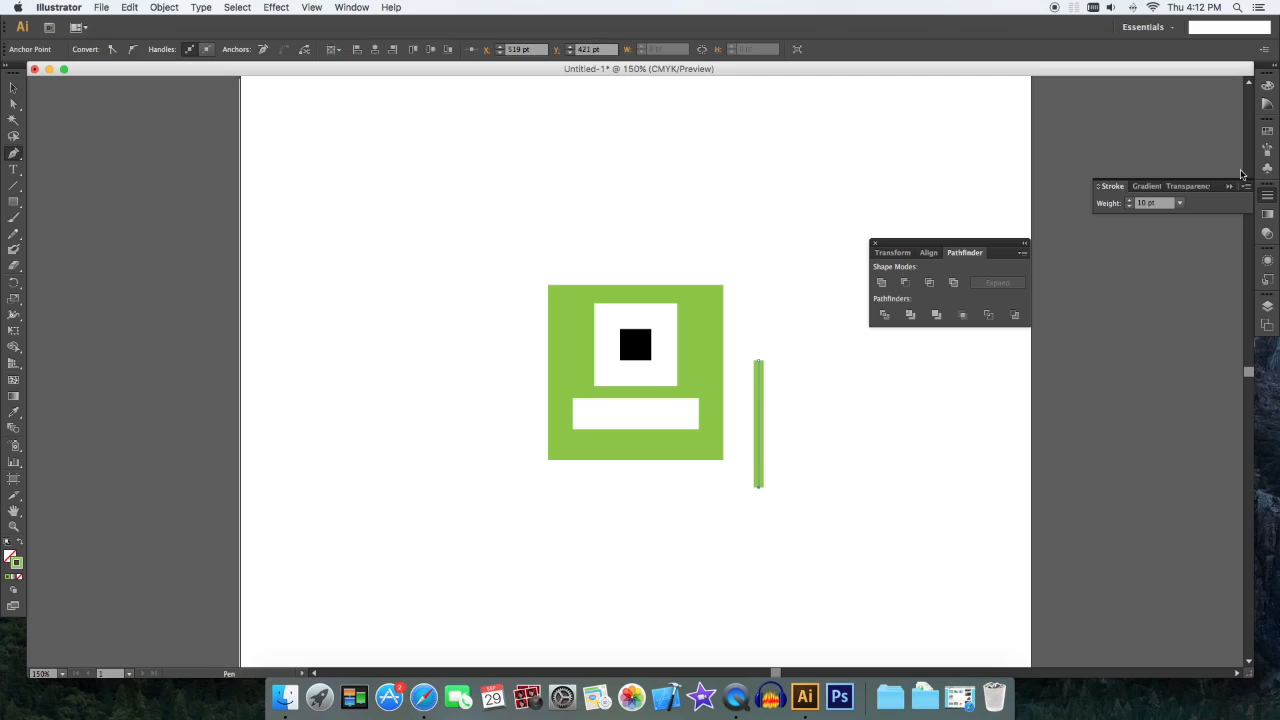
left_click(1180, 204)
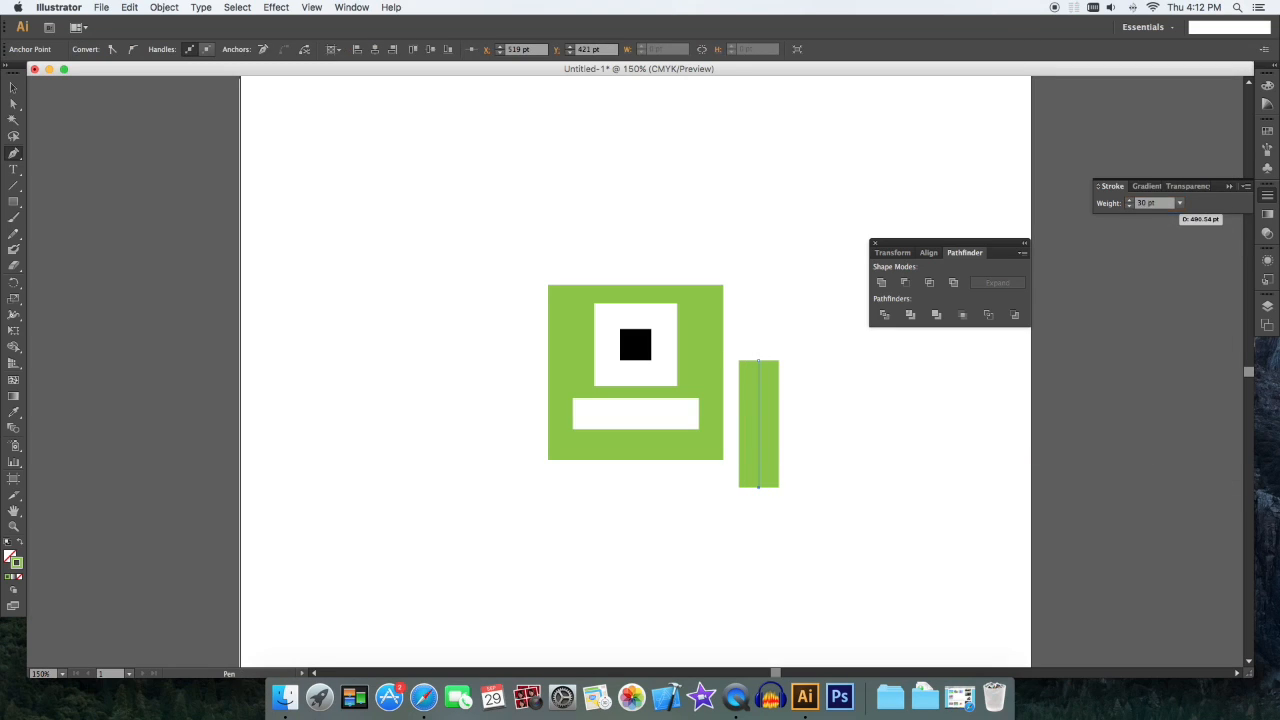
left_click(758, 424)
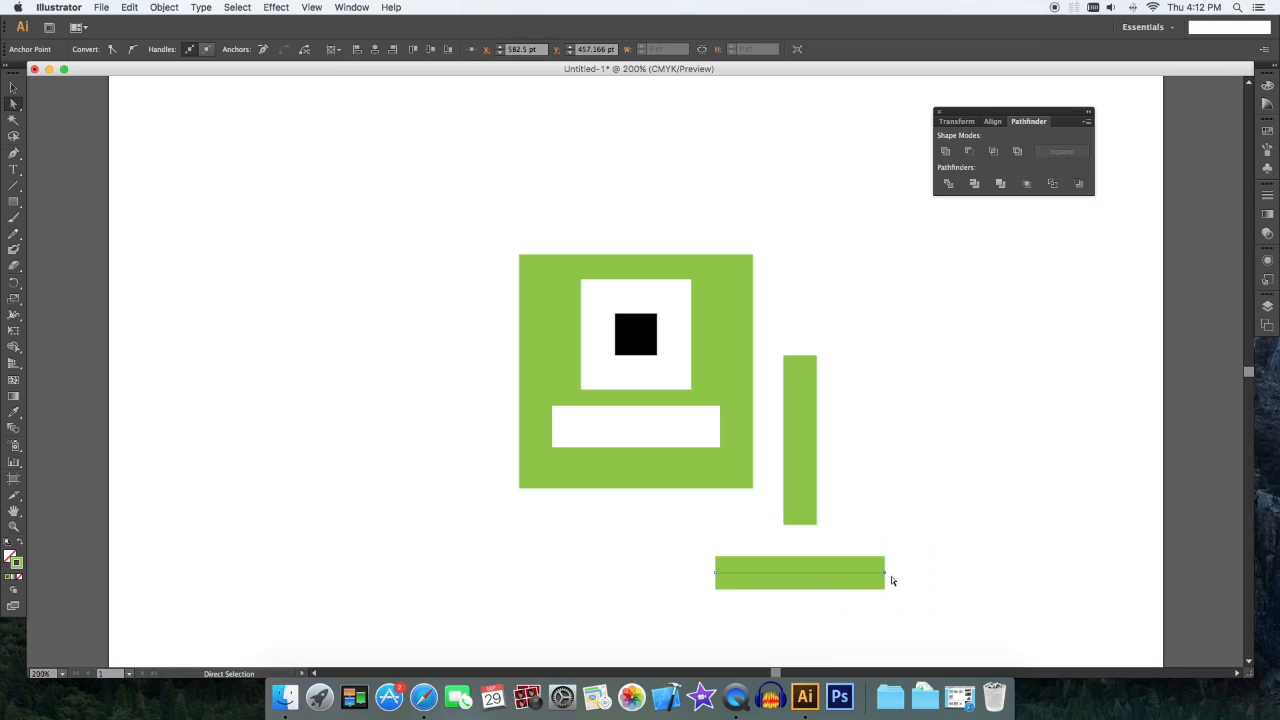
Step: Draw a short horizontal green bar joined to the vertical bar's bottom and expand the shapes
left_click_drag(884, 576, 800, 576)
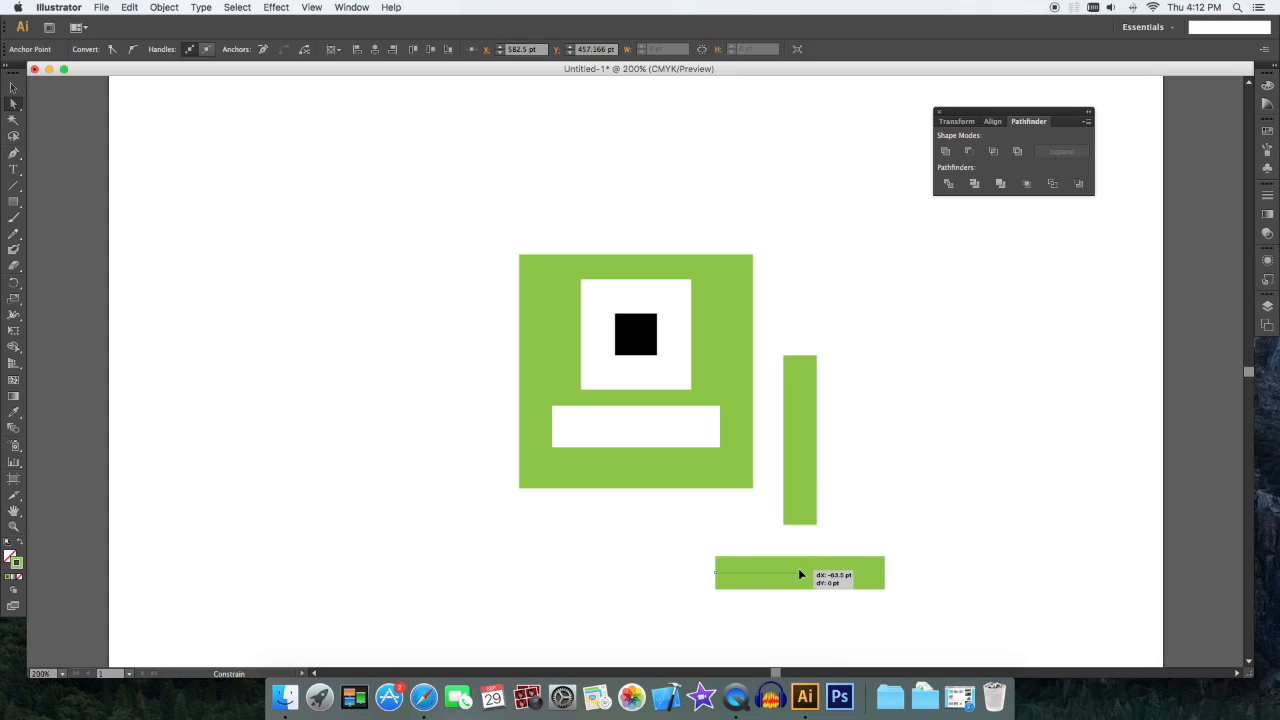
left_click_drag(800, 572, 740, 570)
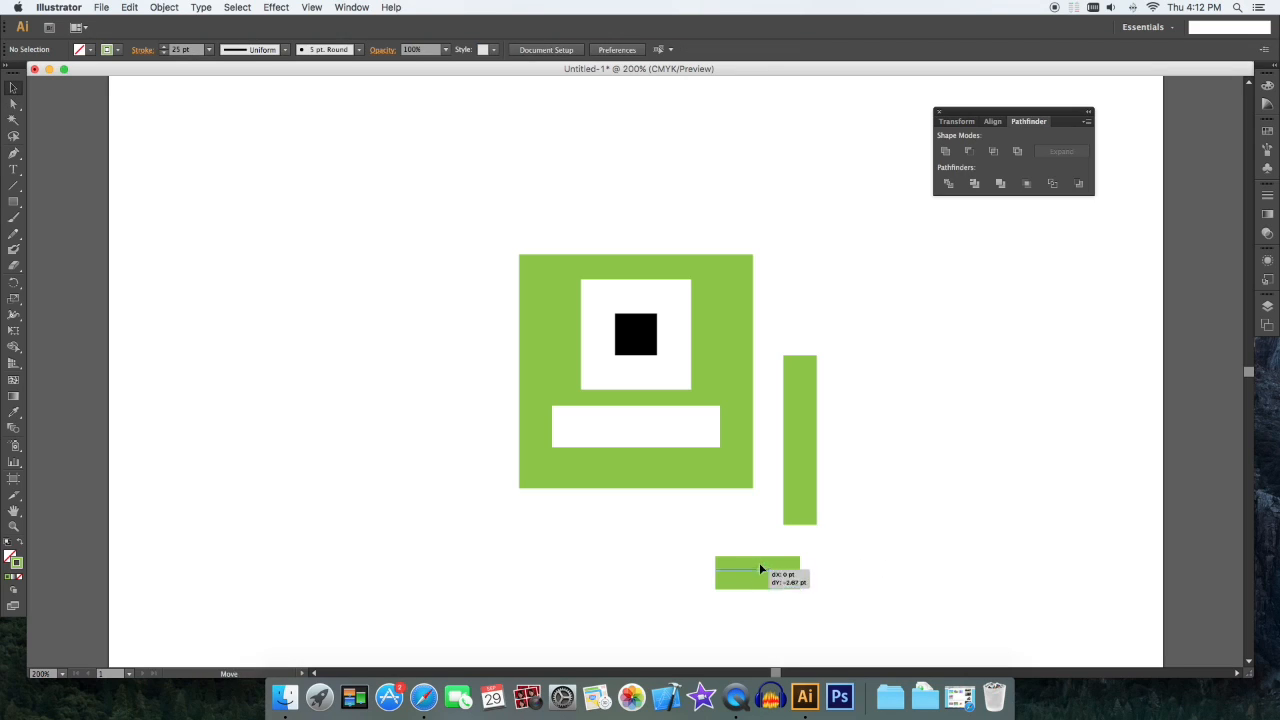
left_click_drag(756, 570, 776, 510)
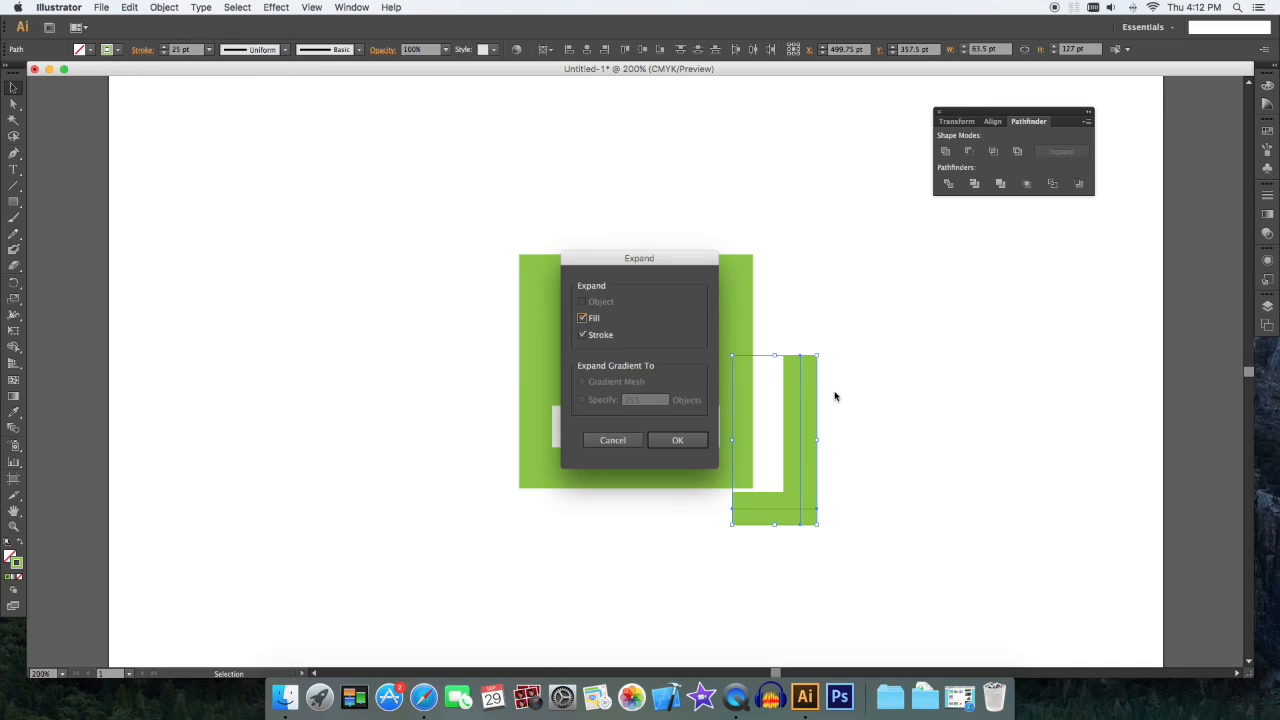
left_click(676, 440)
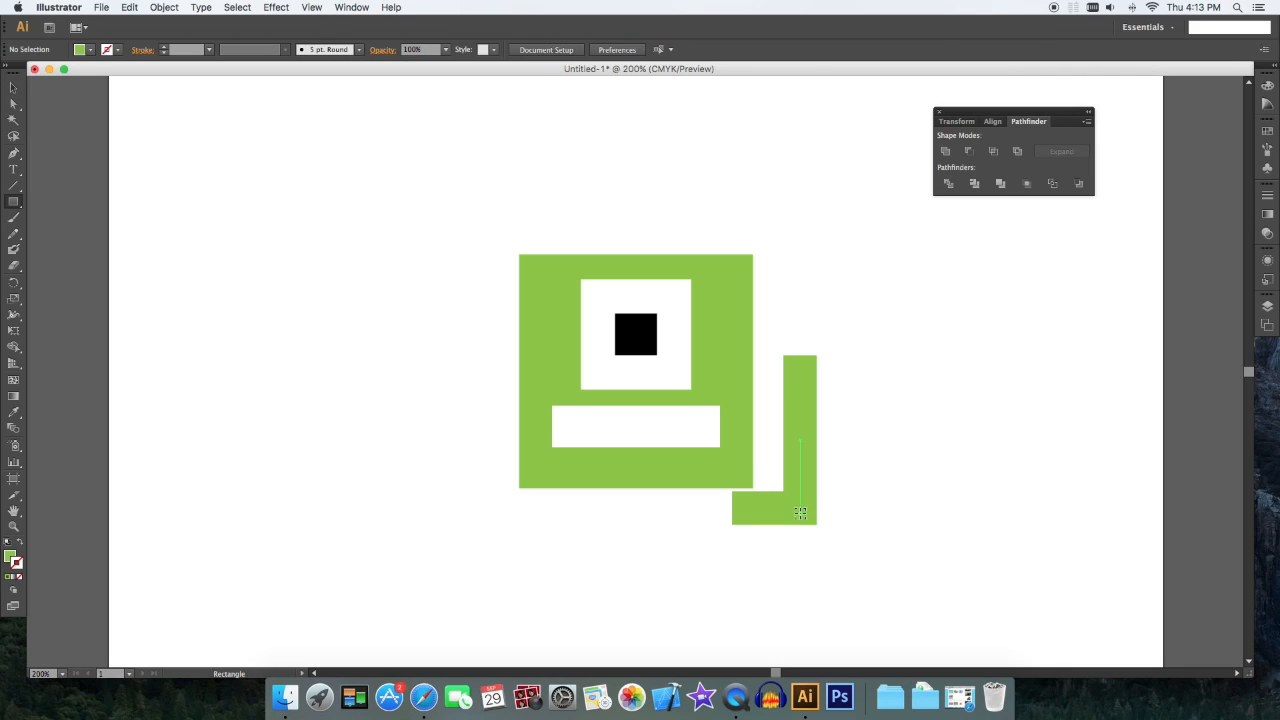
Step: Add a green square foot block at the limb's corner and select the head shapes
left_click_drag(800, 490, 836, 544)
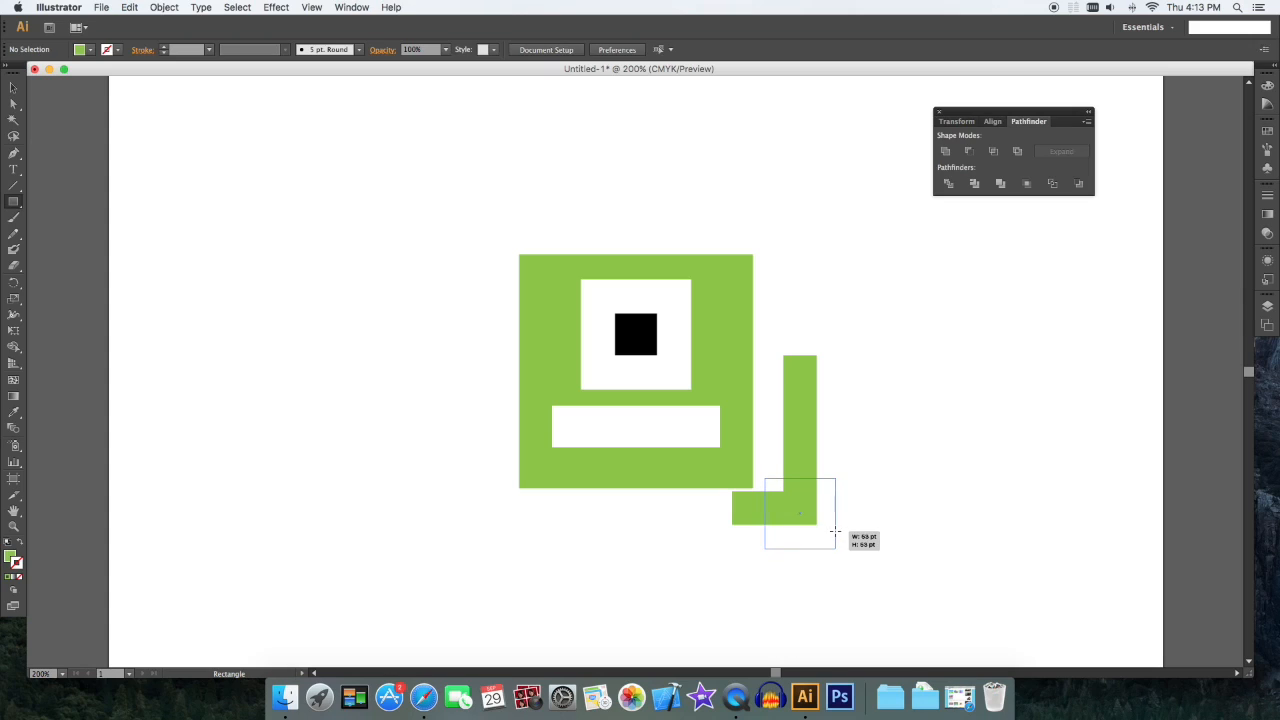
left_click_drag(764, 480, 836, 550)
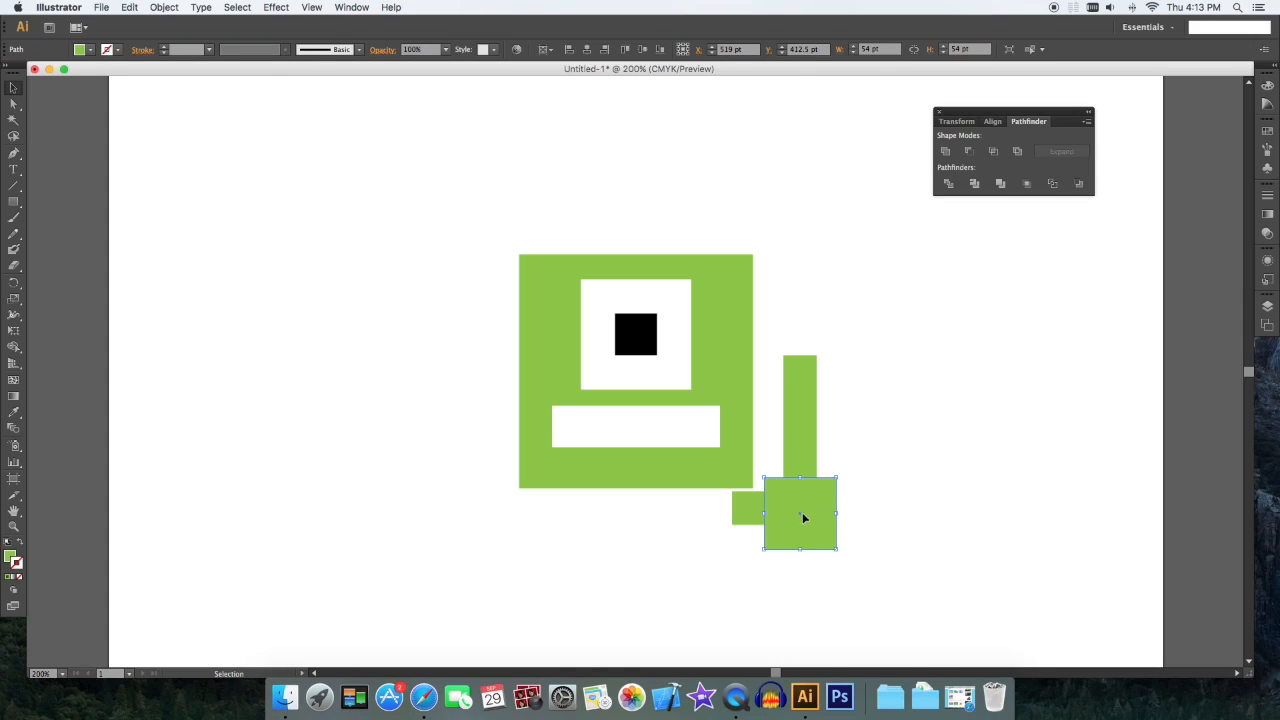
left_click_drag(800, 512, 800, 536)
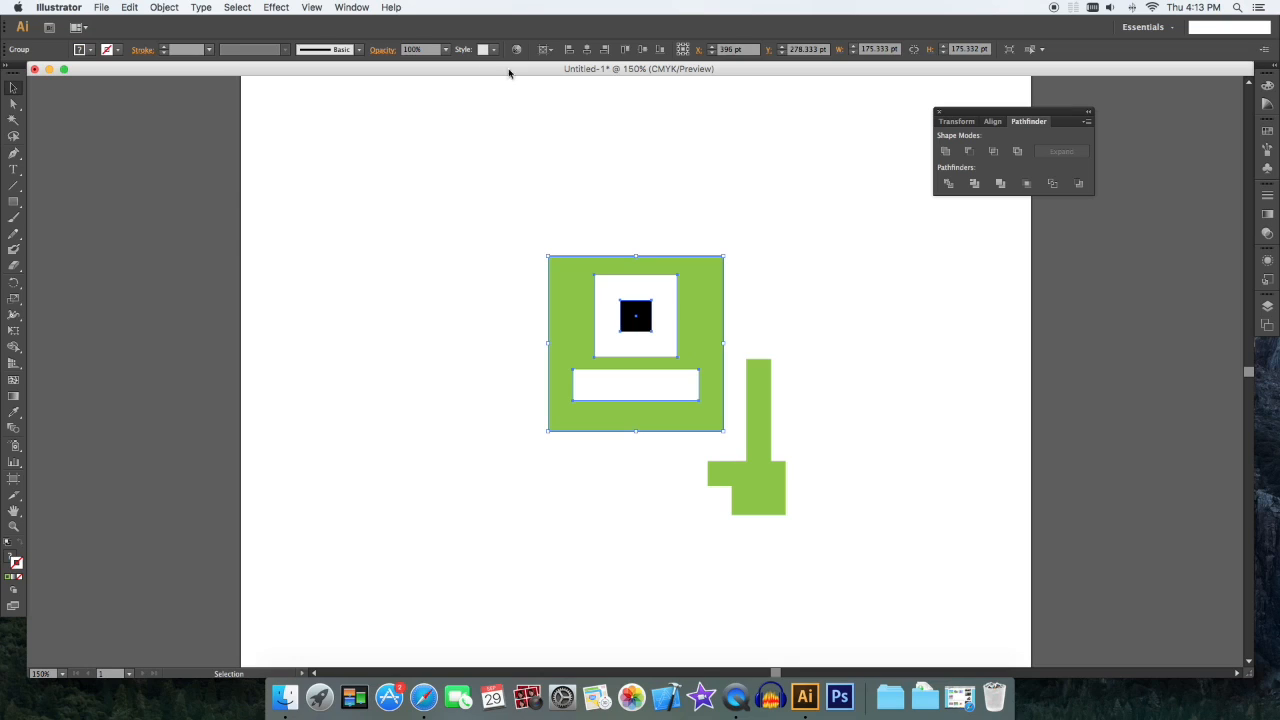
Step: Extrude the head into an Isometric Left 3D cube with 90 pt depth via Extrude & Bevel
left_click(276, 8)
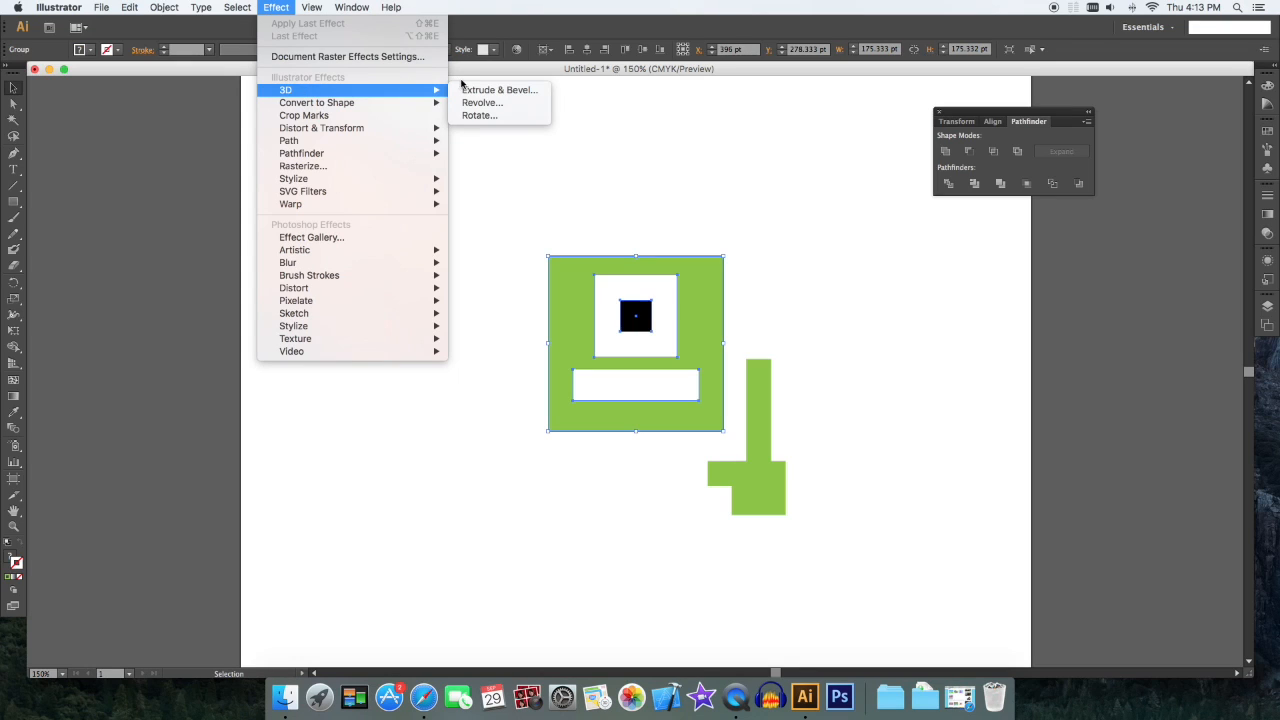
left_click(500, 90)
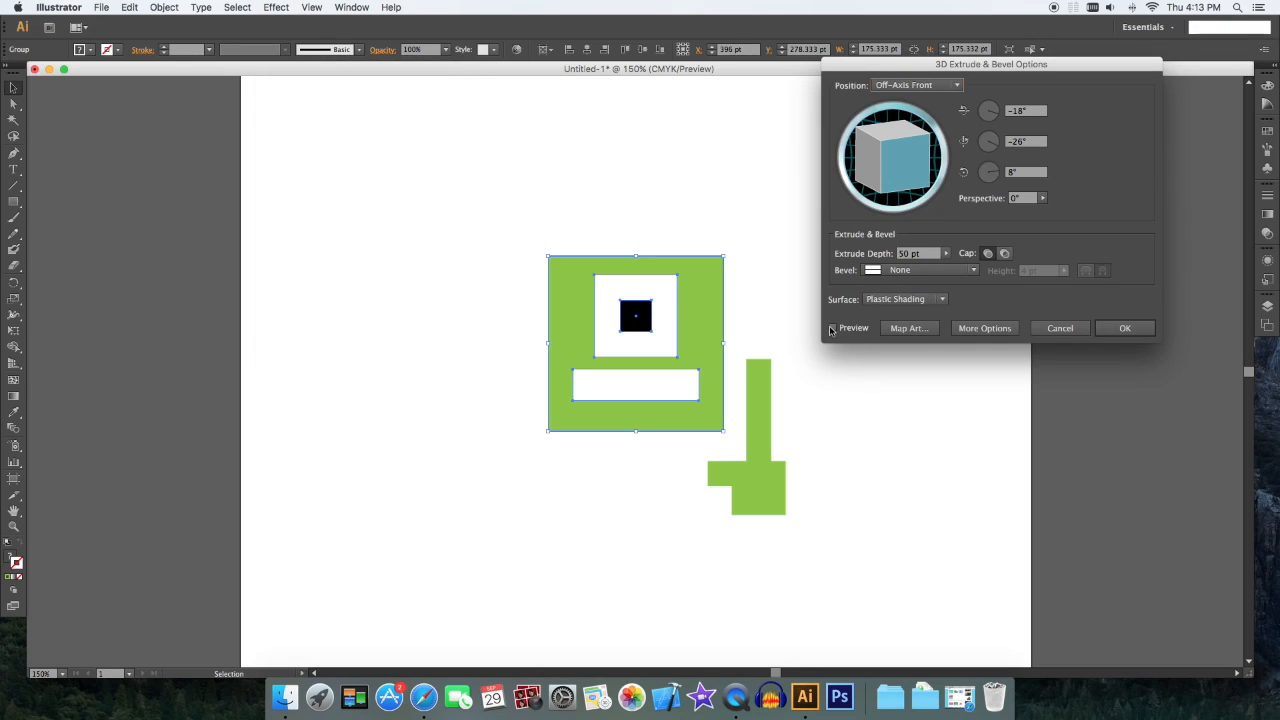
left_click(956, 84)
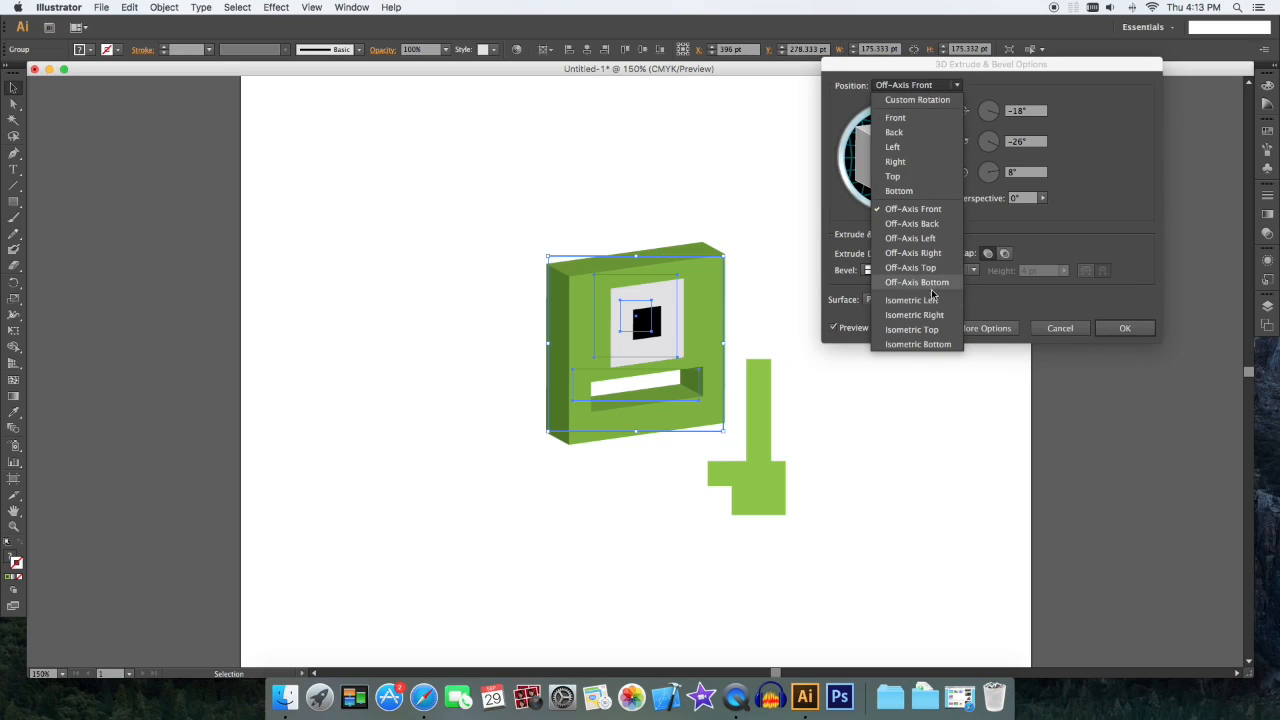
left_click(912, 300)
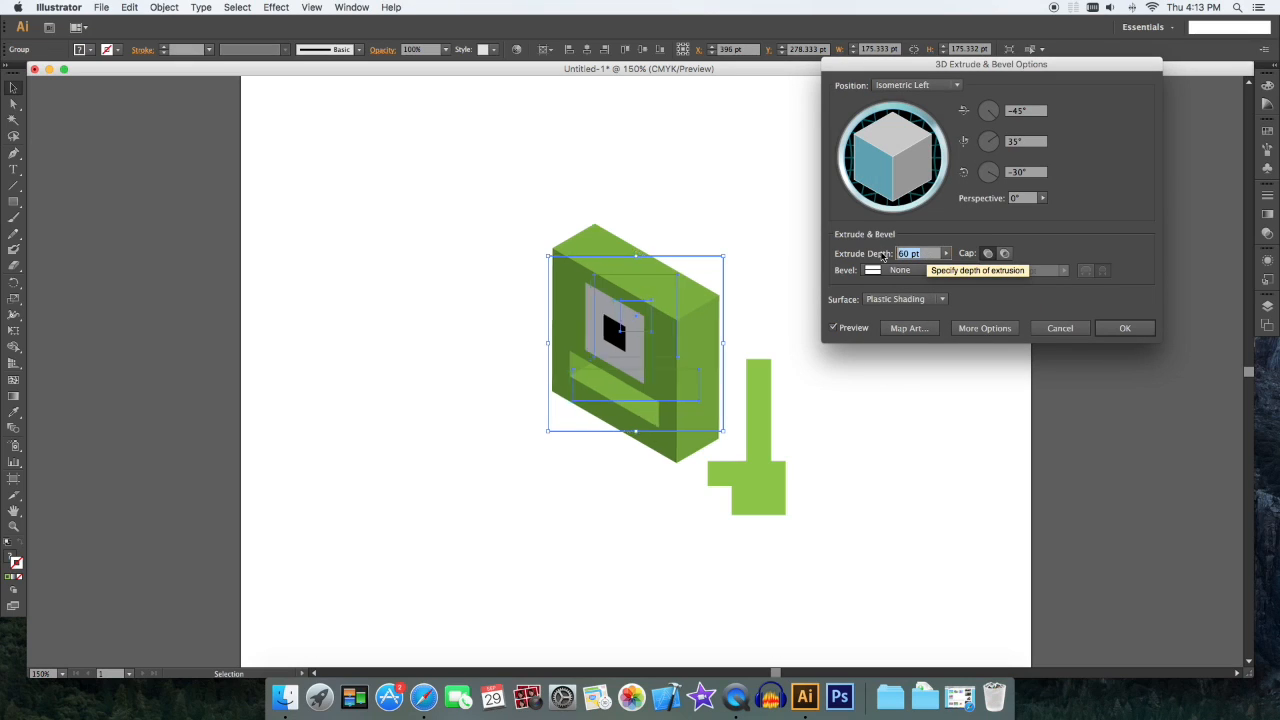
type("90")
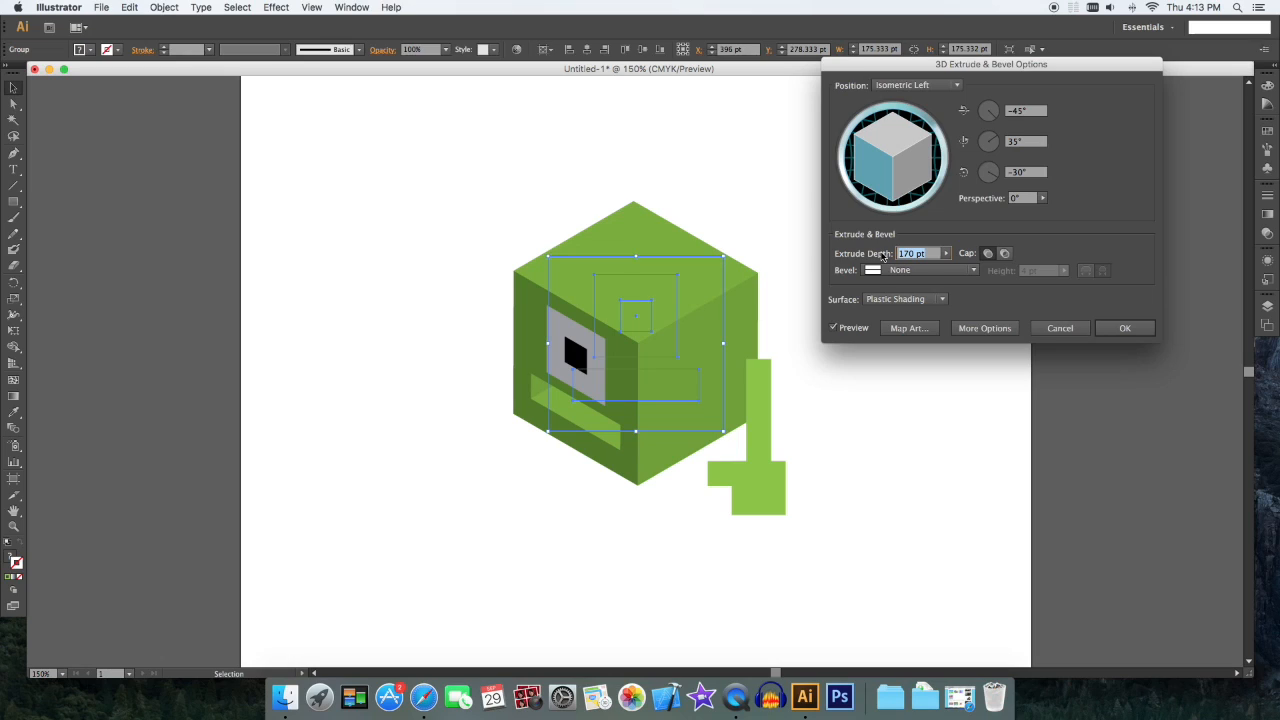
left_click(1124, 328)
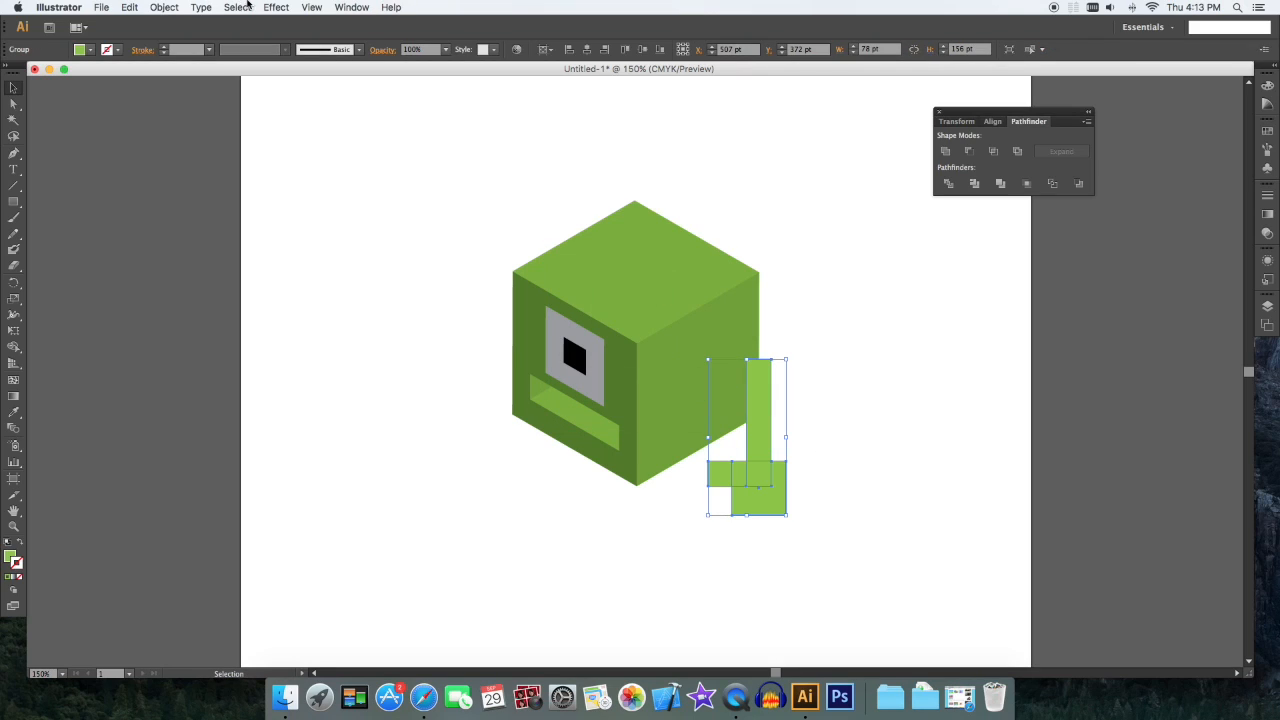
Step: Extrude the limb with Extrude & Bevel set to Isometric Right and move it against the head
left_click(276, 8)
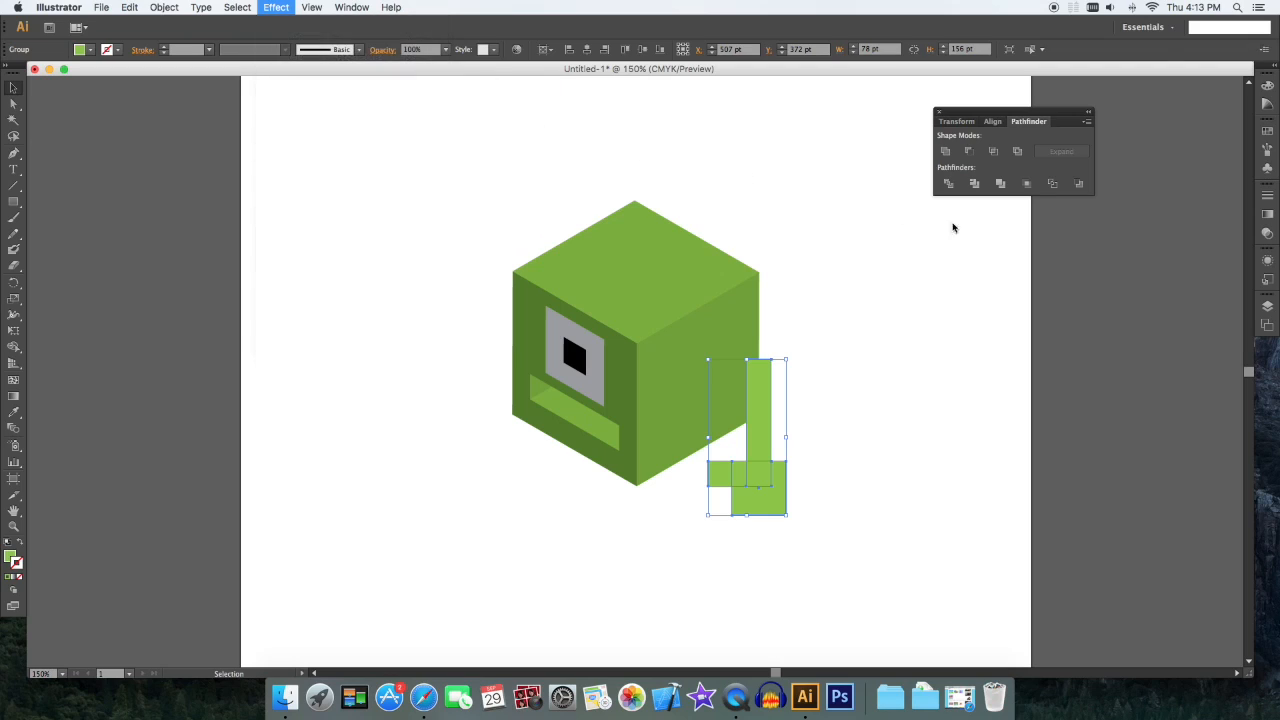
left_click(276, 8)
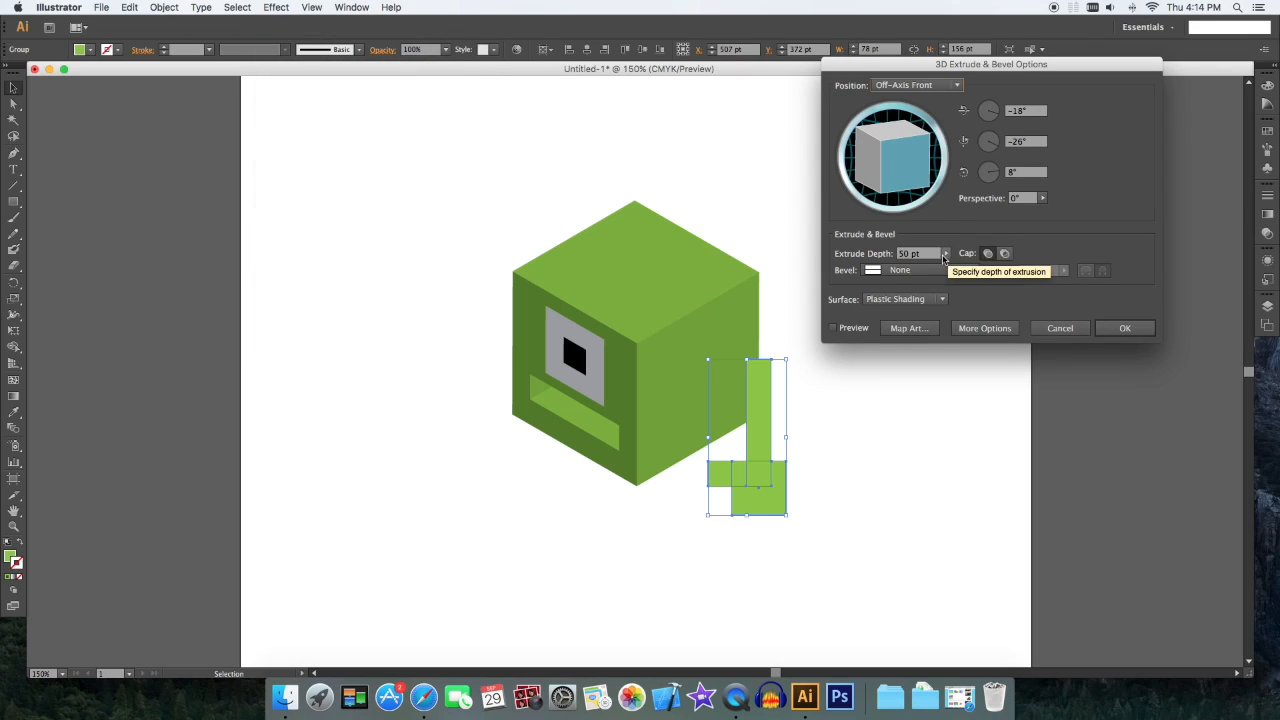
left_click(832, 328)
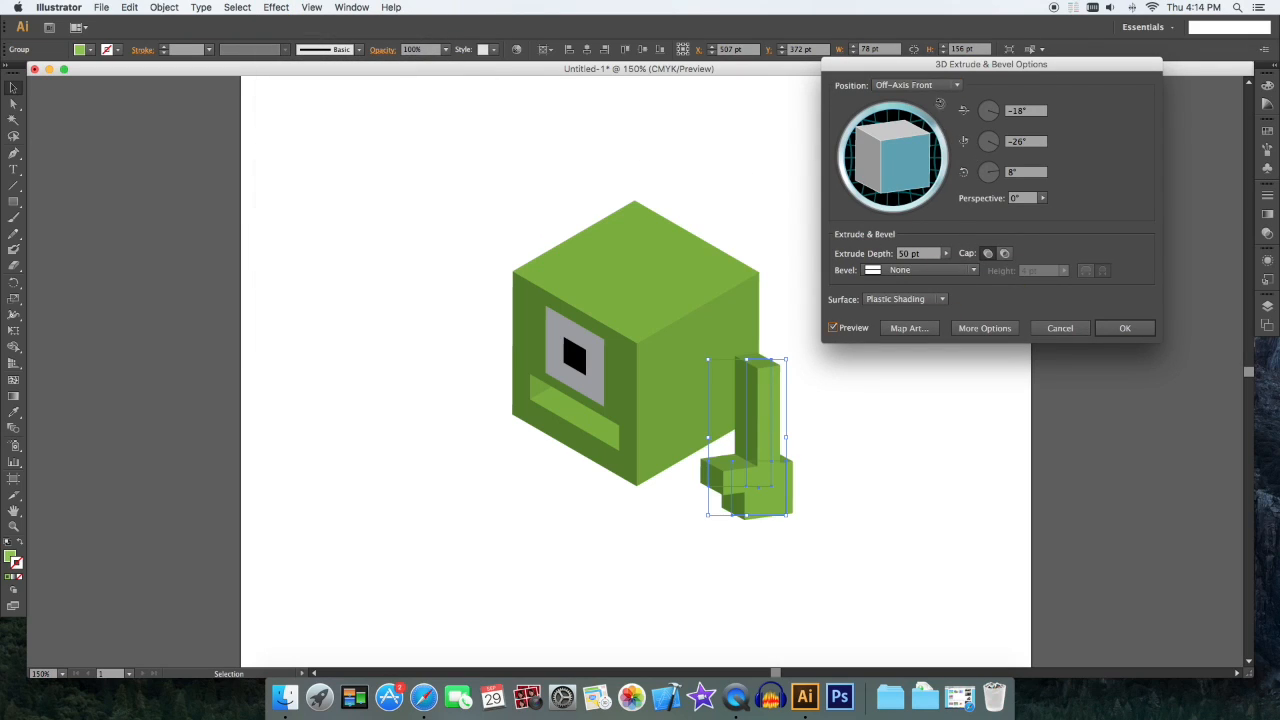
left_click(916, 84)
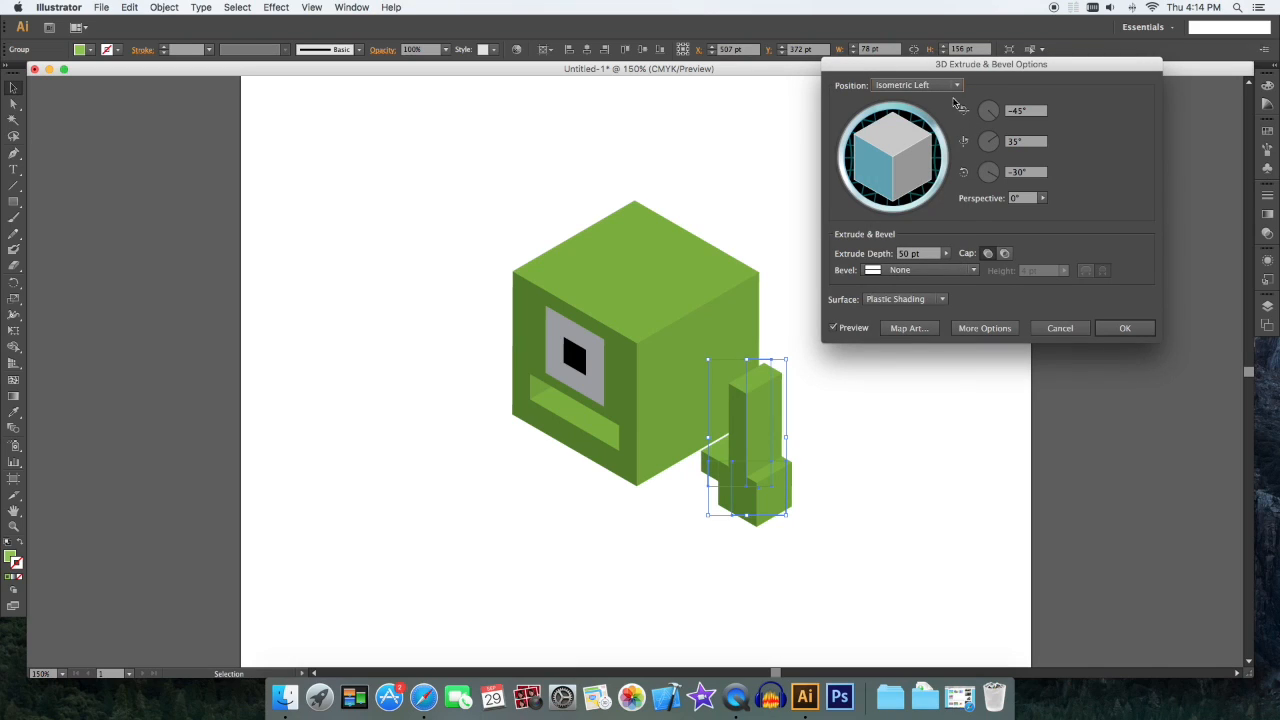
left_click(956, 84)
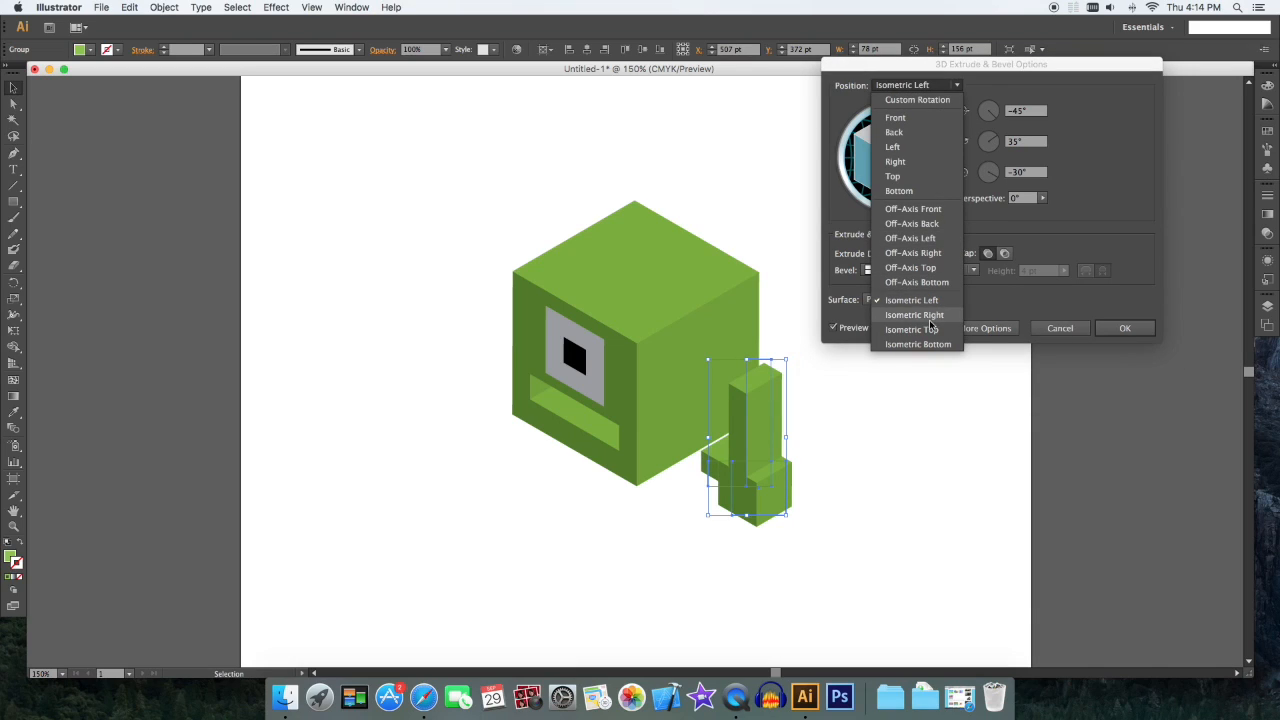
left_click(914, 314)
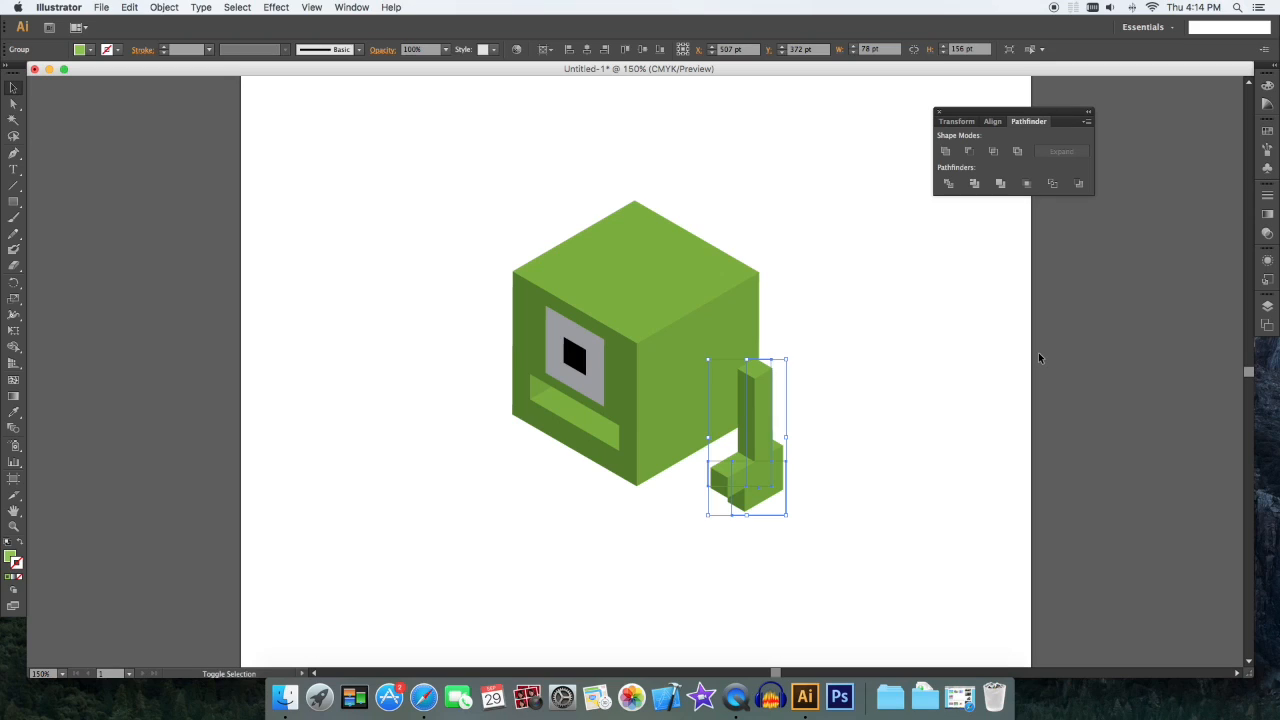
left_click_drag(744, 440, 704, 460)
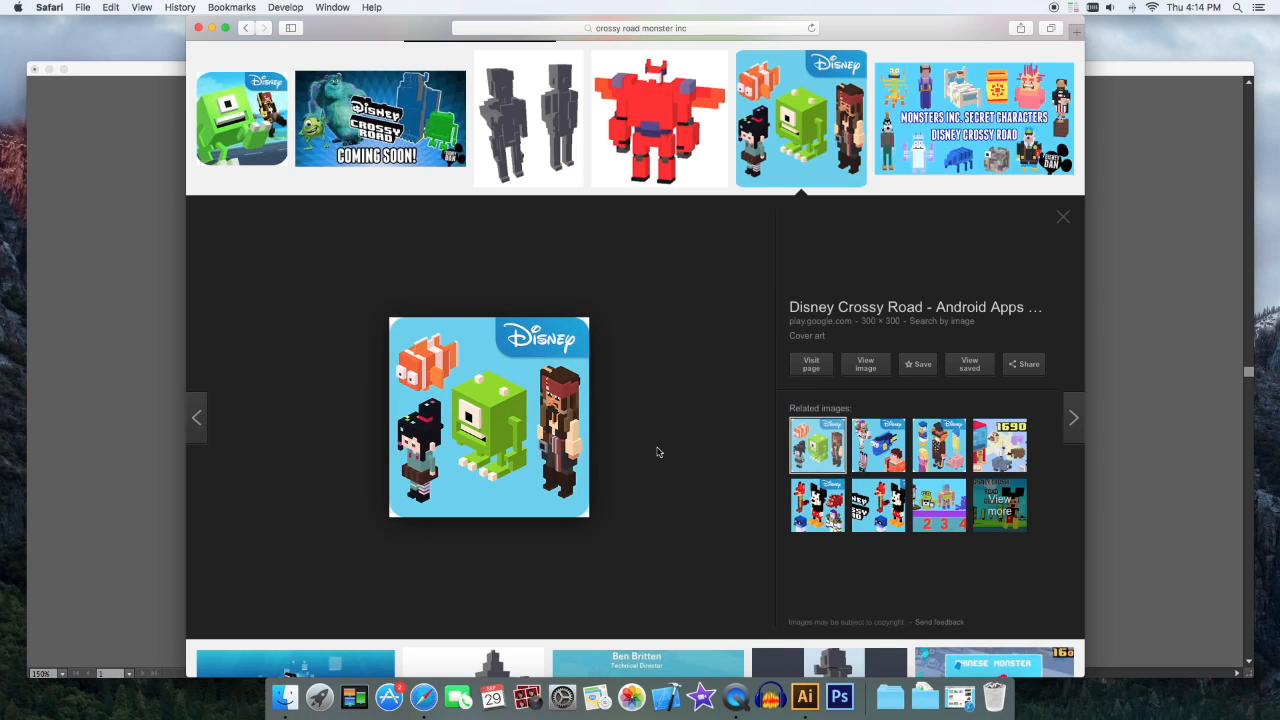
mouse_move(492, 480)
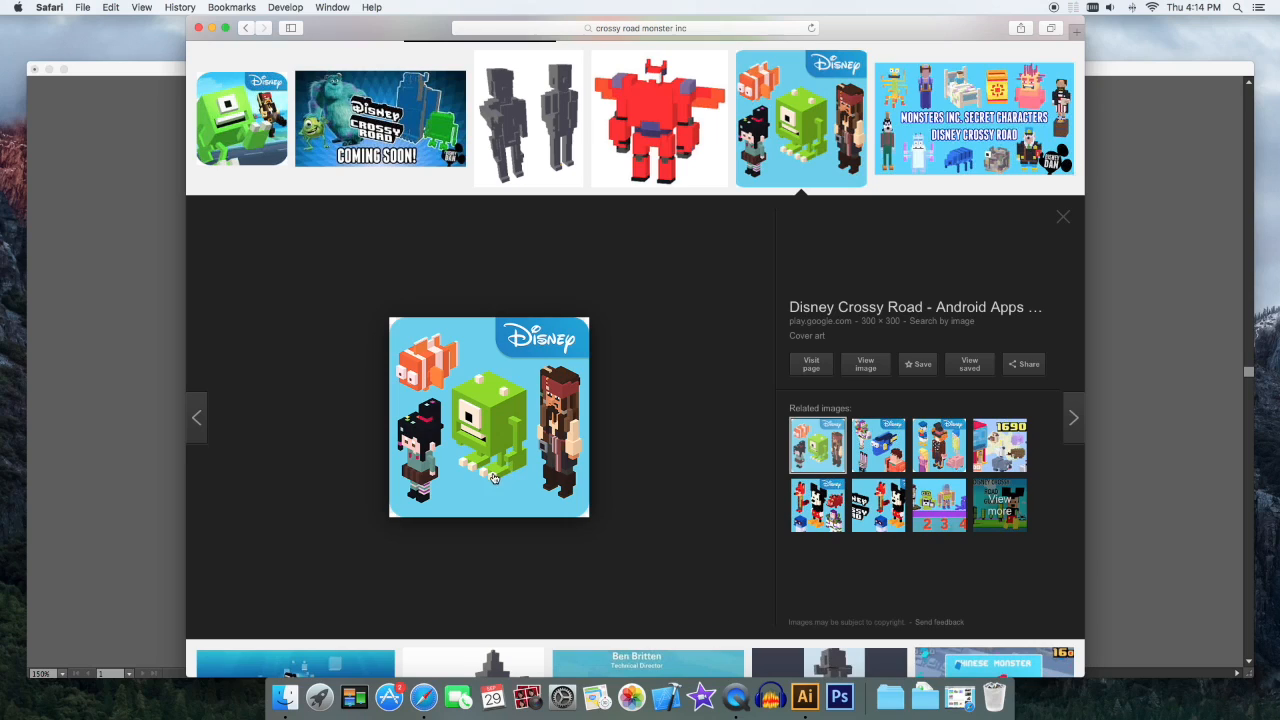
mouse_move(512, 492)
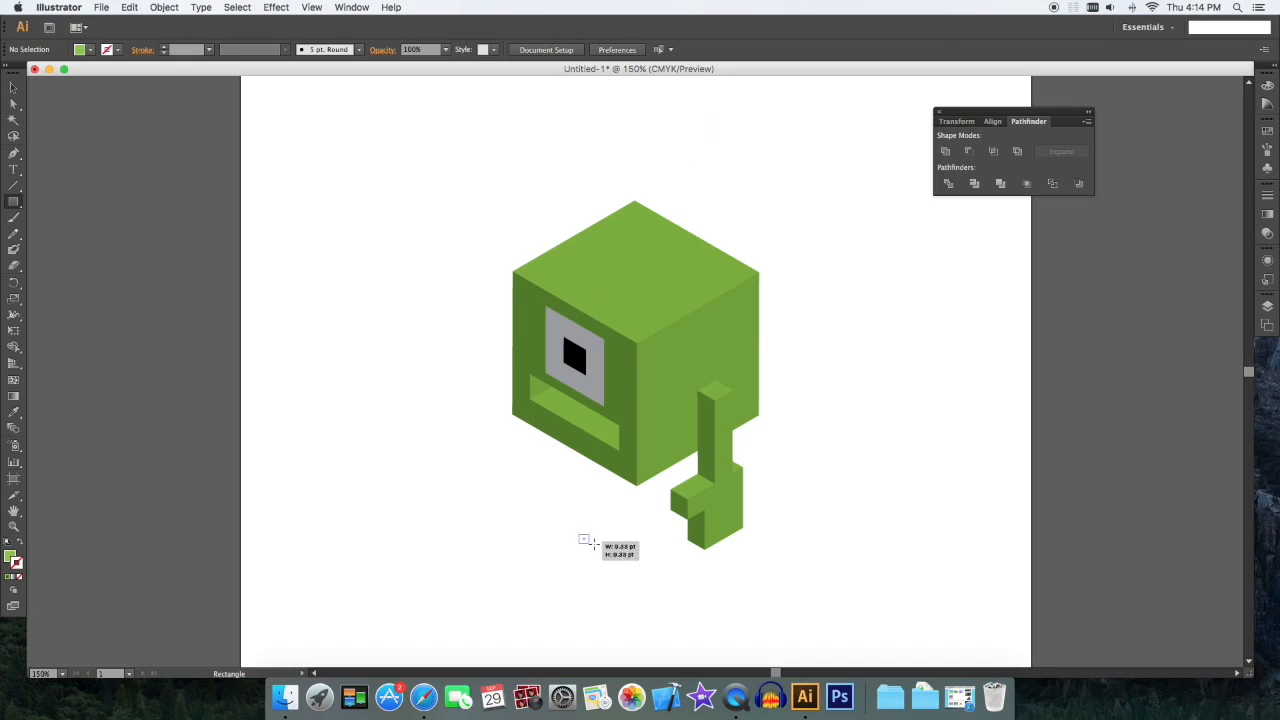
Step: Draw a green body square below the head and duplicate it into a smaller square
left_click_drag(584, 540, 668, 620)
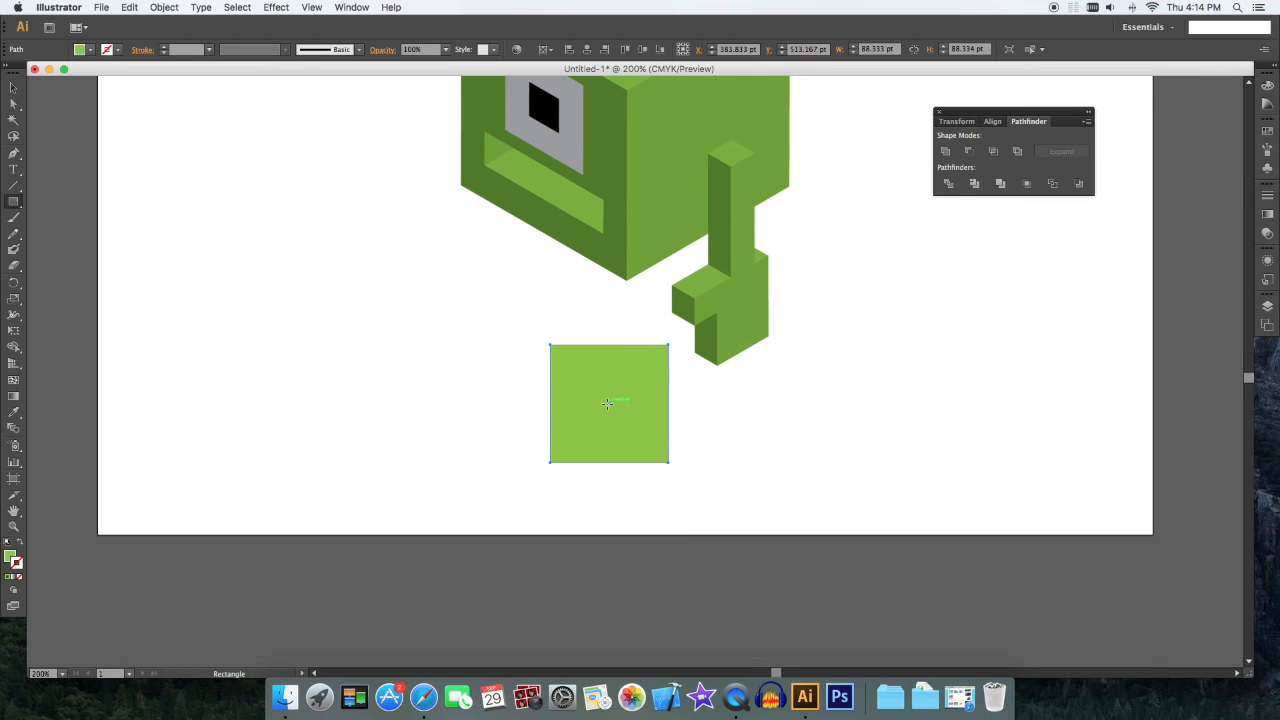
left_click_drag(608, 404, 608, 470)
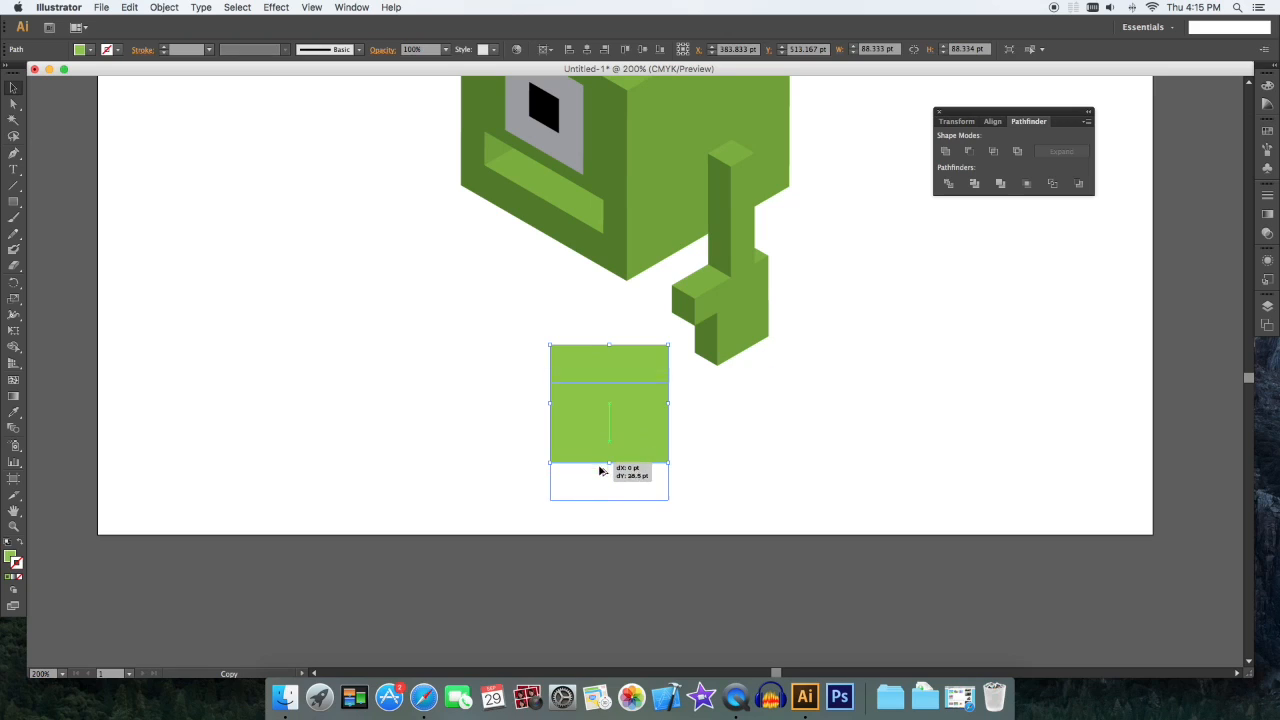
left_click_drag(608, 404, 608, 464)
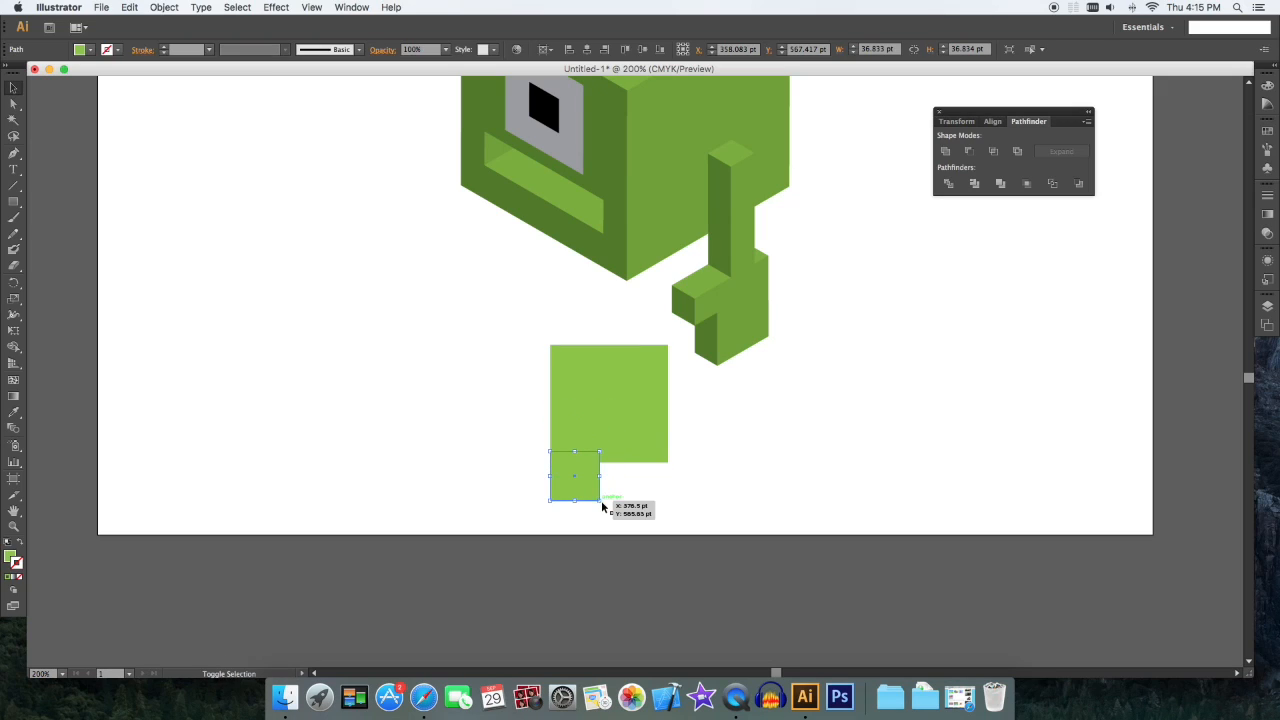
Step: Draw a small rectangle along the body's bottom edge and widen it across the body
left_click_drag(574, 476, 610, 476)
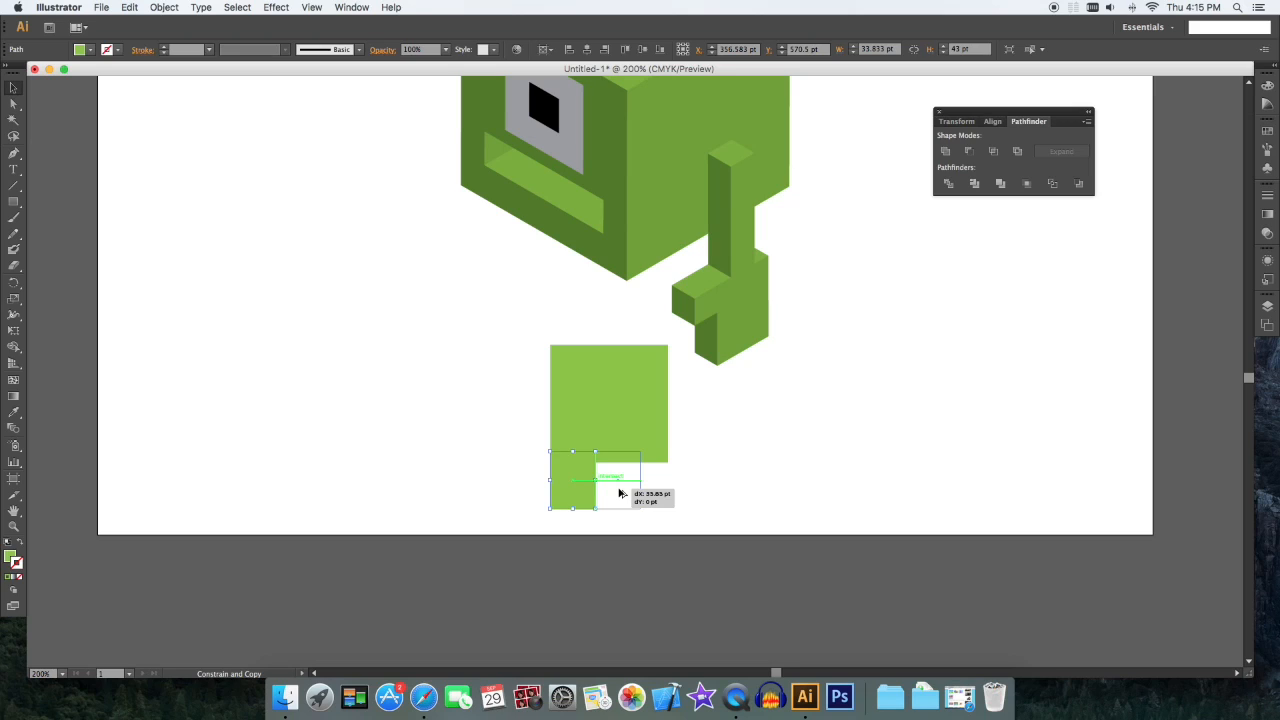
left_click_drag(584, 480, 636, 486)
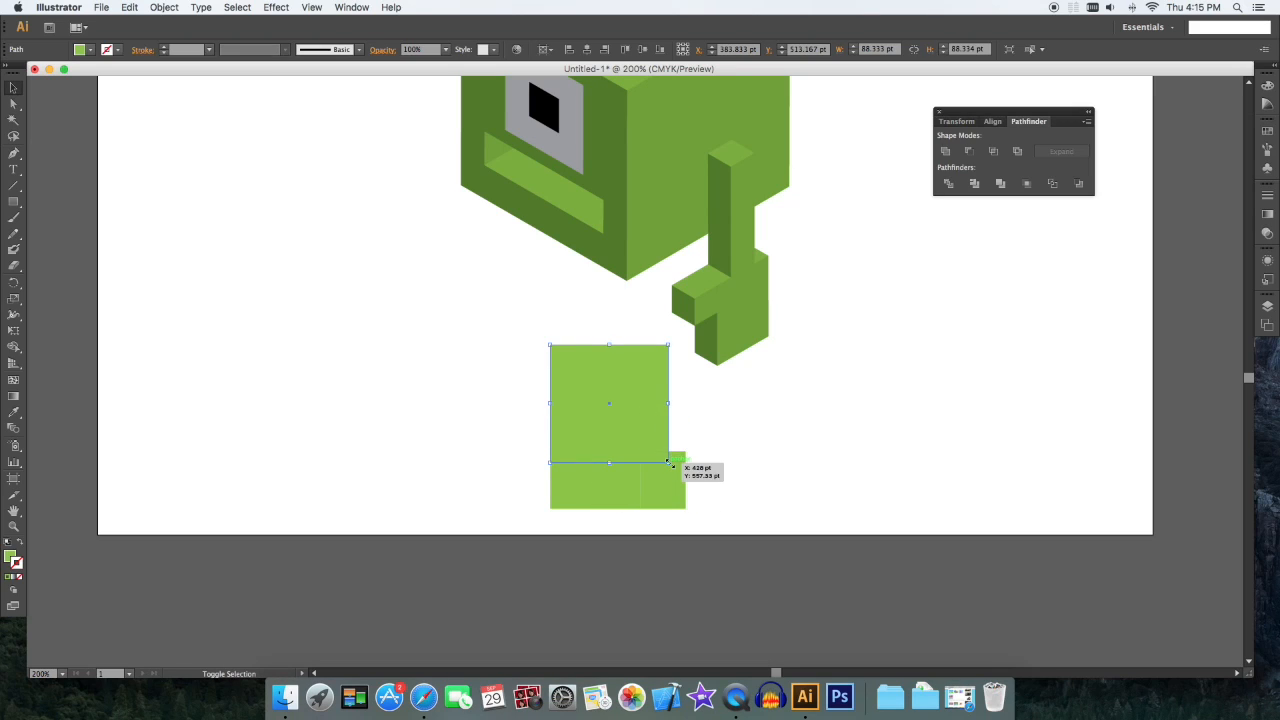
left_click(770, 456)
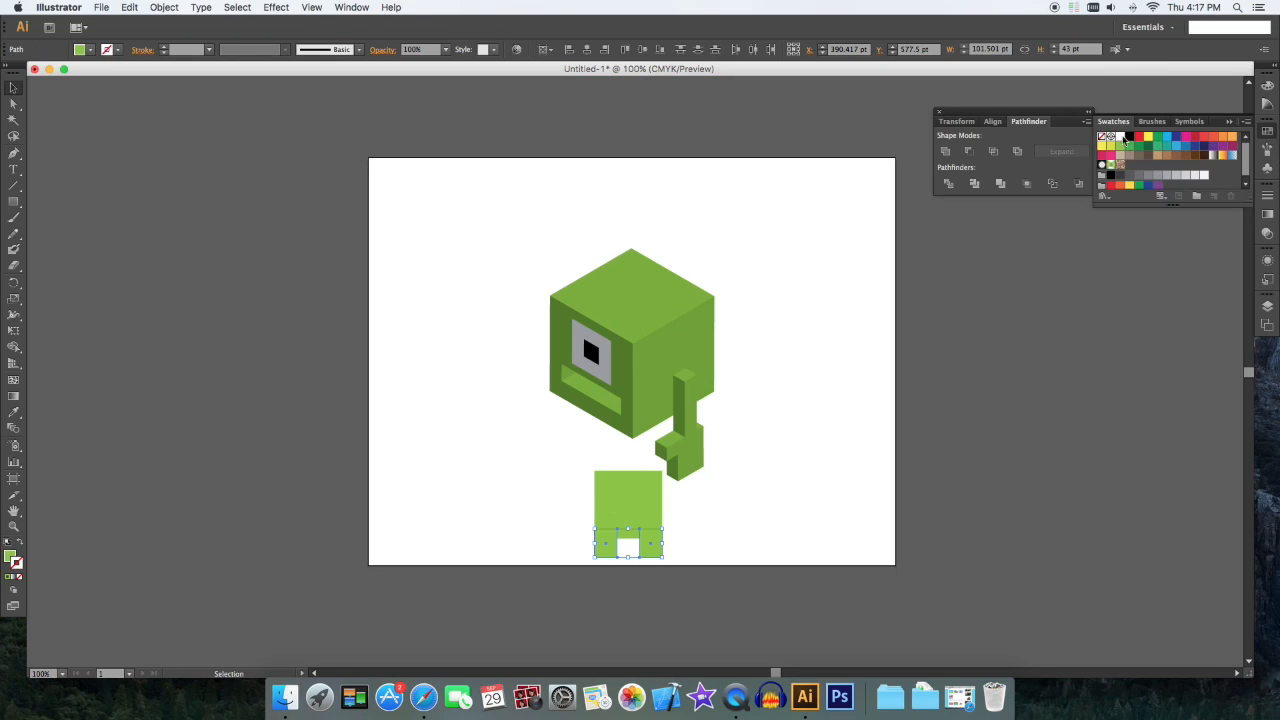
mouse_move(984, 298)
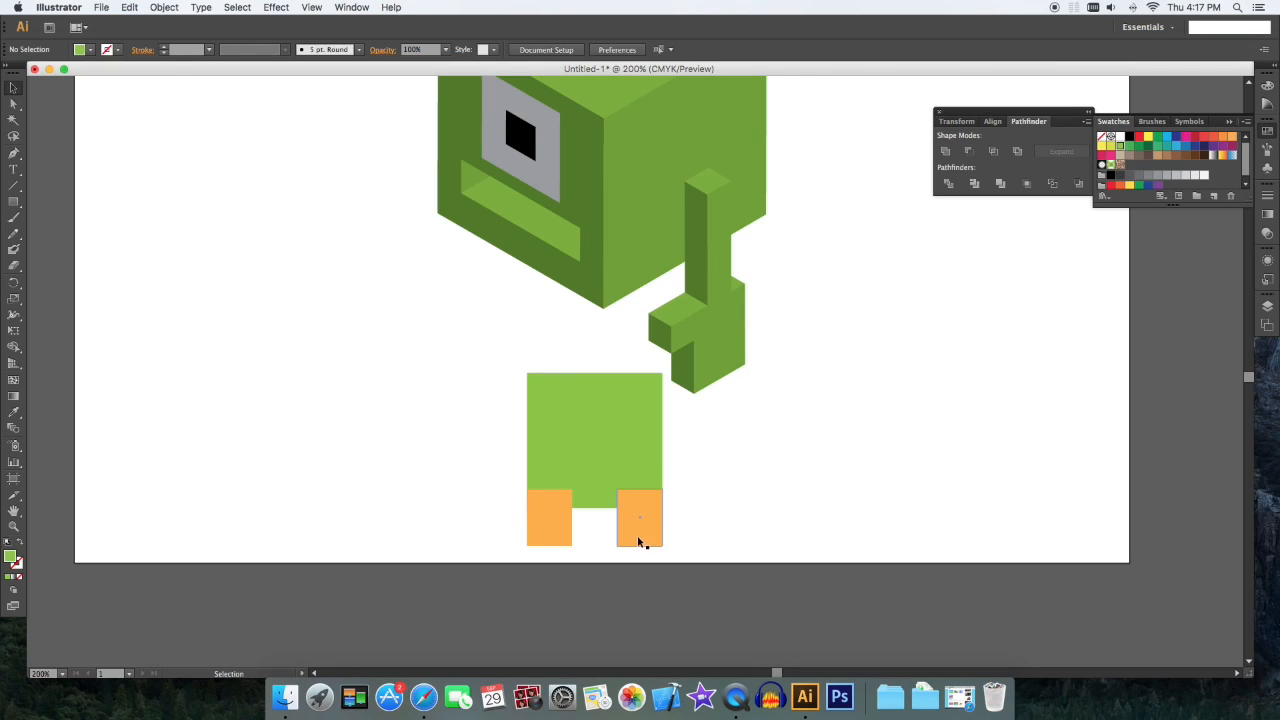
Step: Select the body with both orange feet and split them apart with Pathfinder Divide
left_click(640, 516)
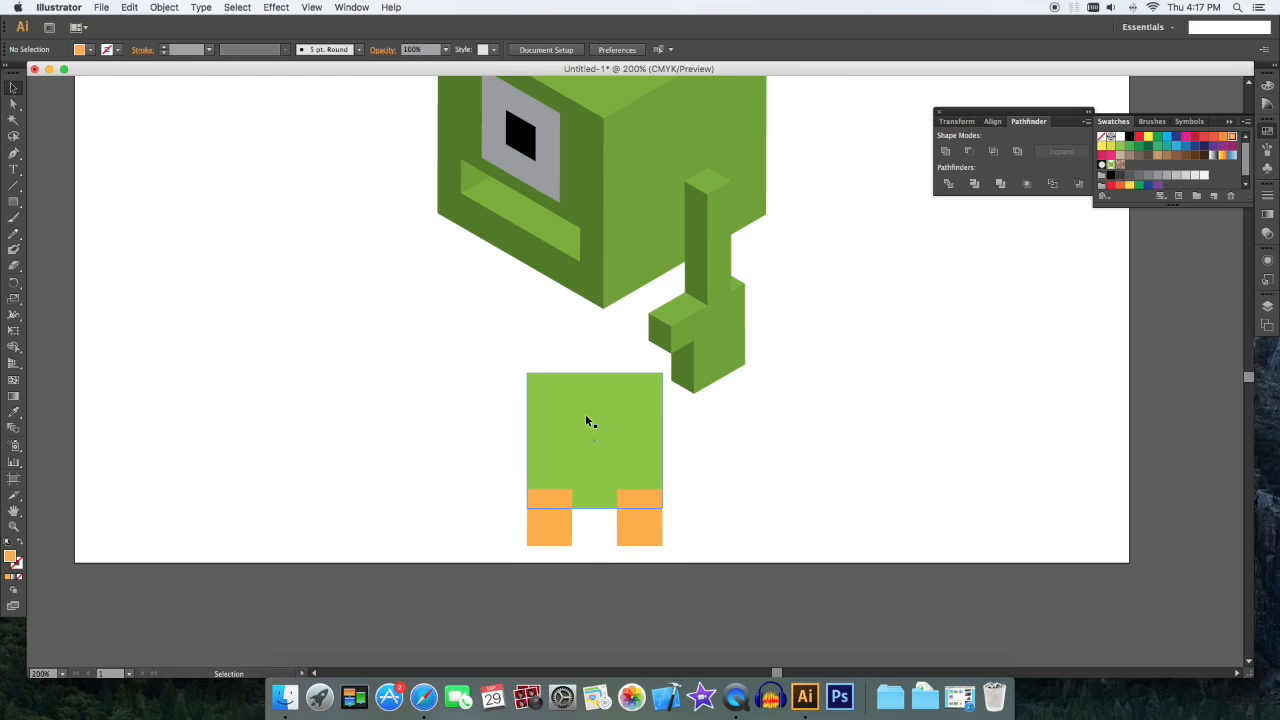
left_click(596, 436)
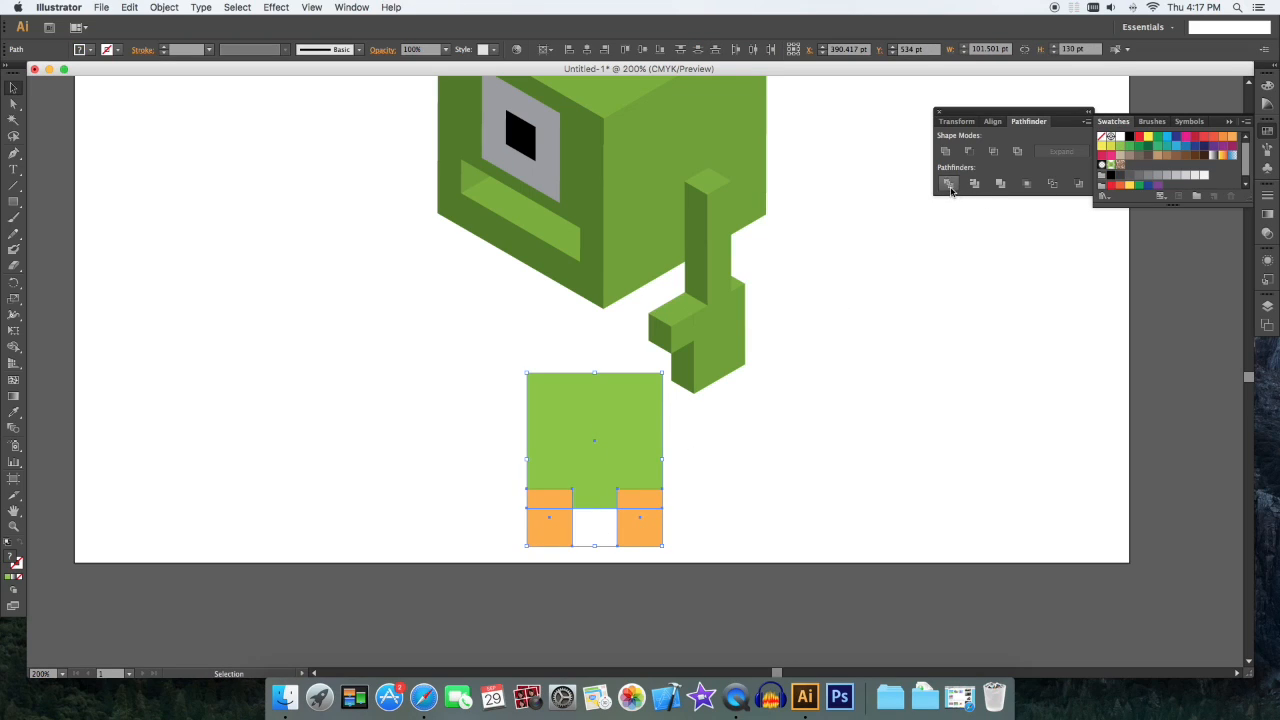
left_click(948, 182)
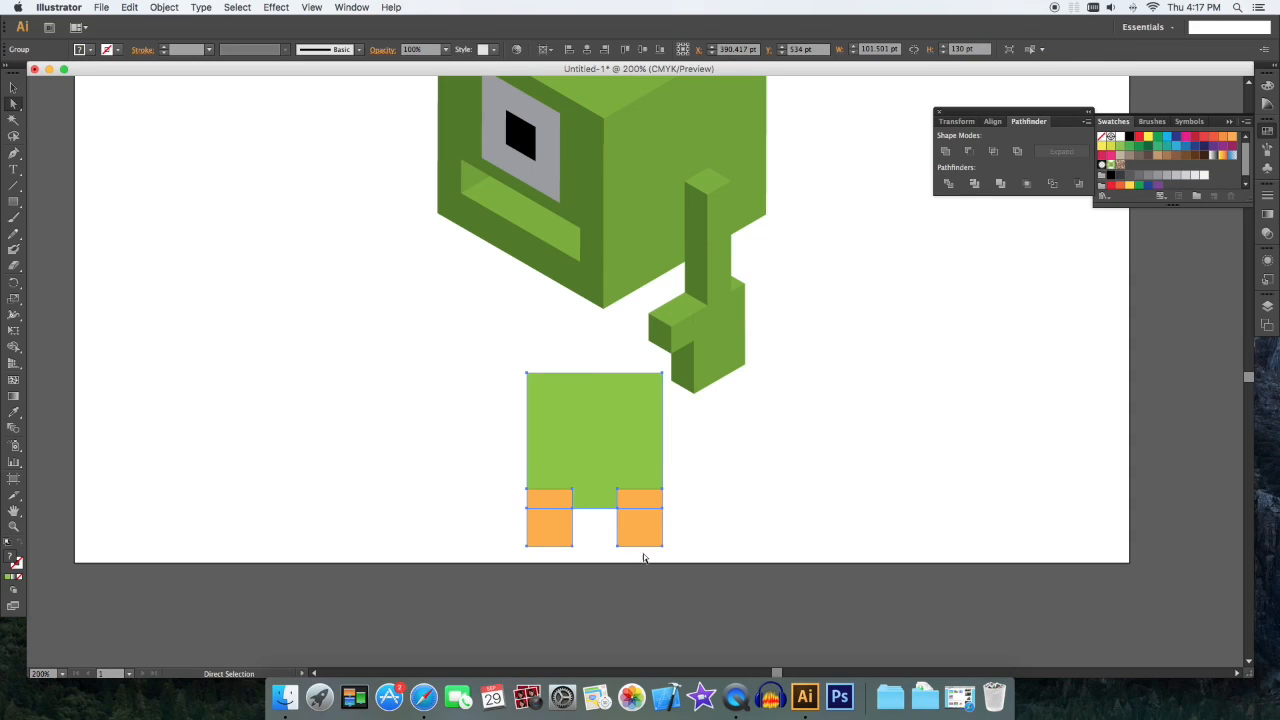
left_click(648, 532)
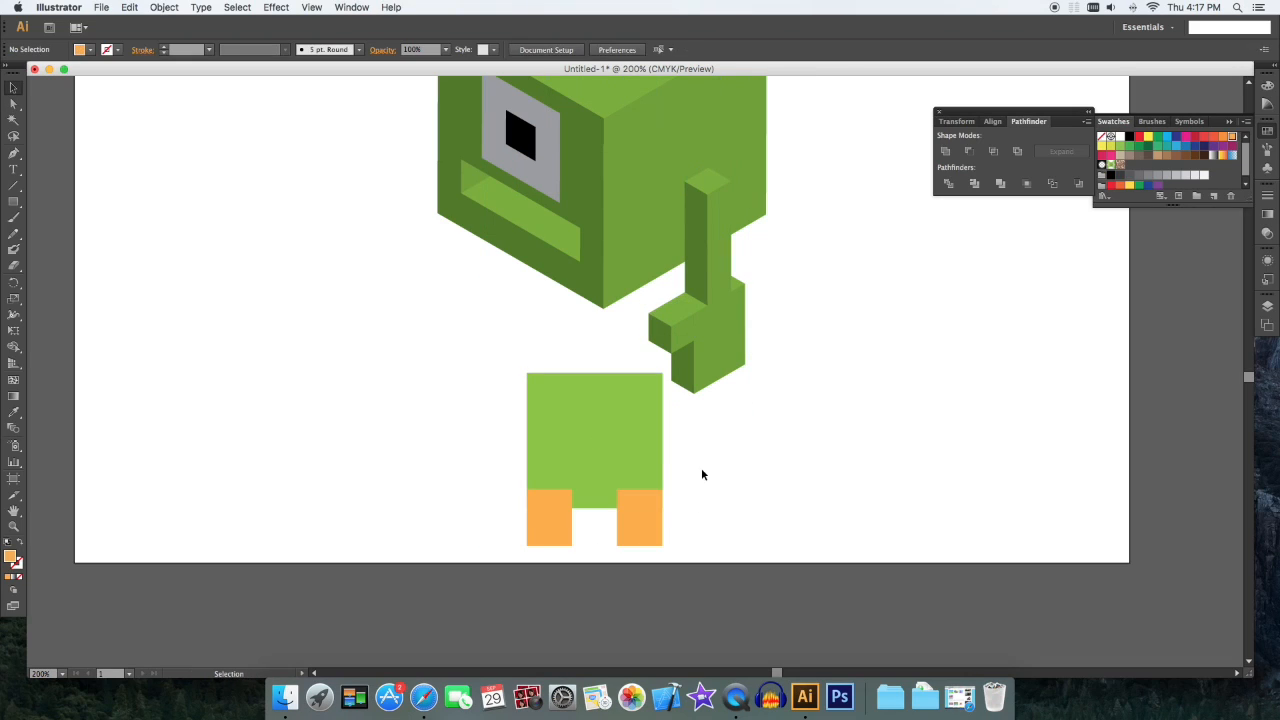
Step: Delete the piece between the two feet, leaving two legs with orange feet
left_click(600, 418)
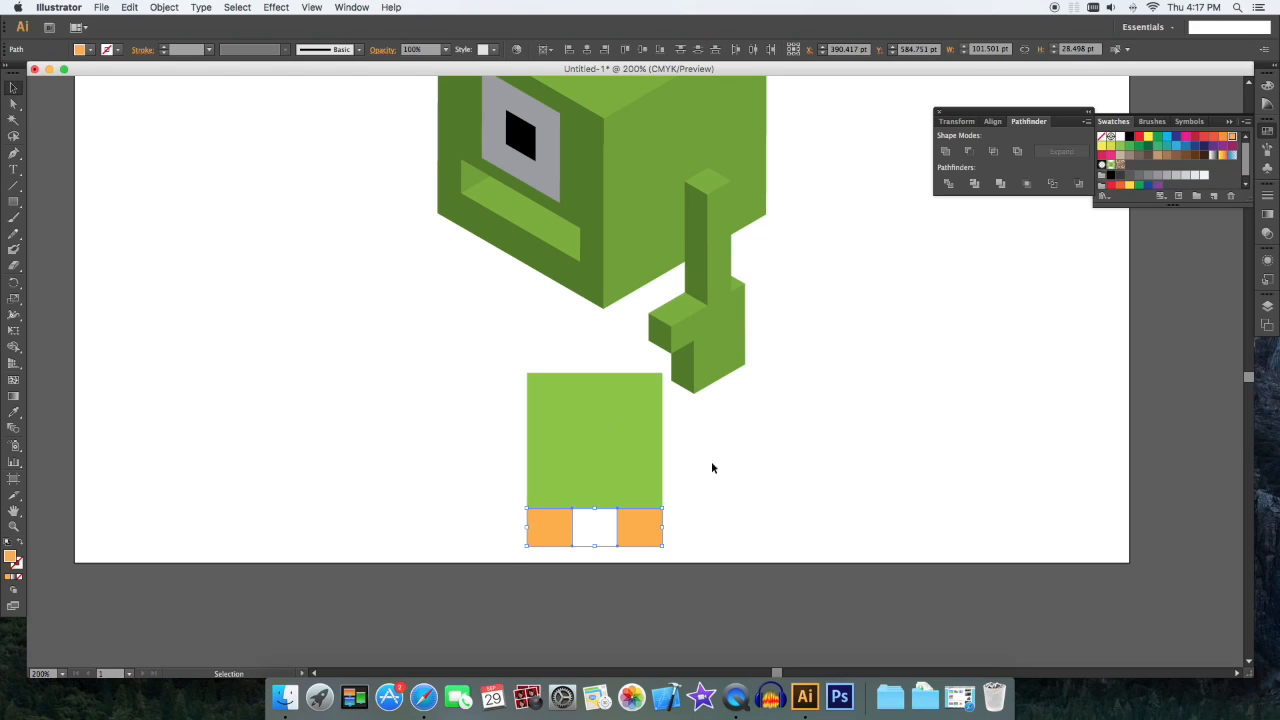
left_click(740, 544)
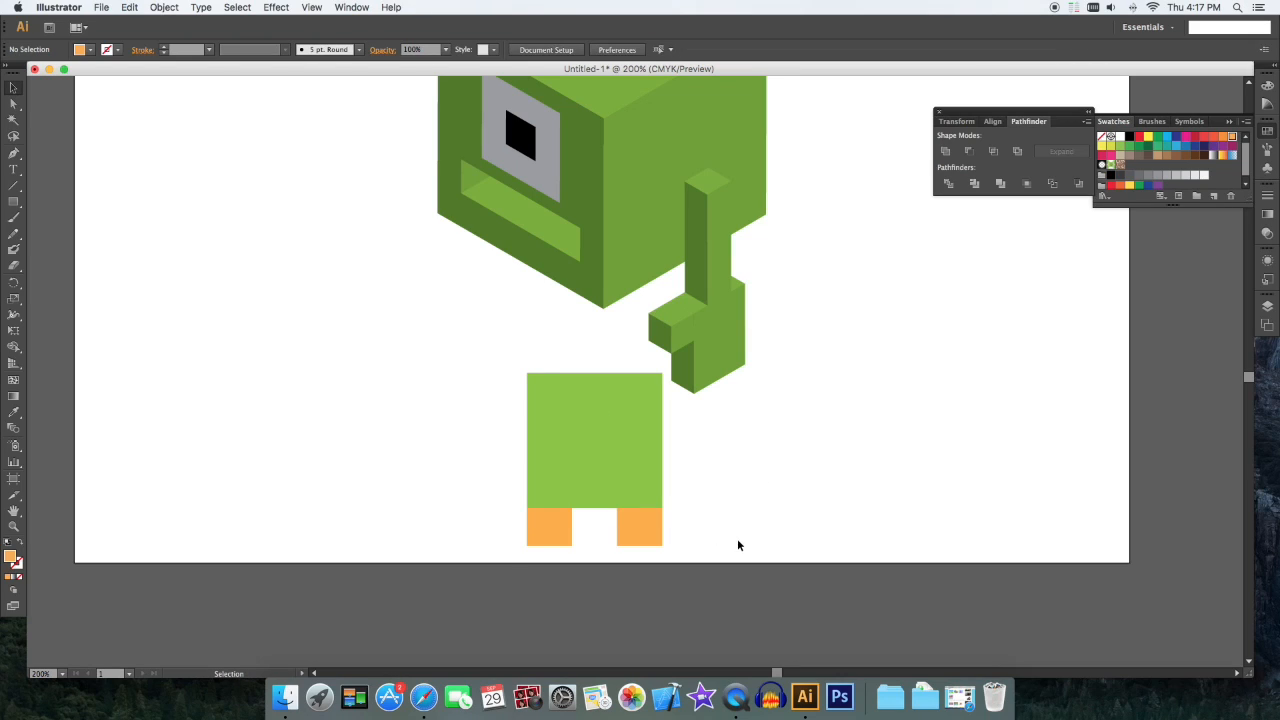
left_click(596, 440)
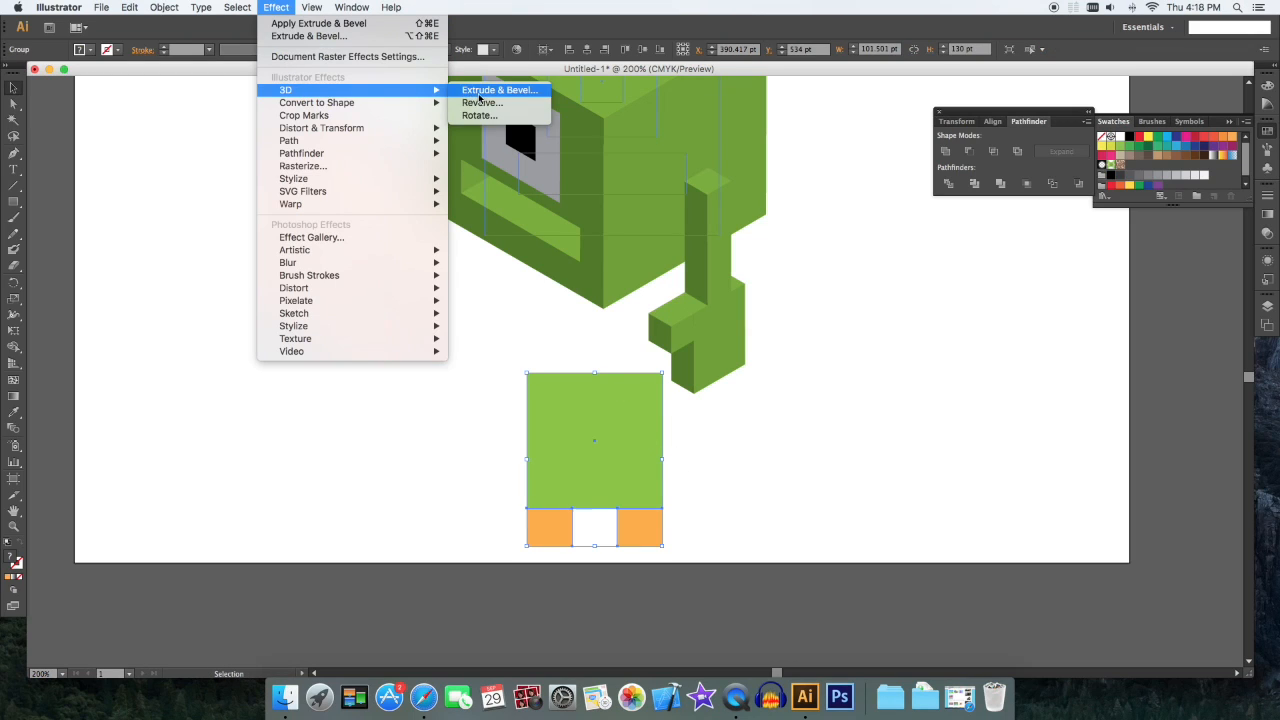
Step: Extrude the legs and orange feet into an Isometric Top 3D block via Extrude & Bevel
left_click(500, 90)
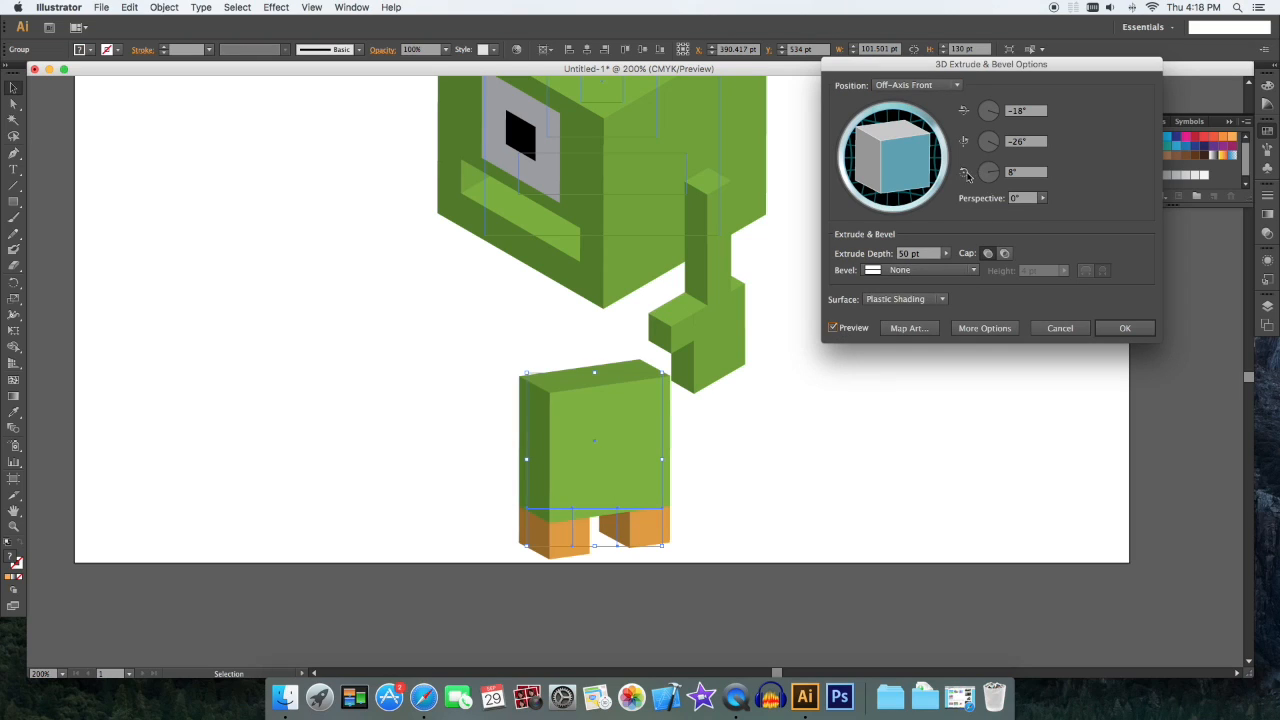
left_click(916, 84)
type("33")
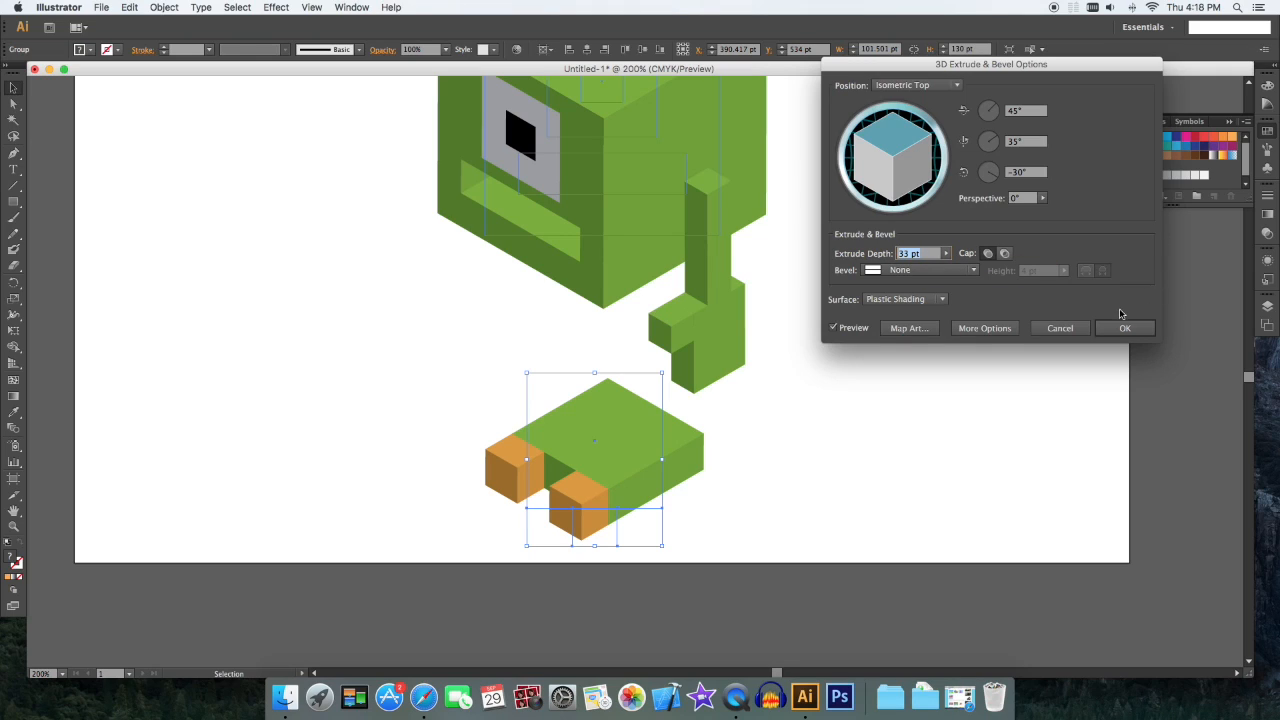
left_click(1124, 328)
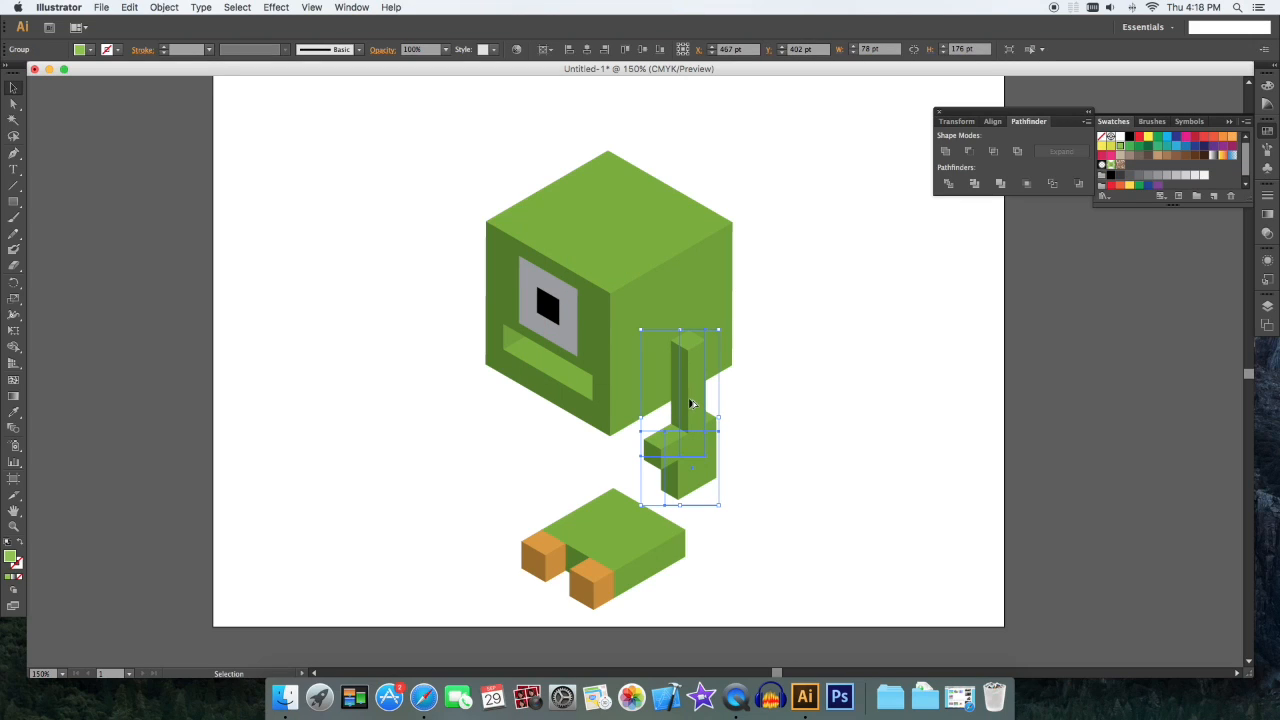
Step: Alt-drag a copy of the arm to the right and isolate its upright green bar beside the hand
left_click_drag(684, 404, 820, 440)
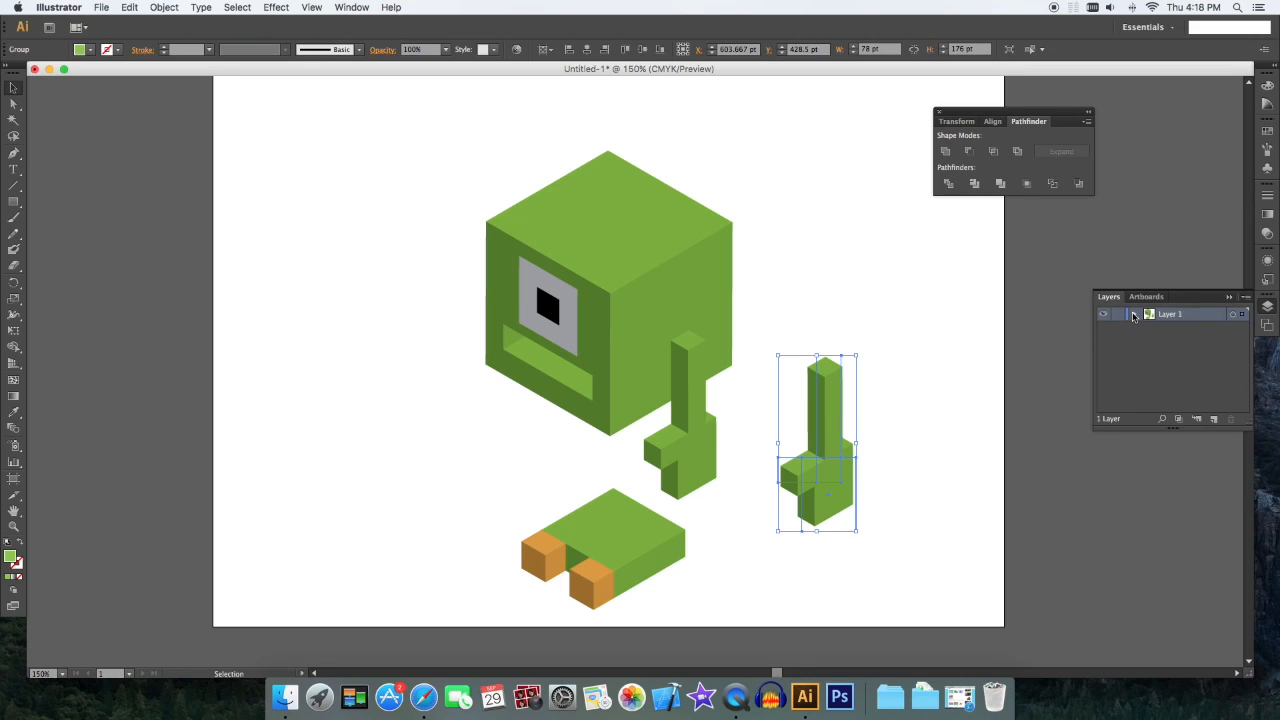
left_click(1132, 314)
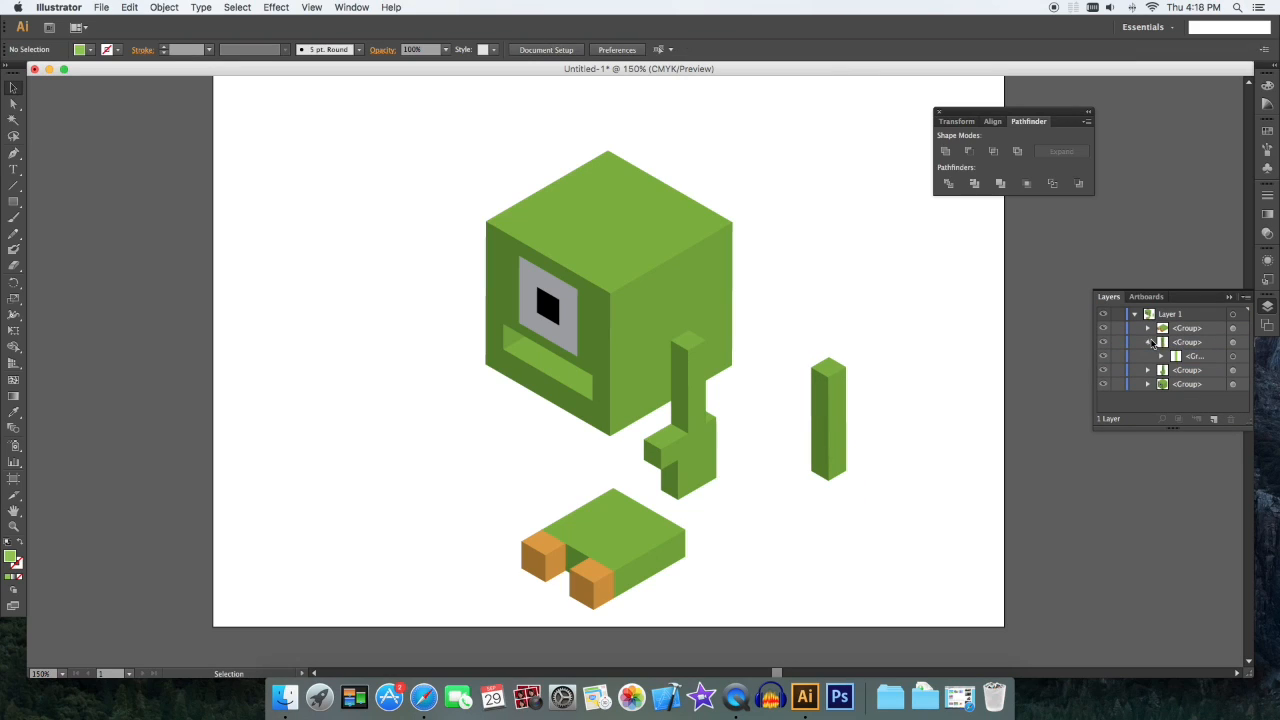
left_click(828, 418)
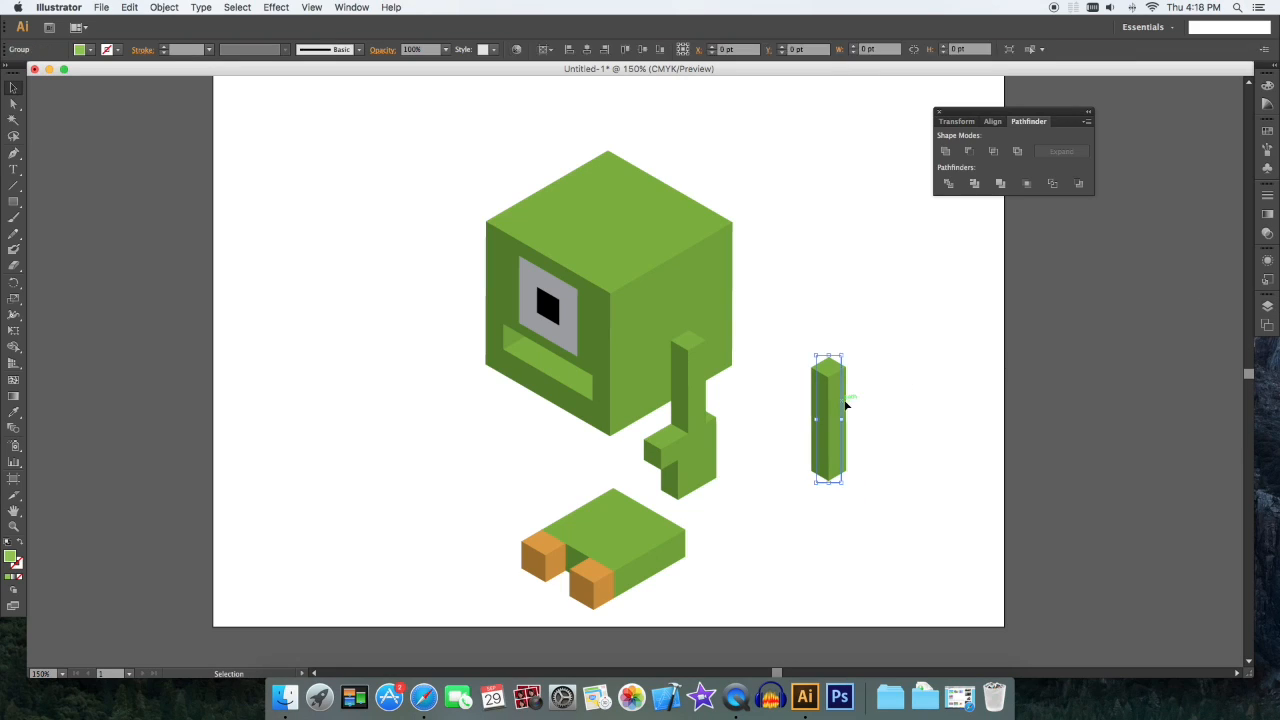
left_click_drag(828, 420, 656, 456)
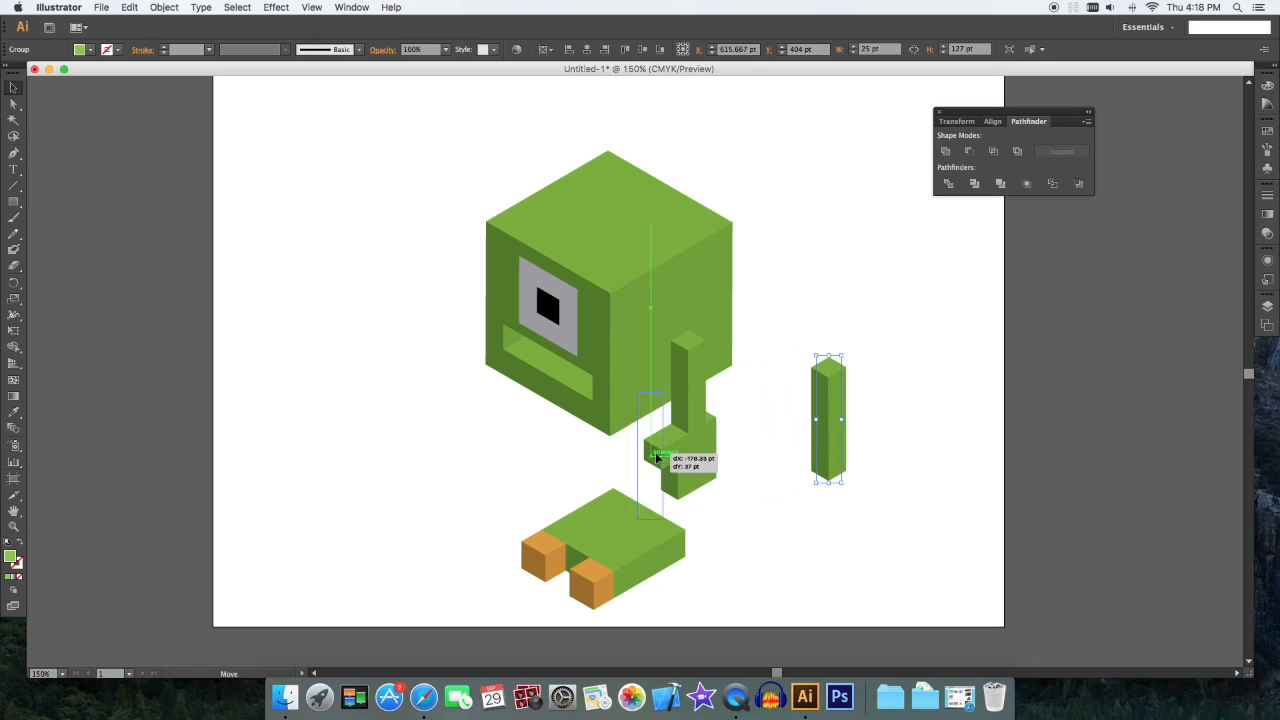
left_click_drag(828, 420, 636, 456)
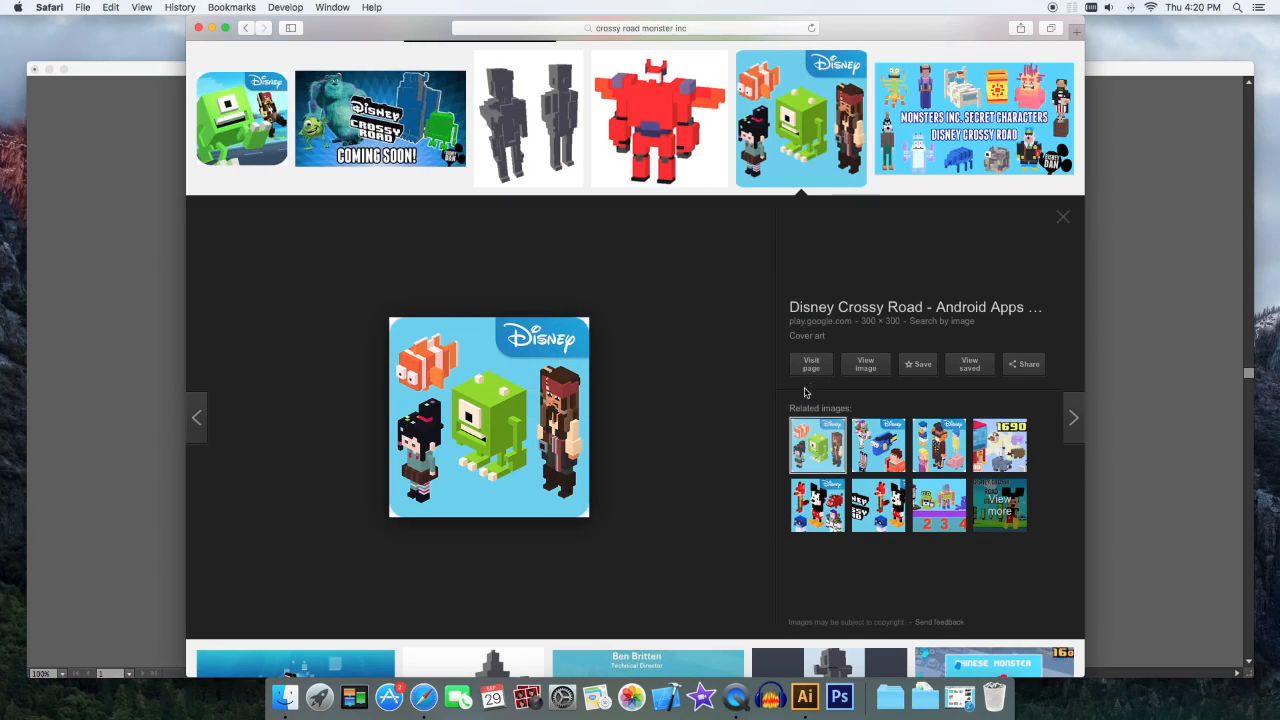
mouse_move(524, 424)
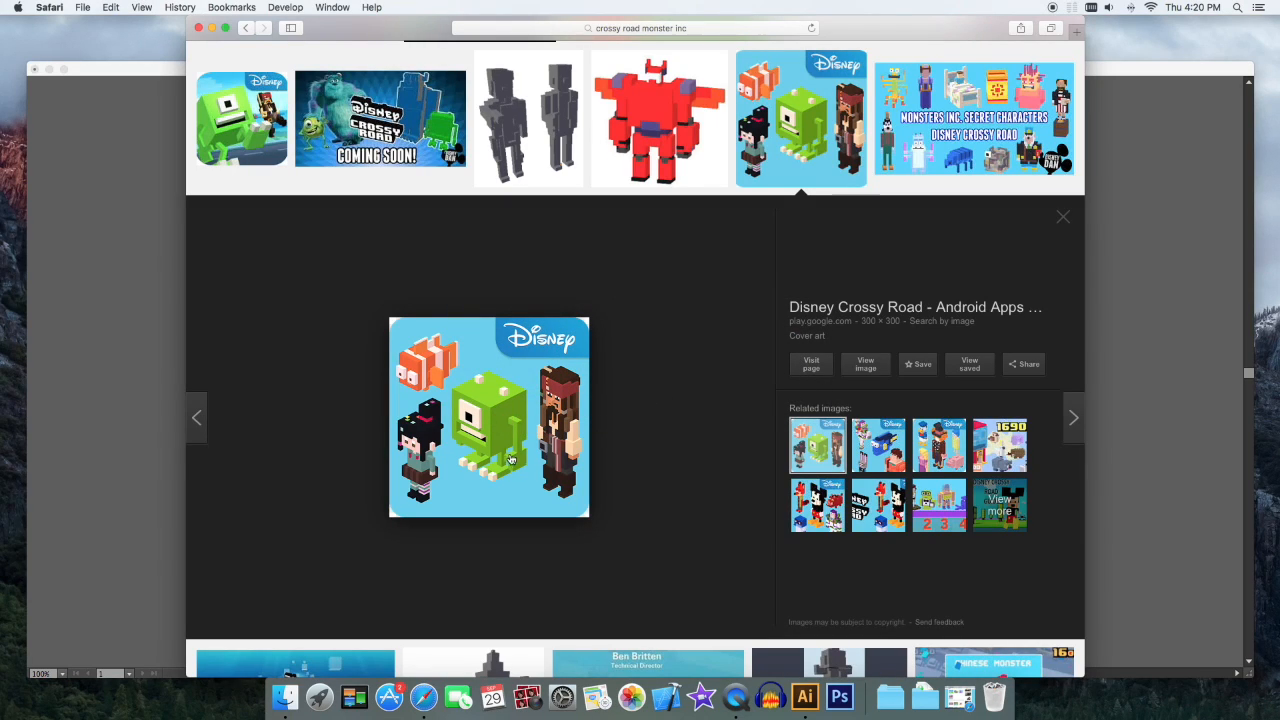
Step: Move the spare upright bar out and give its 3D extrusion a different isometric orientation
left_click(804, 696)
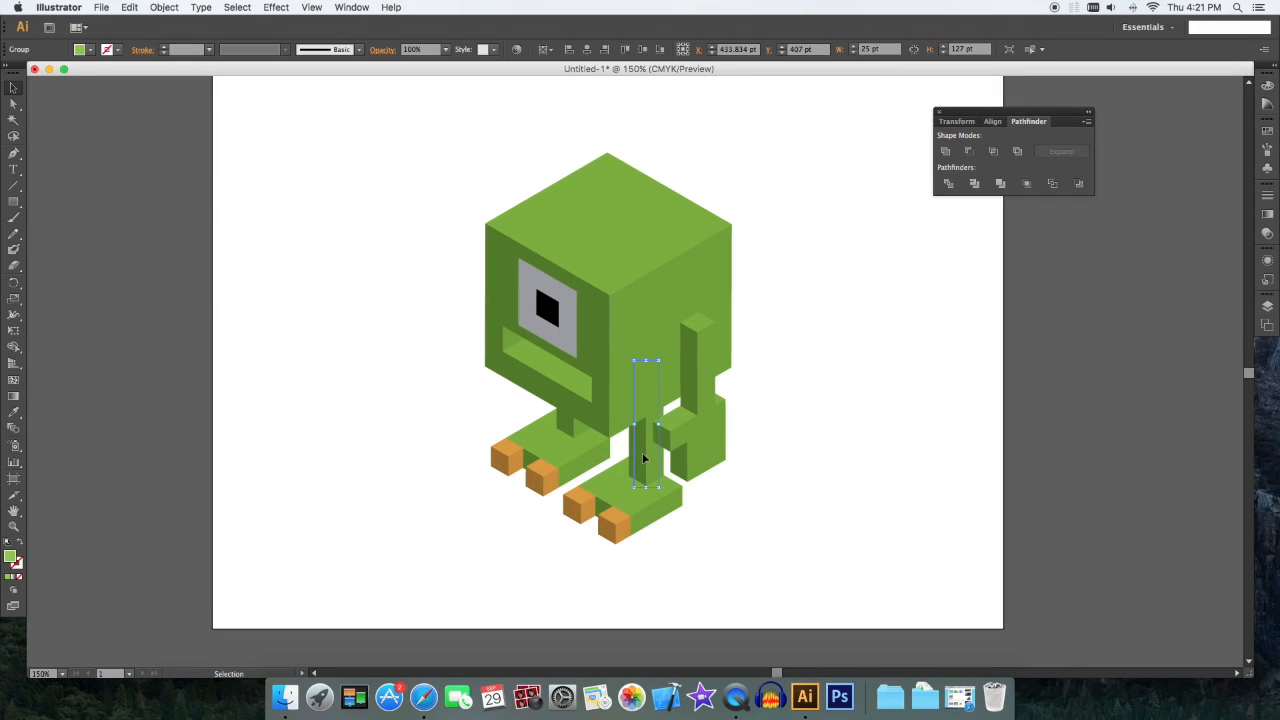
left_click_drag(644, 424, 856, 440)
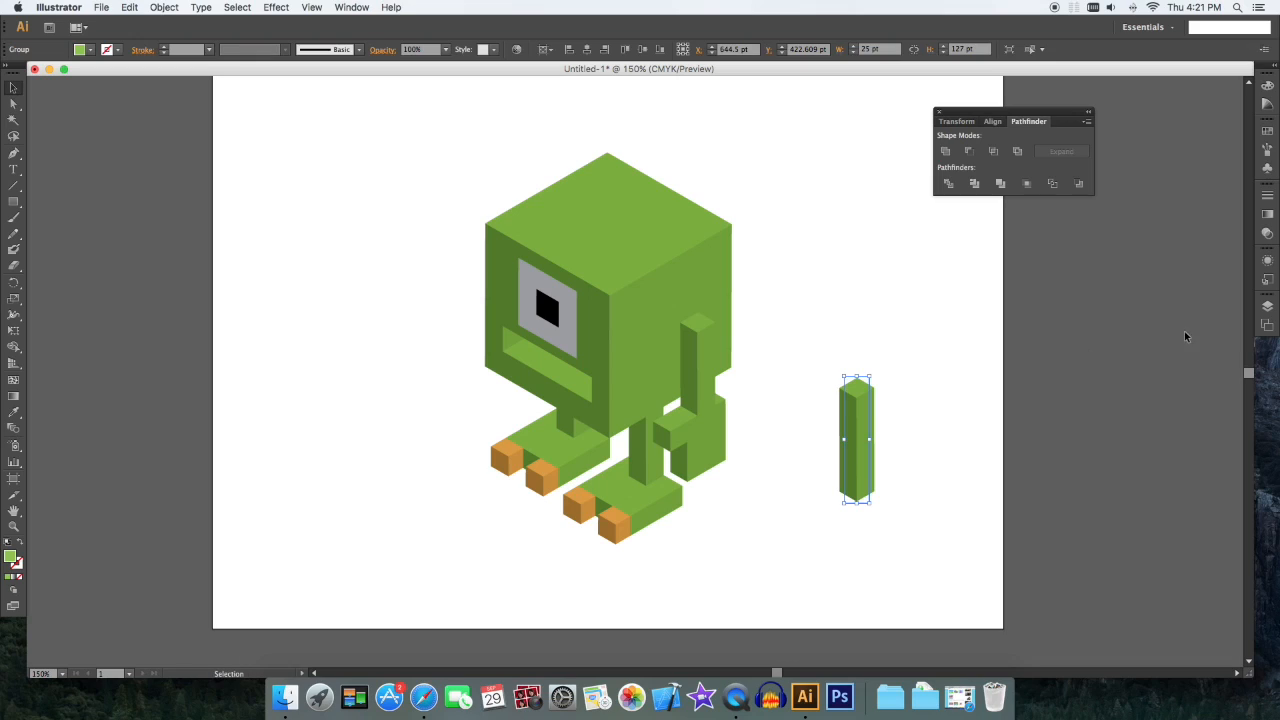
mouse_move(936, 398)
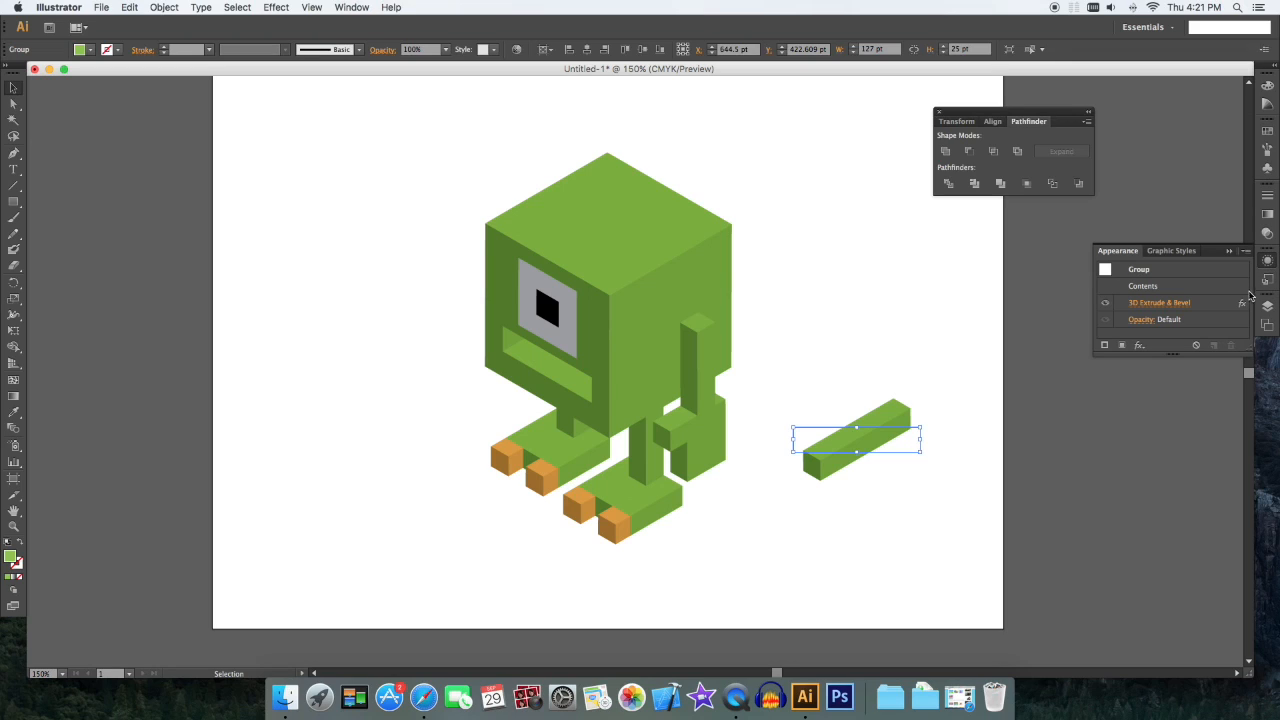
double_click(1158, 302)
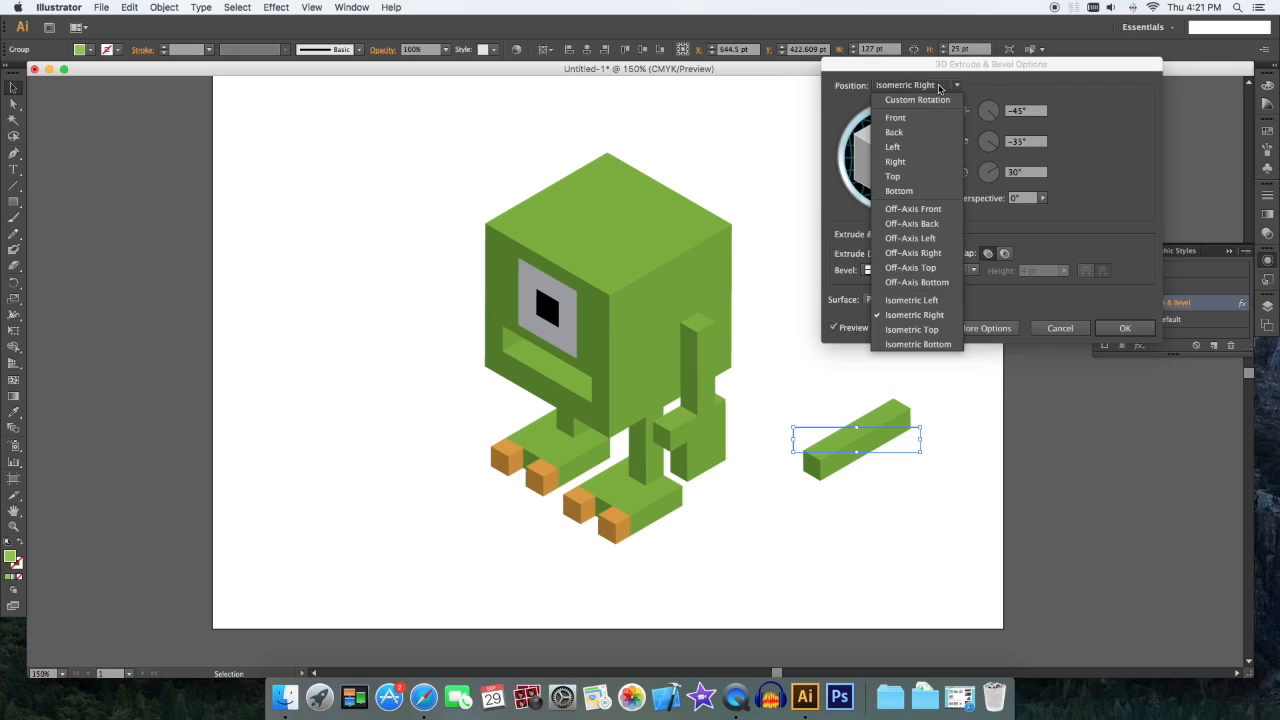
left_click(912, 300)
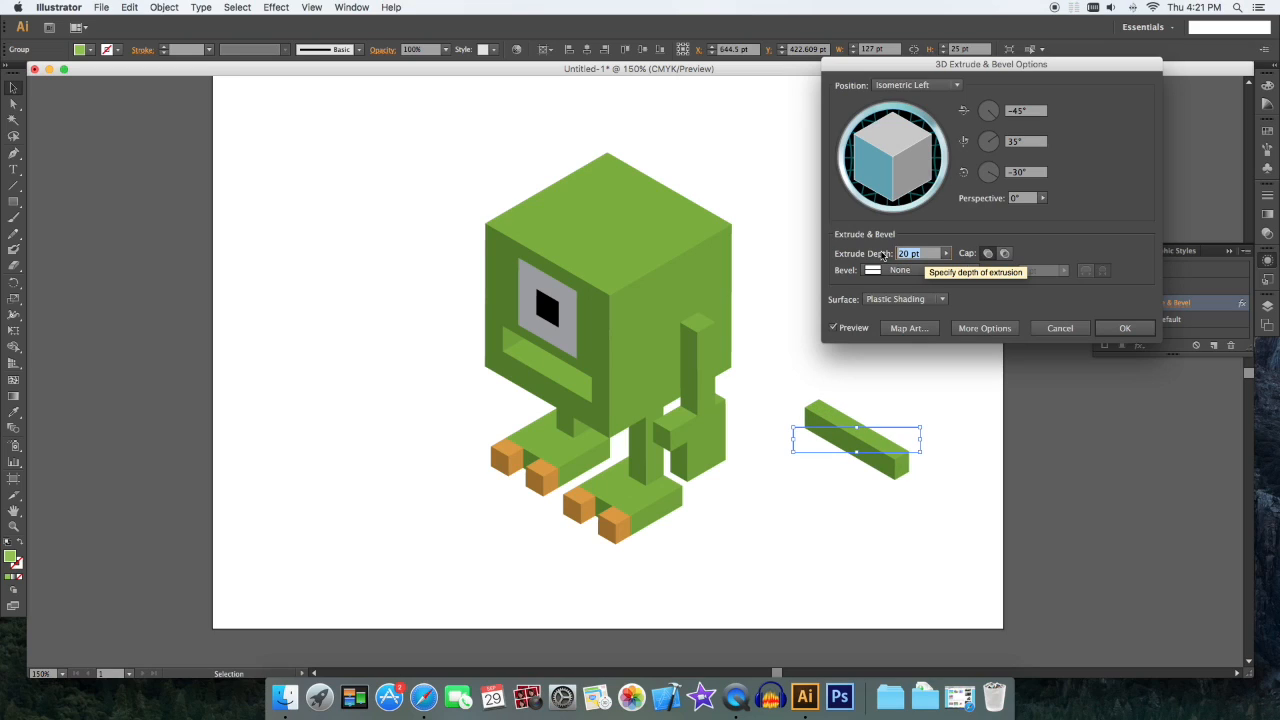
Step: Adjust the bar's extrusion depth so it caps the arm top, then check the Safari reference
left_click(1124, 328)
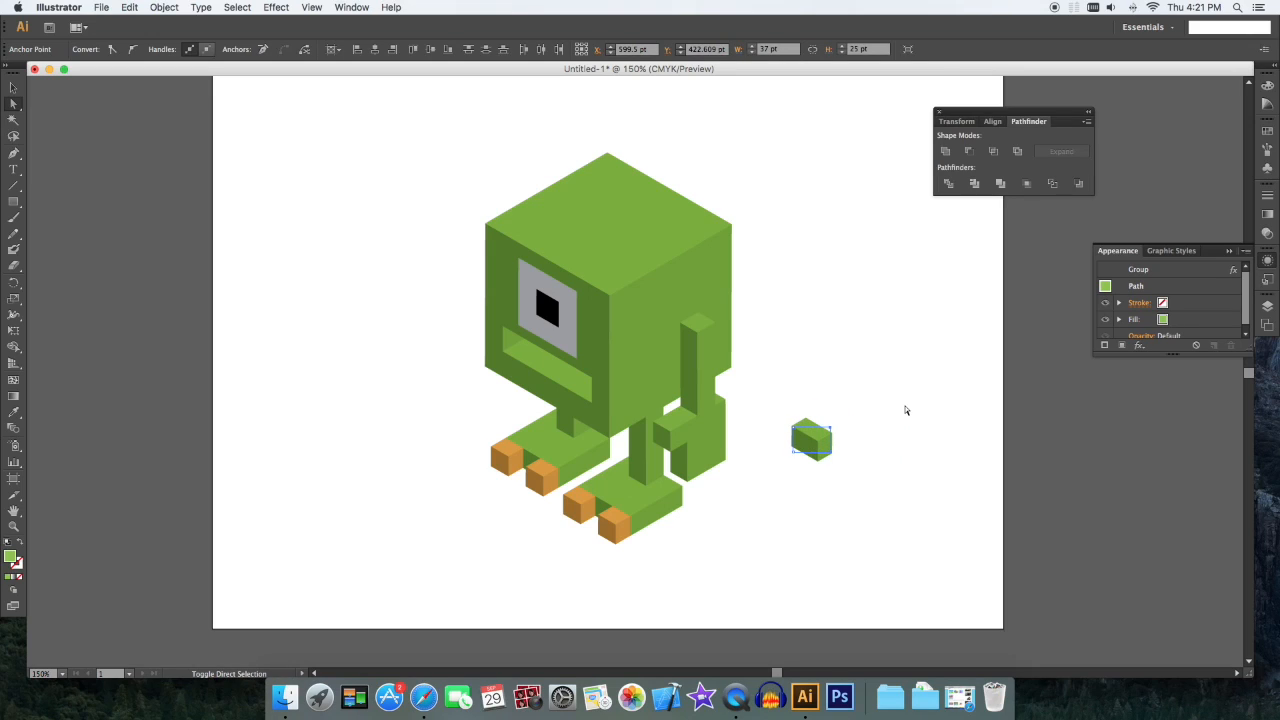
left_click(904, 410)
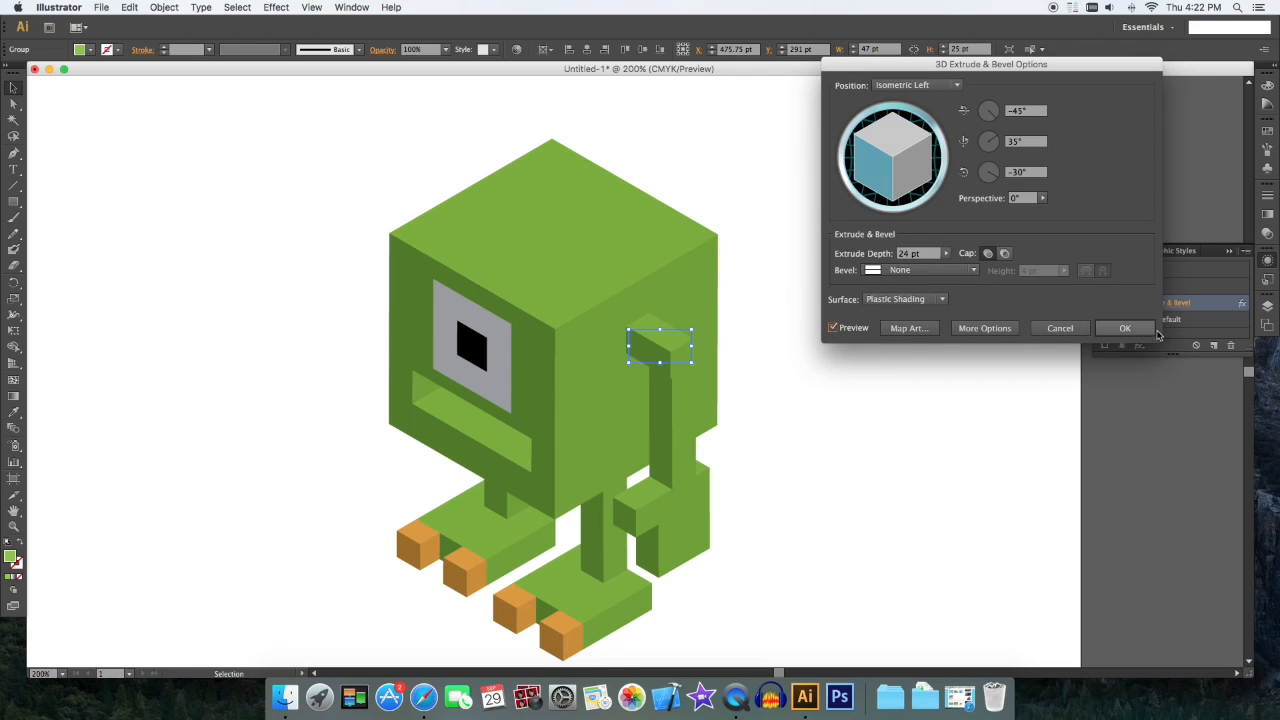
left_click(1124, 328)
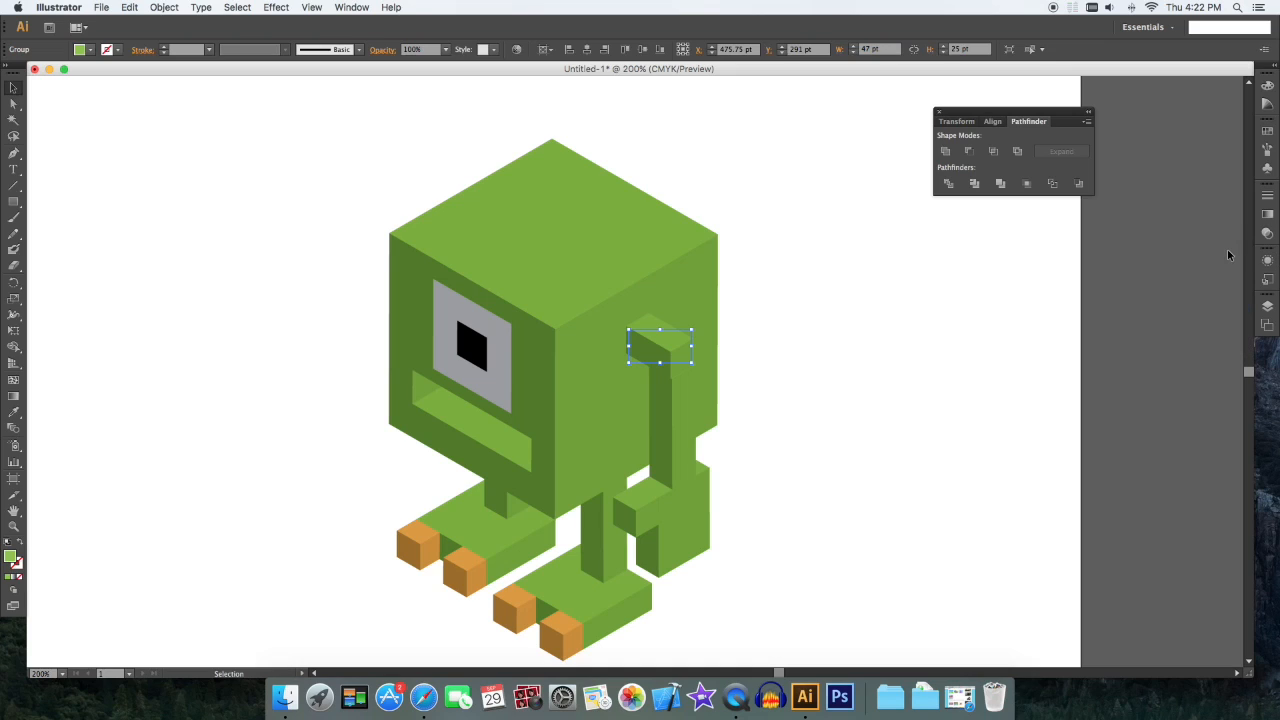
left_click(978, 364)
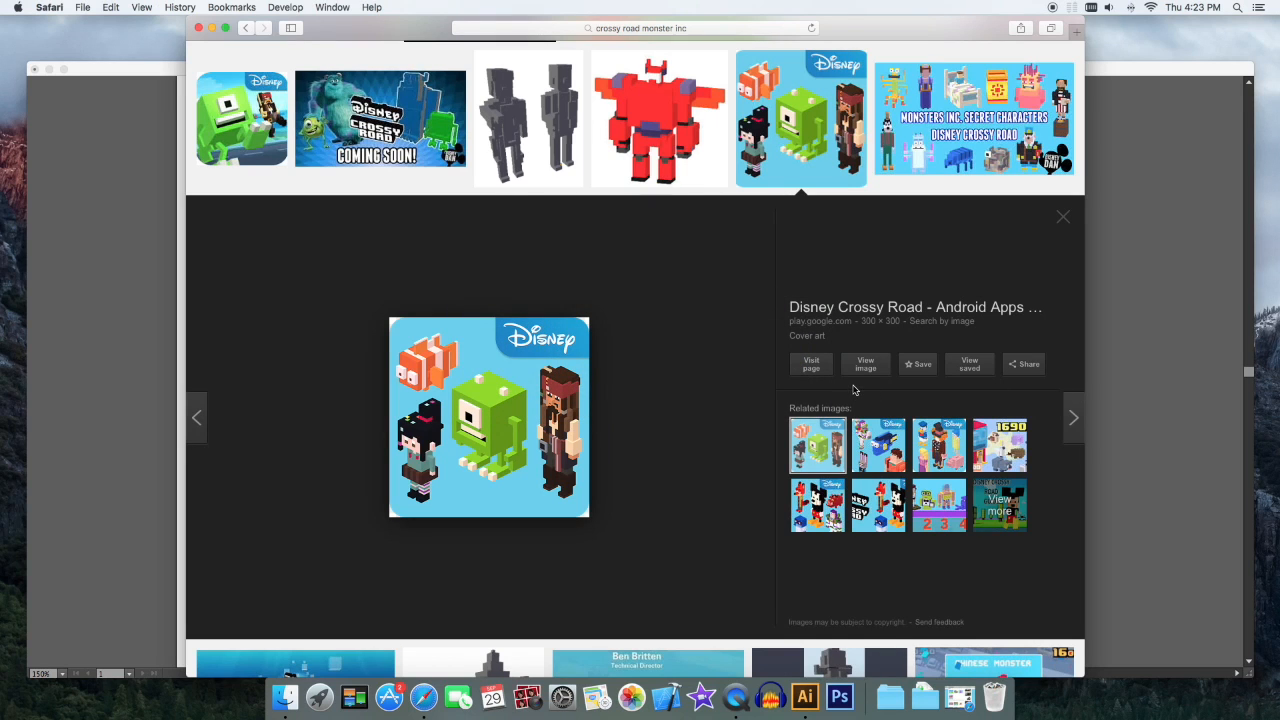
mouse_move(472, 384)
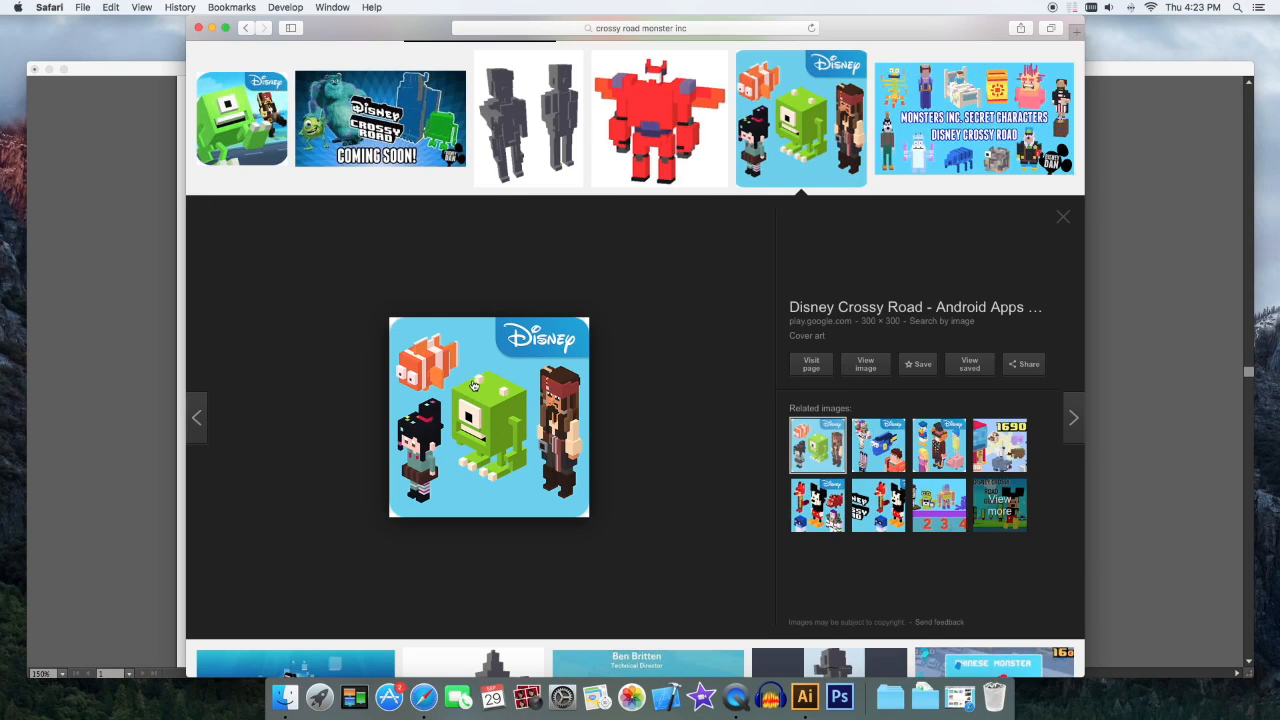
mouse_move(812, 364)
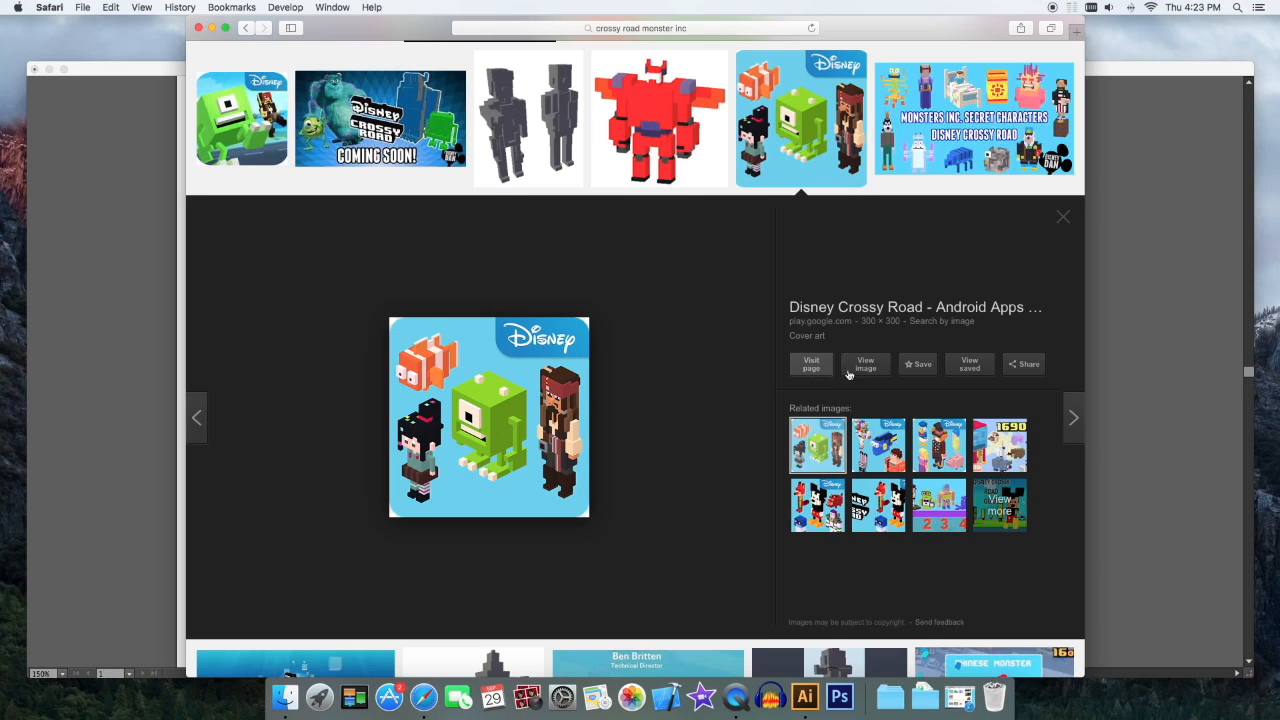
Step: Build a small white extruded horn cube on top of the green head
left_click(804, 696)
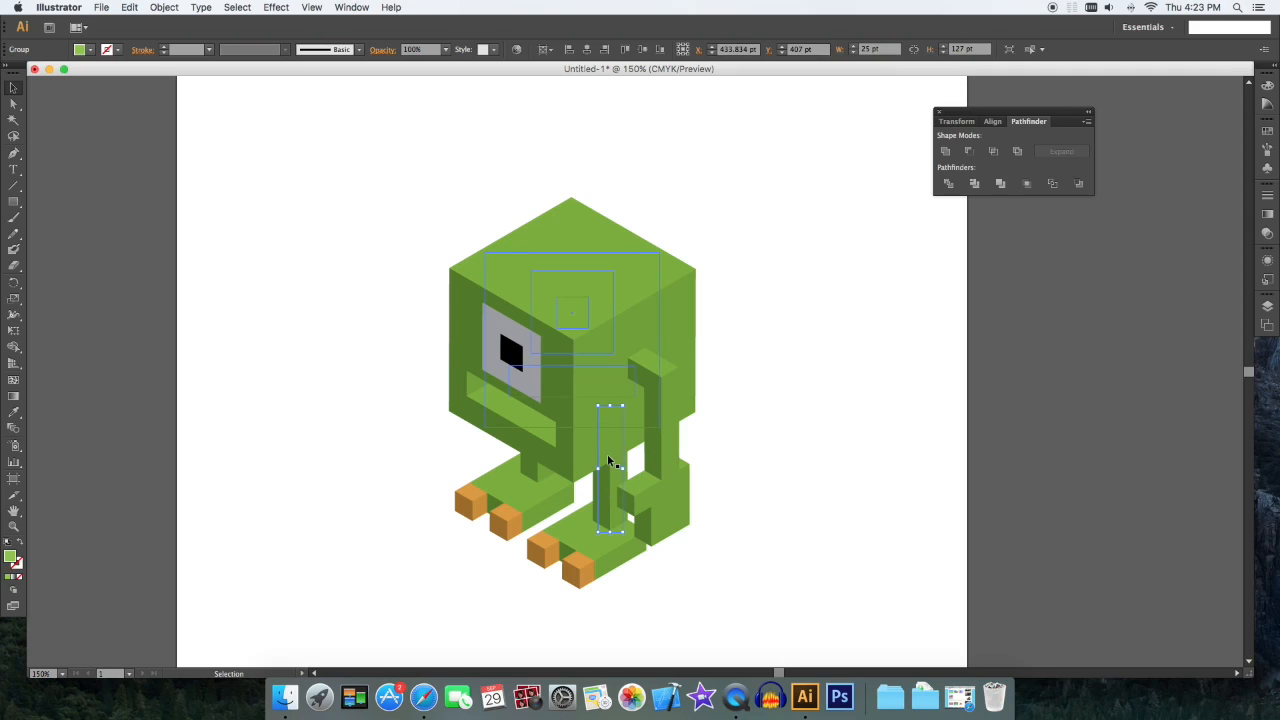
left_click_drag(612, 464, 538, 196)
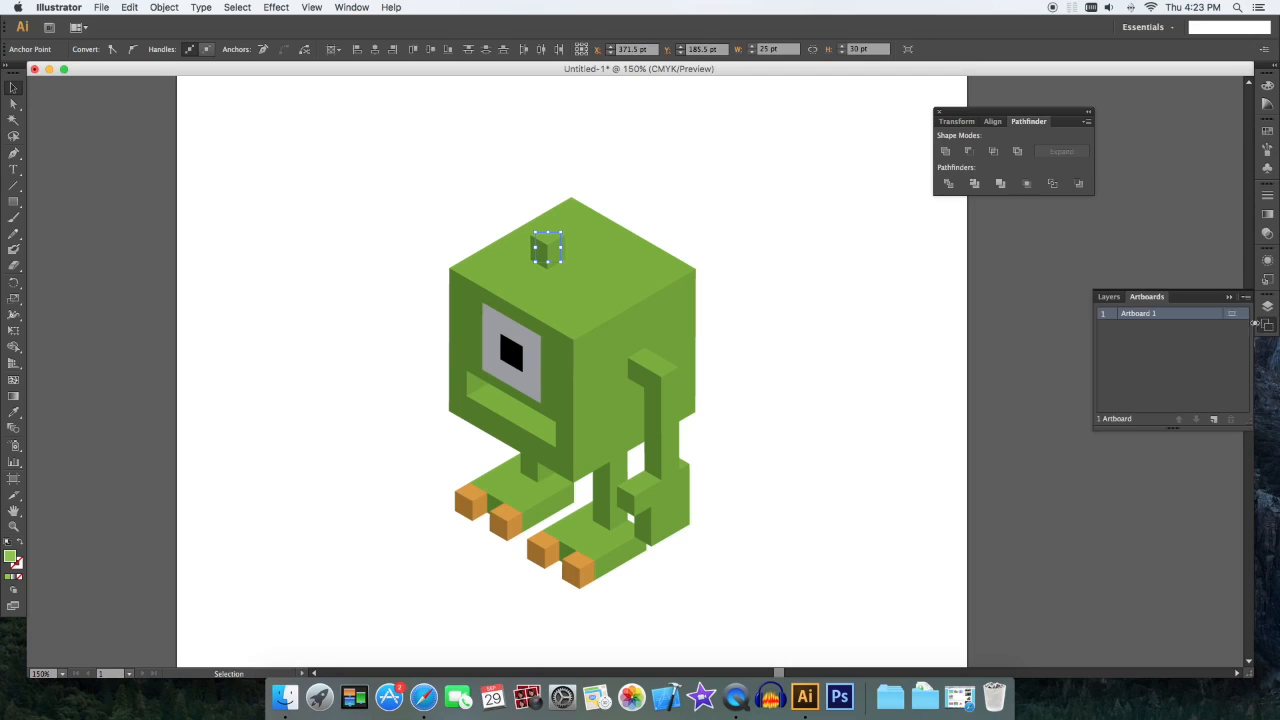
left_click(1108, 296)
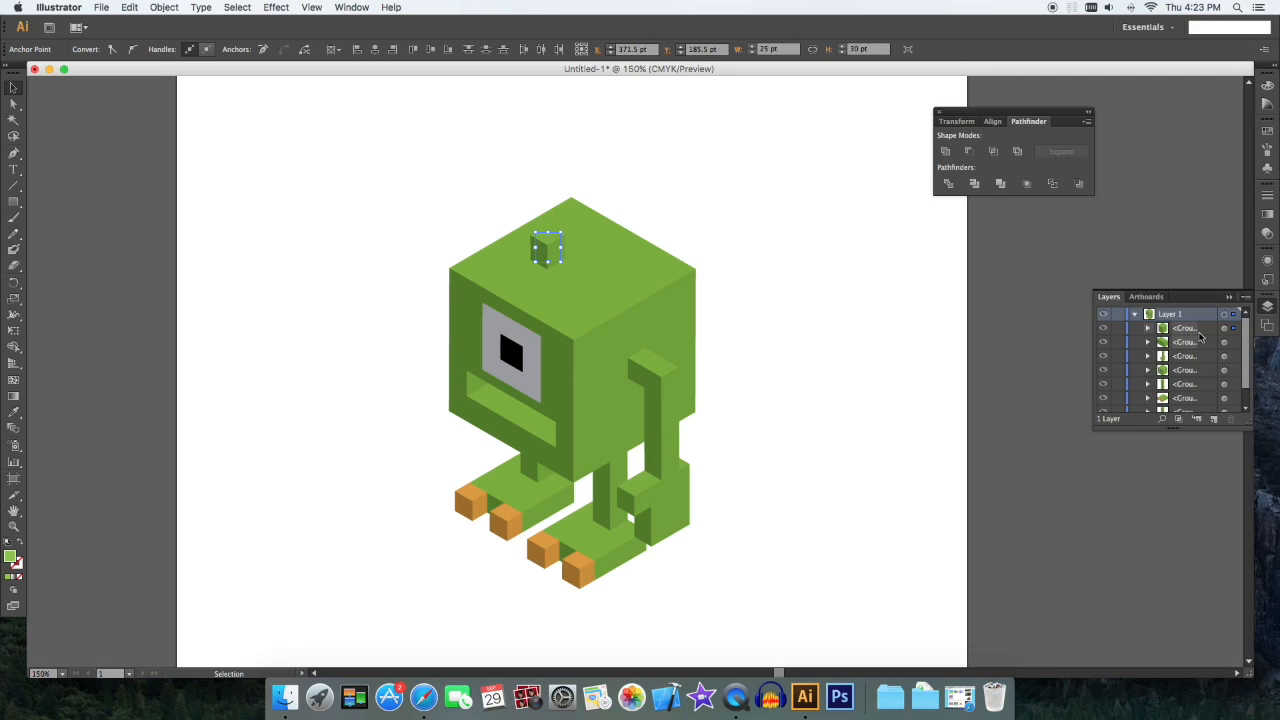
left_click(1184, 342)
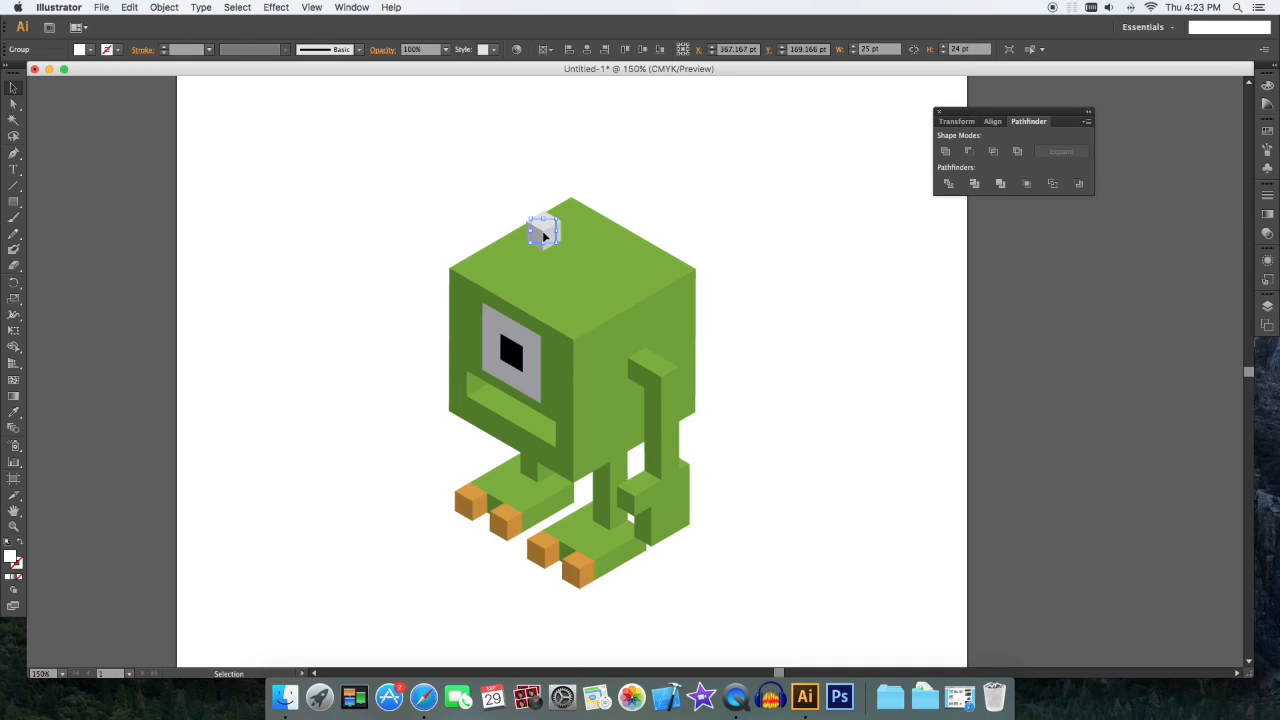
Step: Alt-drag a second horn cube onto the head's right side and check the reference
left_click_drag(544, 228, 608, 270)
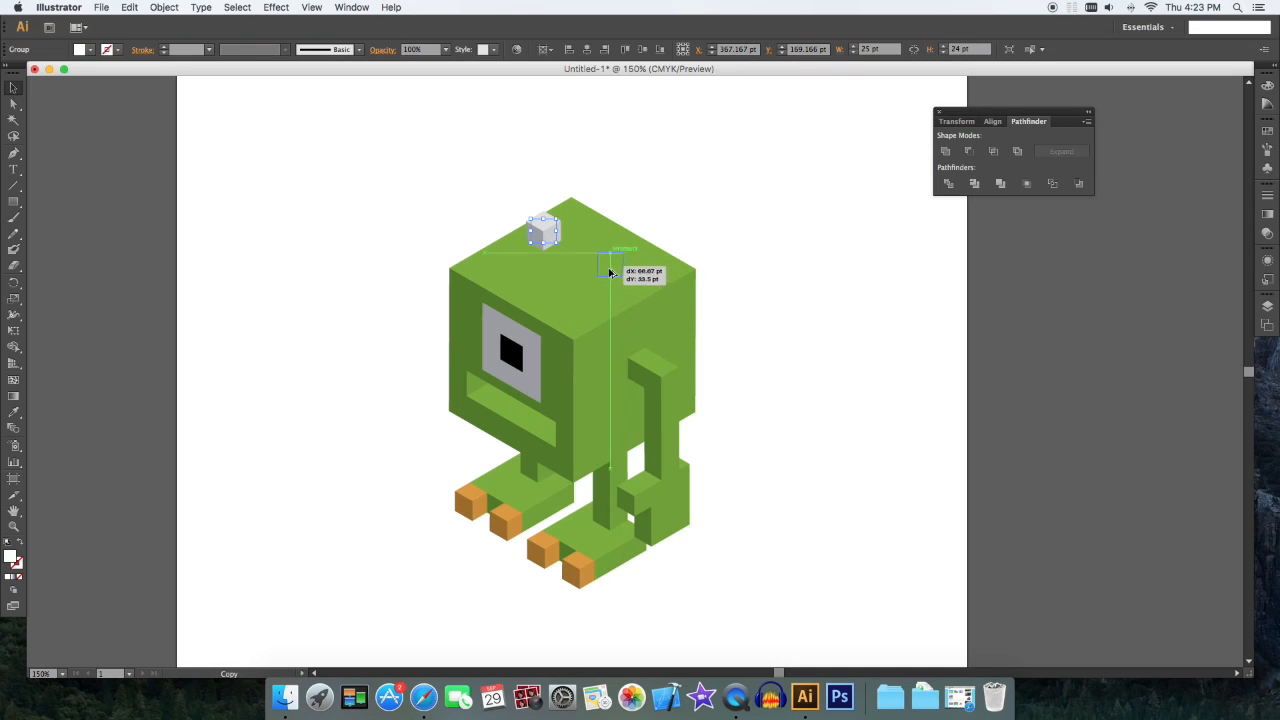
left_click_drag(544, 230, 596, 288)
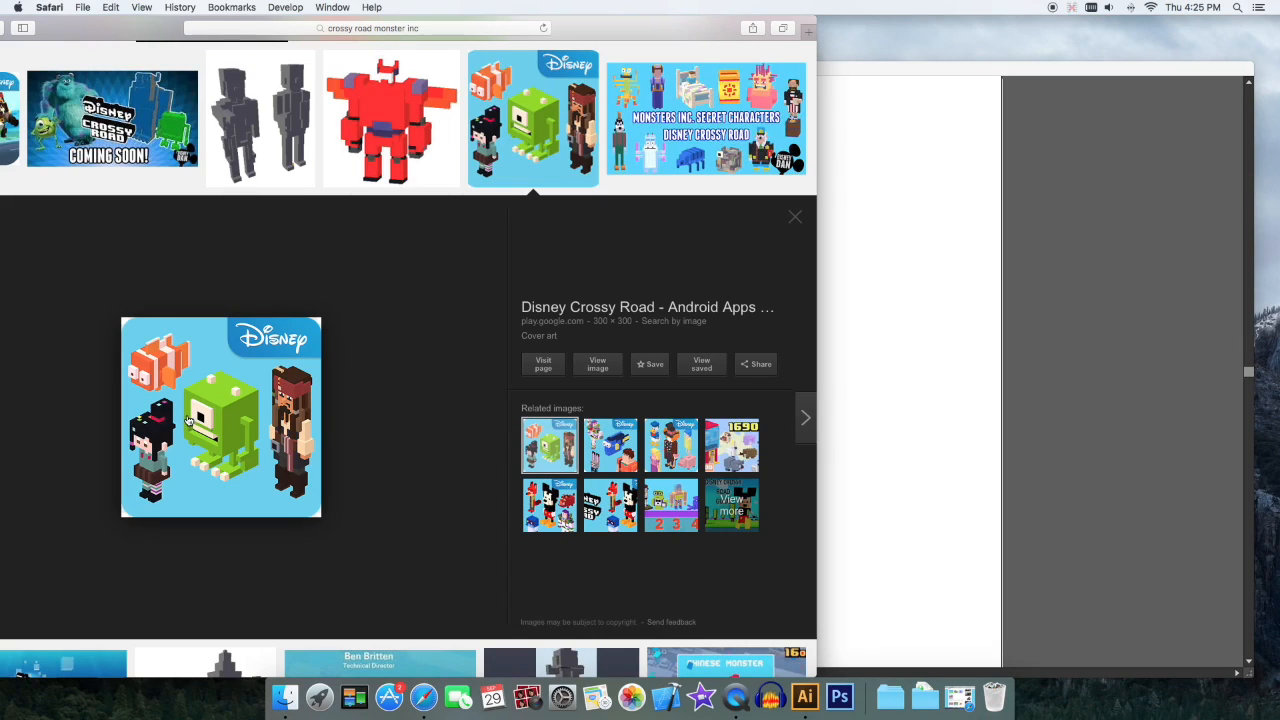
mouse_move(220, 448)
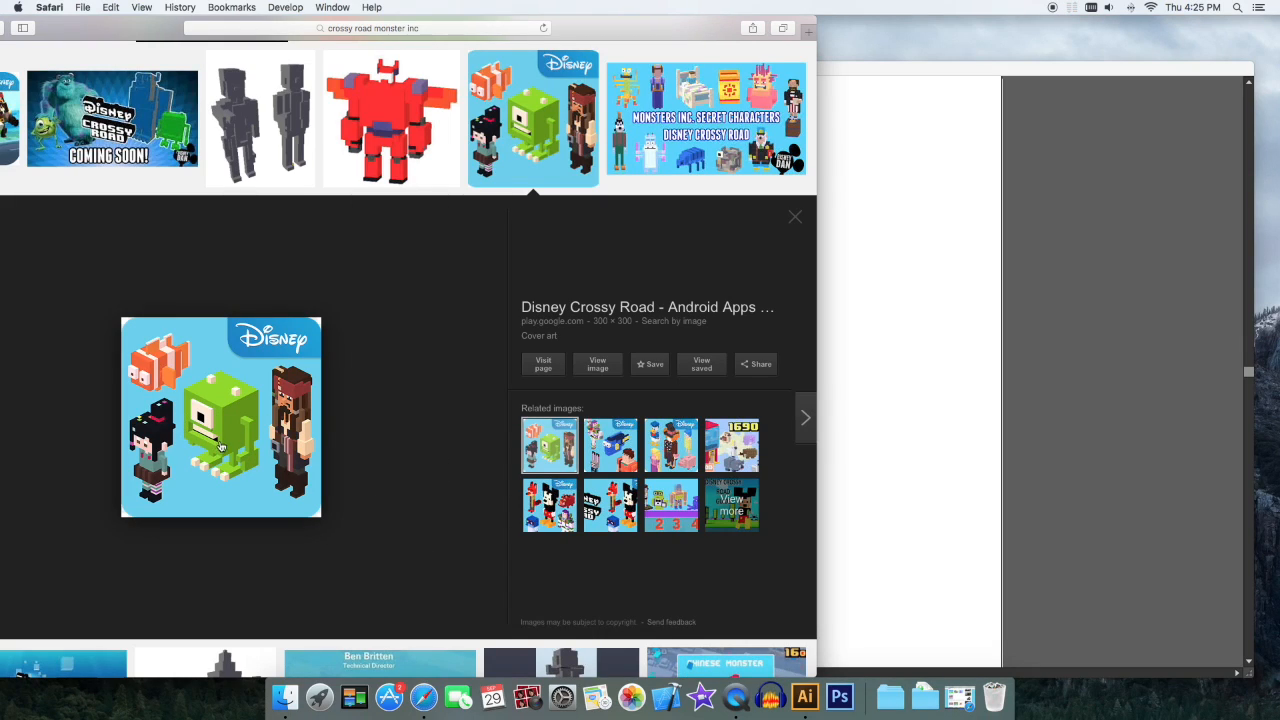
left_click(804, 696)
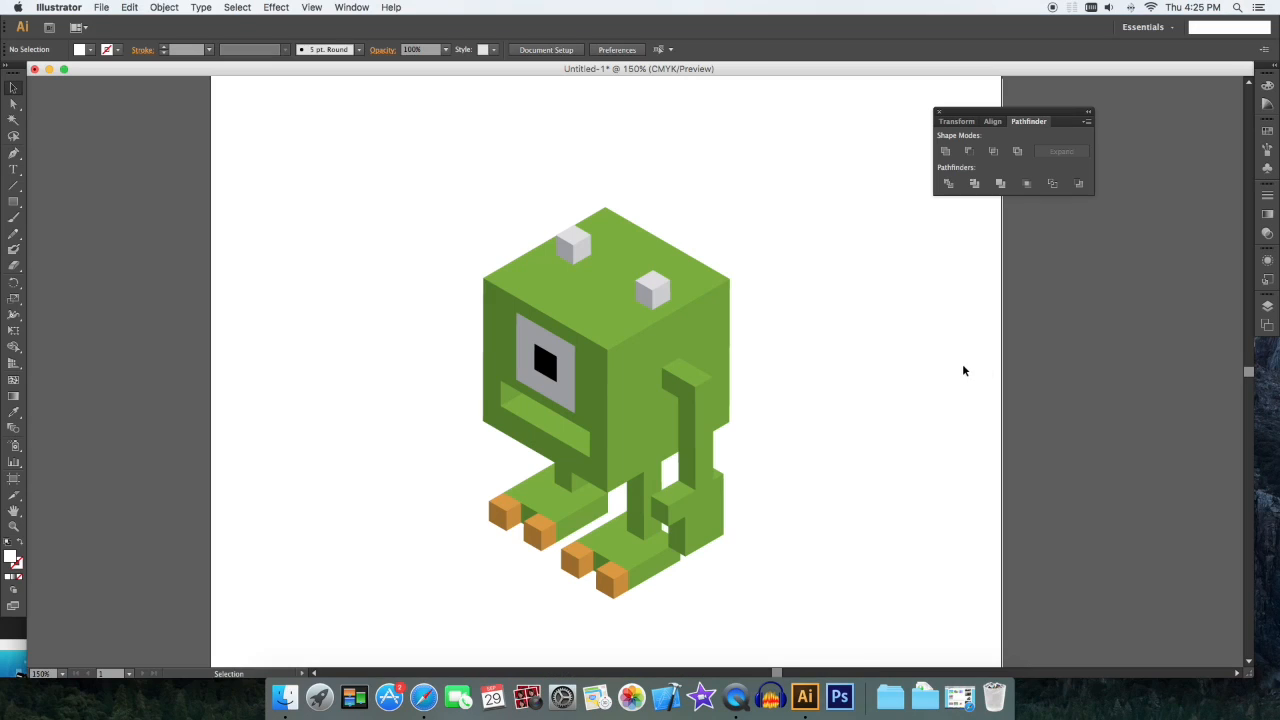
Step: Move the spare piece into the mouth area below the eye as the teeth block
left_click(688, 382)
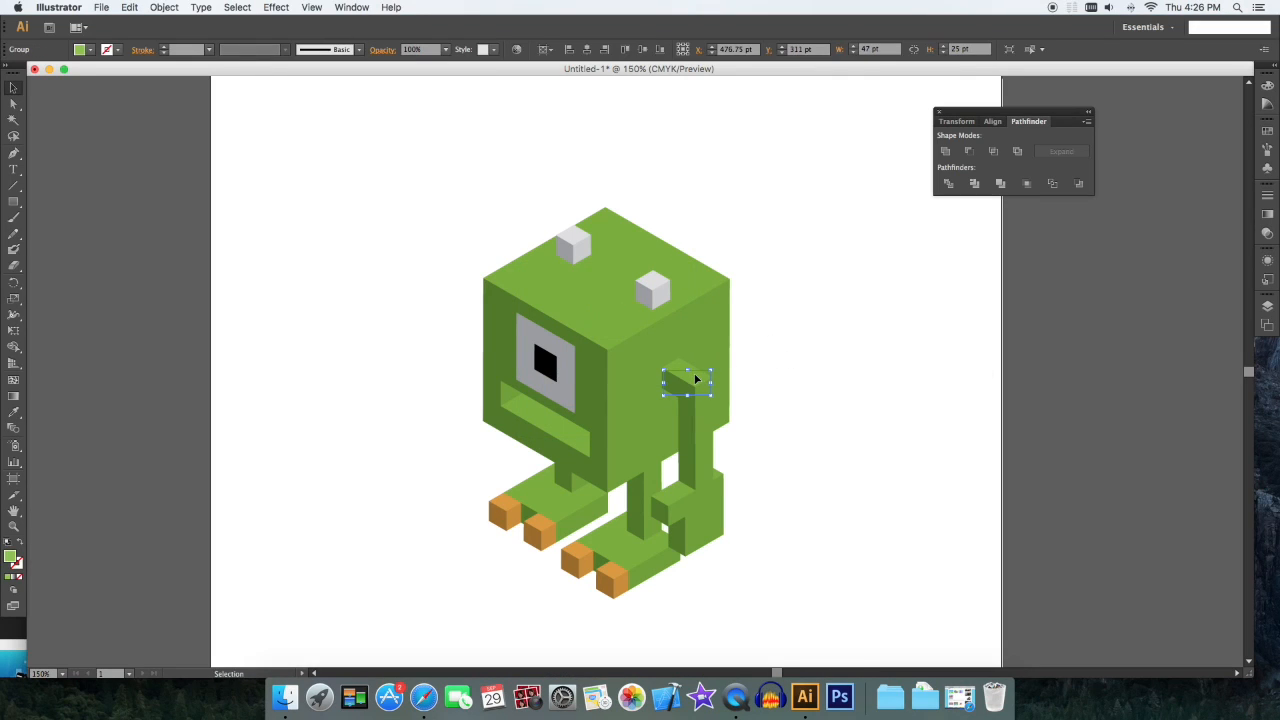
left_click_drag(688, 382, 552, 414)
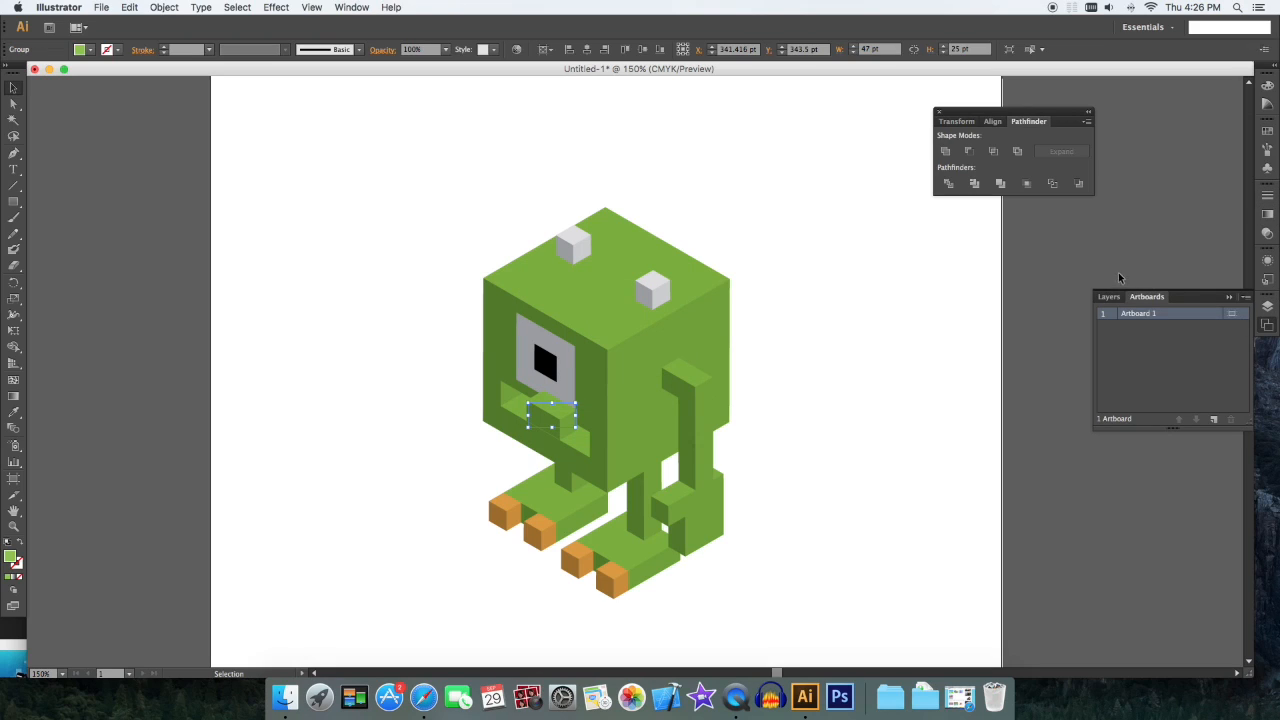
left_click(1108, 296)
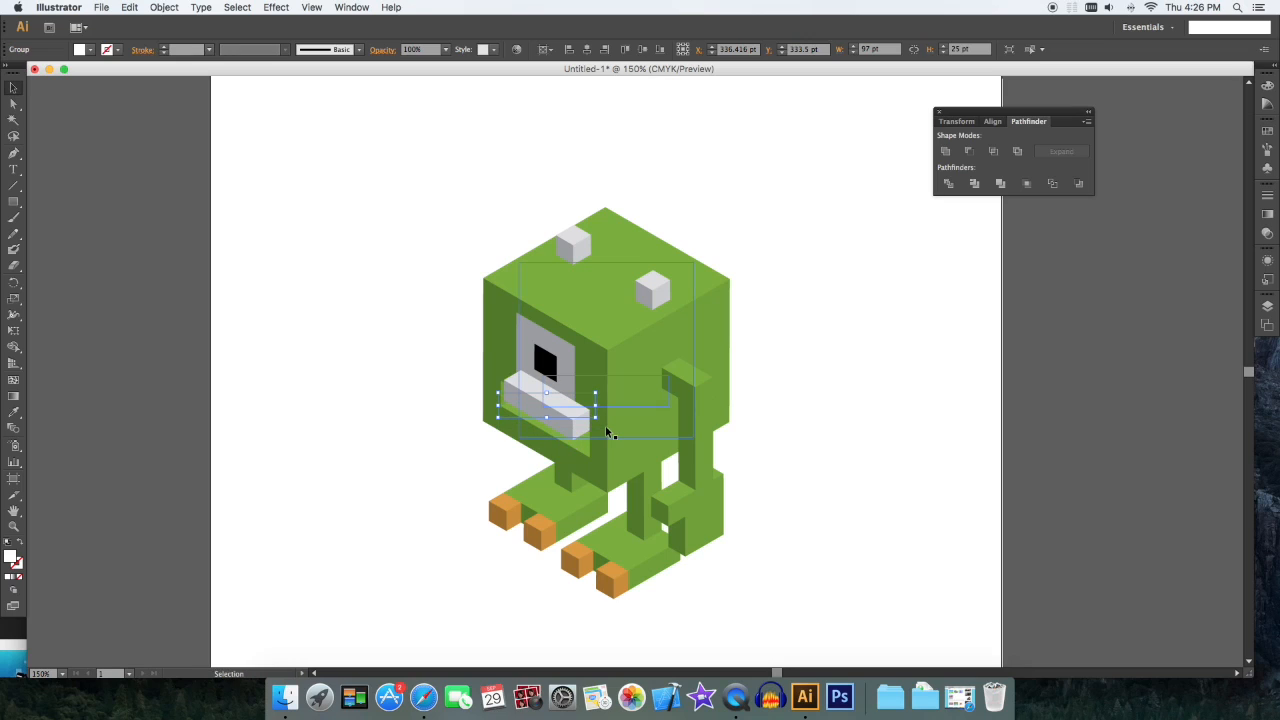
Step: Fill the teeth block white and extrude it as a 3D block inside the mouth
left_click(608, 324)
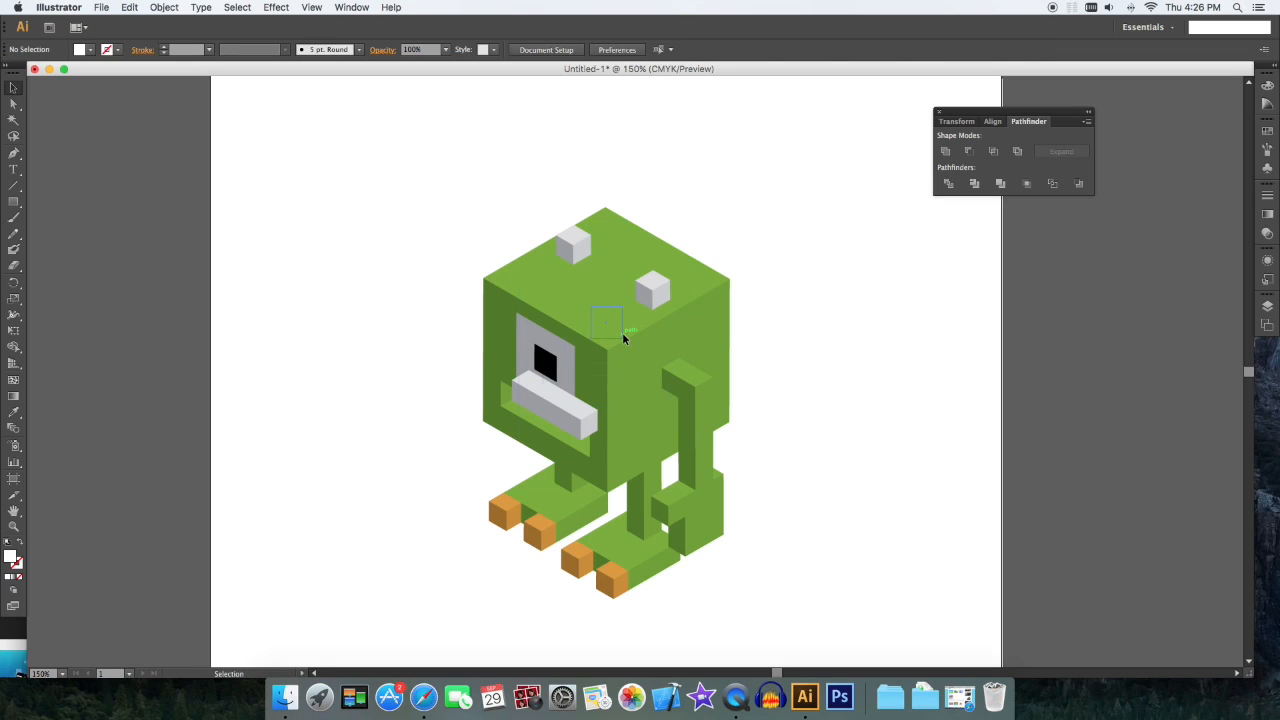
left_click(164, 8)
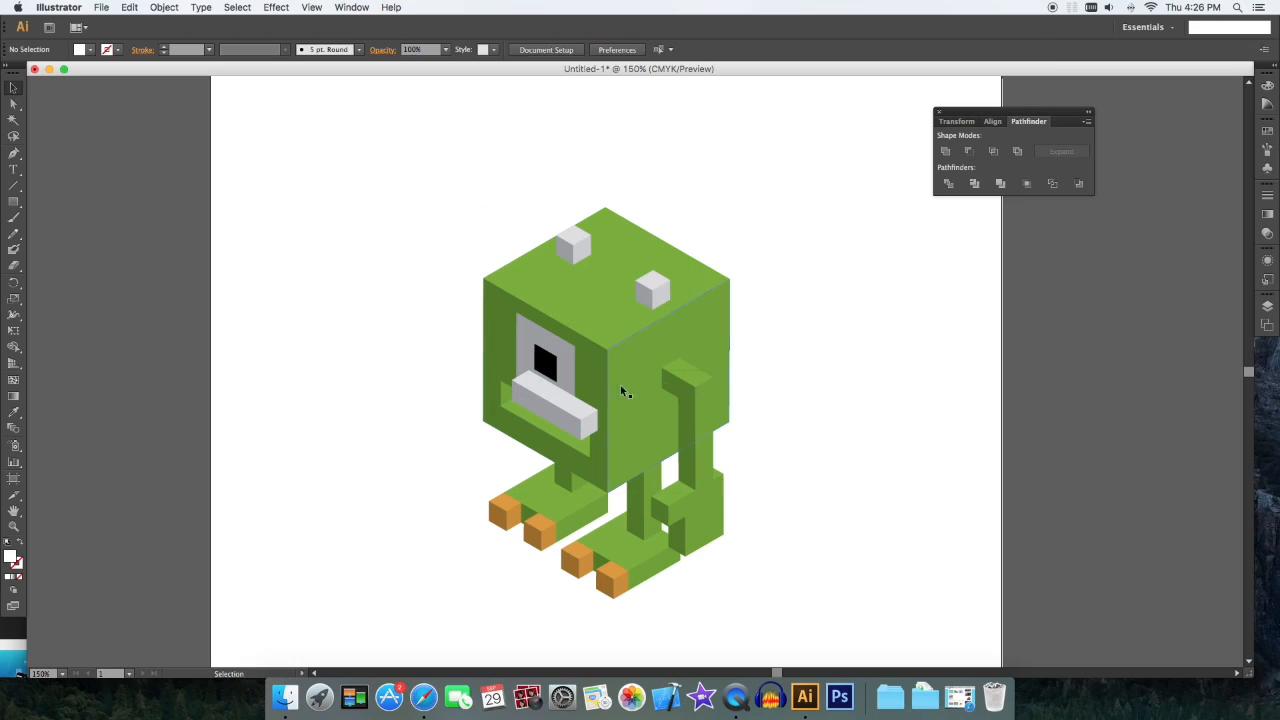
left_click(604, 390)
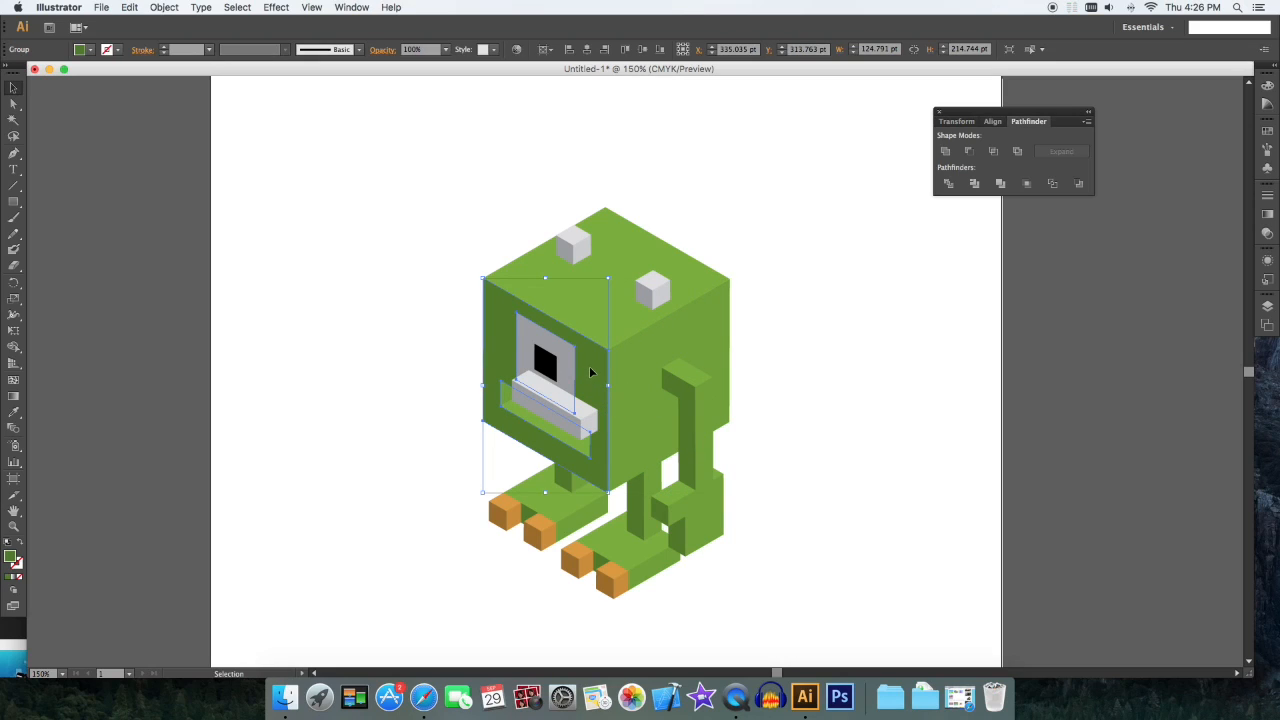
left_click(544, 360)
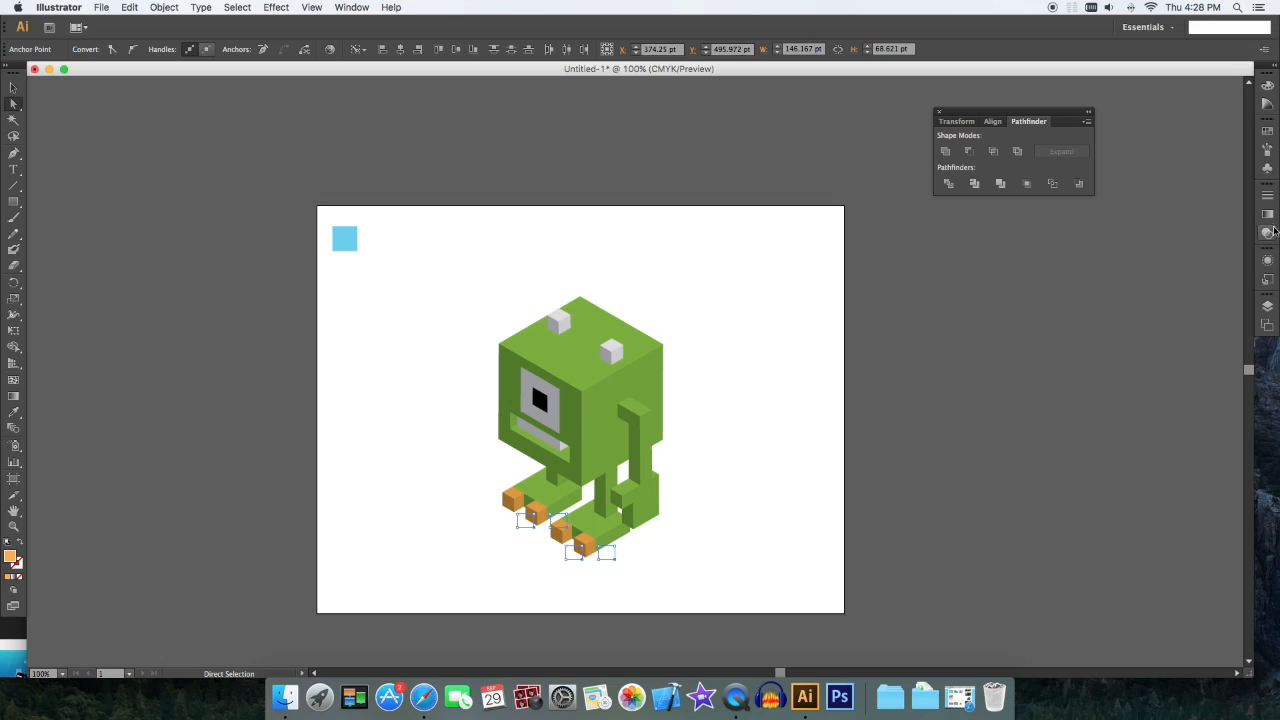
Step: Recolour the orange foot faces white from the Swatches panel
left_click(1268, 232)
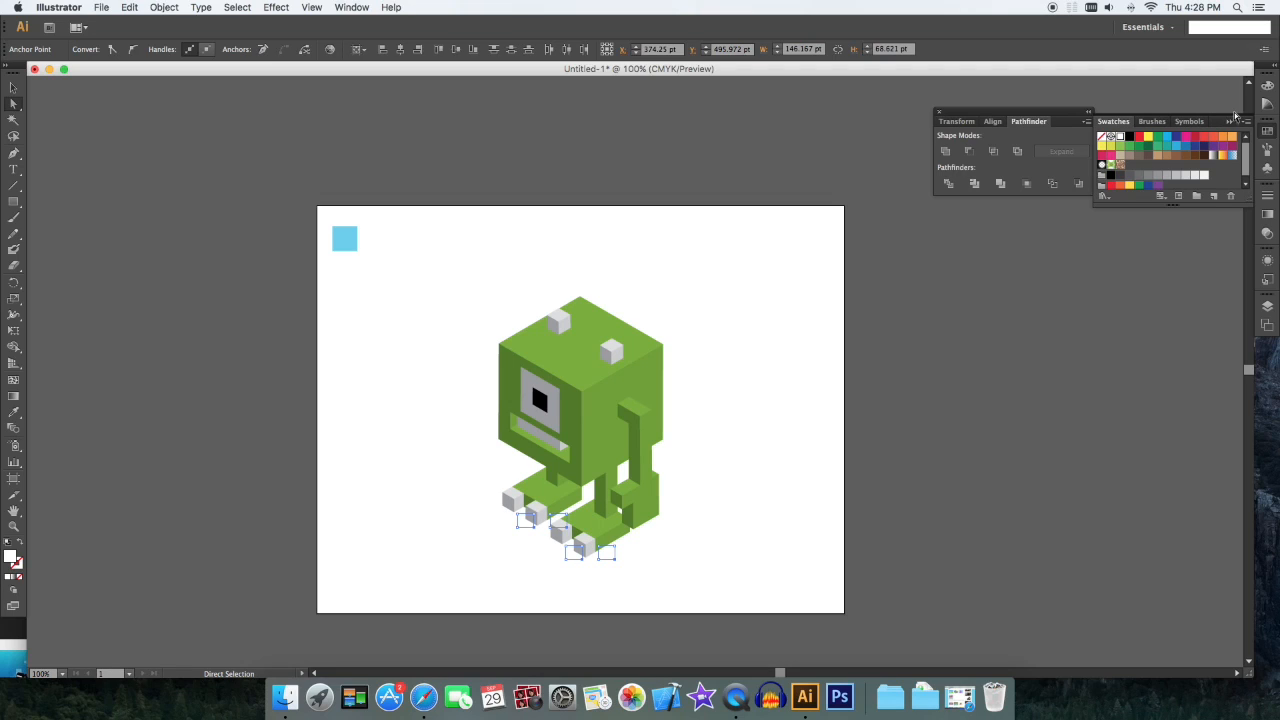
left_click(780, 314)
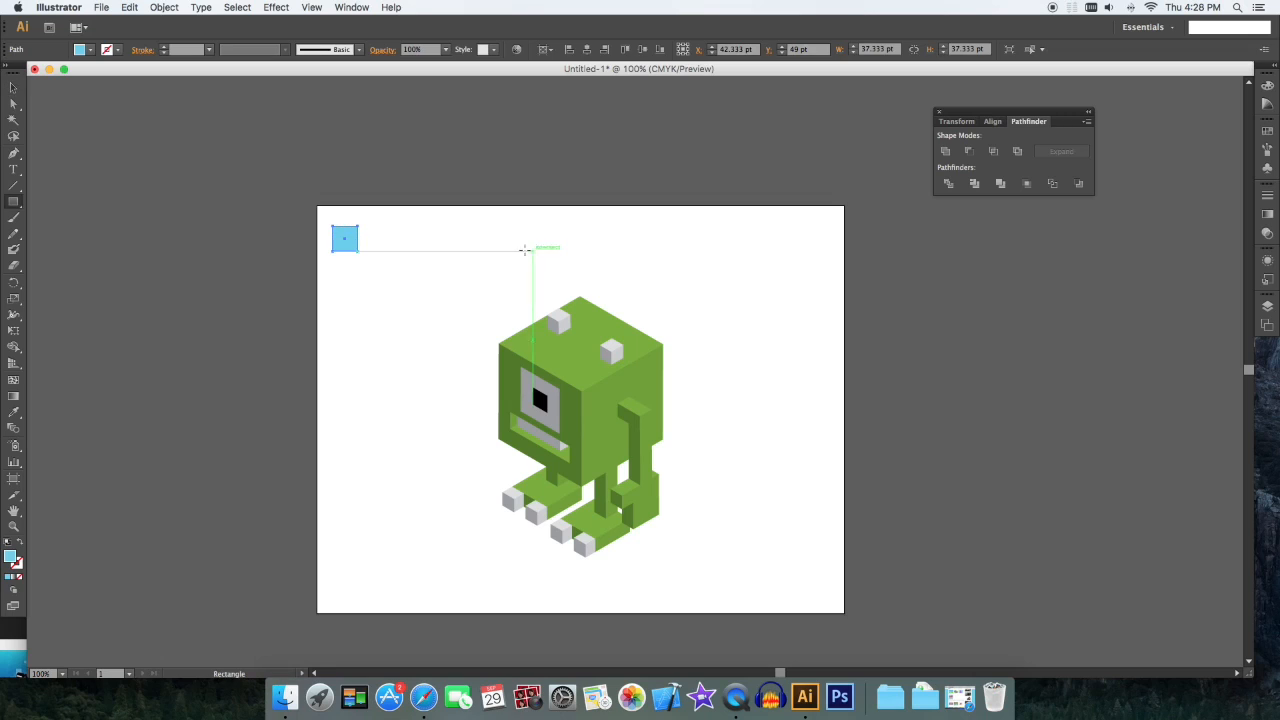
mouse_move(318, 204)
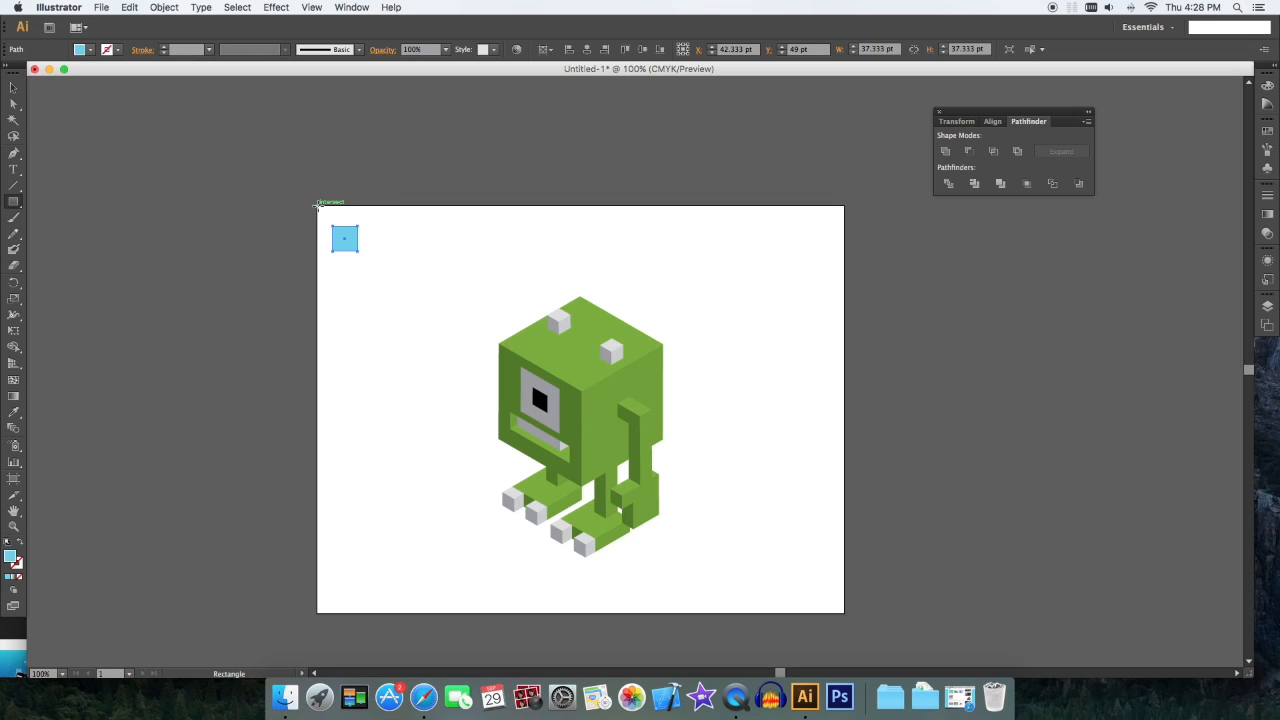